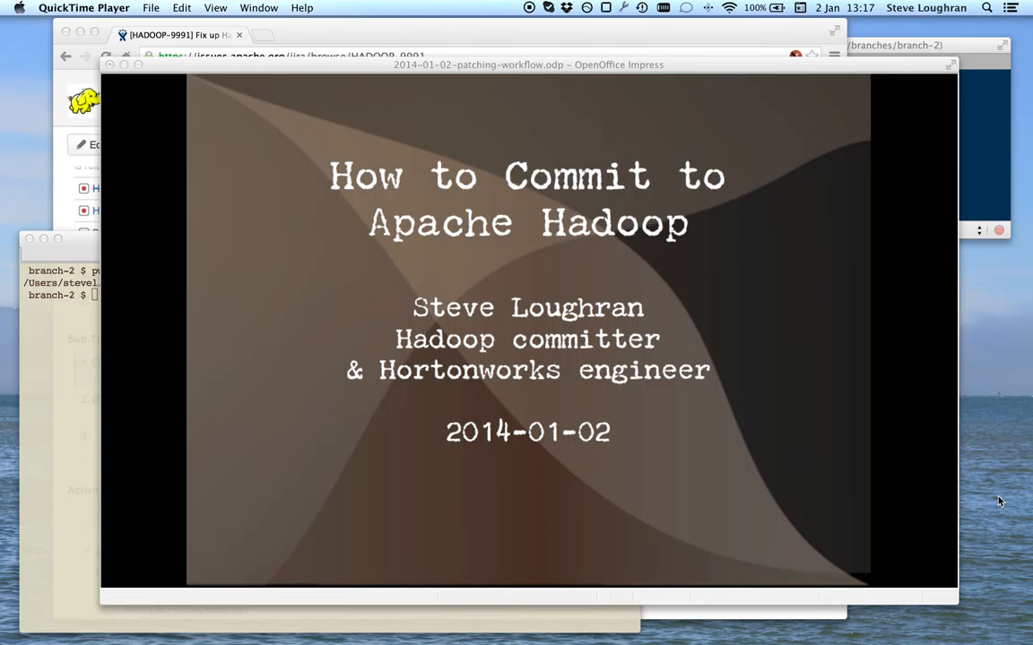
{"action": "mouse_move", "coordinate": [658, 637]}
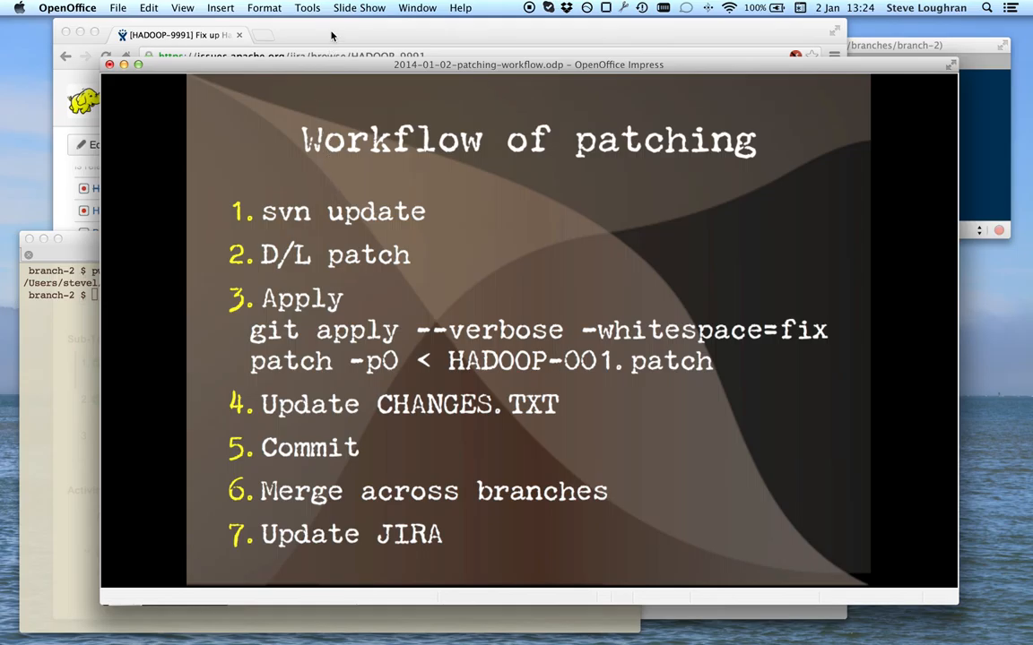
- Bring the HADOOP-9991 JIRA page, with its issue links and sub-tasks, back to the front
{"action": "left_click", "coordinate": [179, 34]}
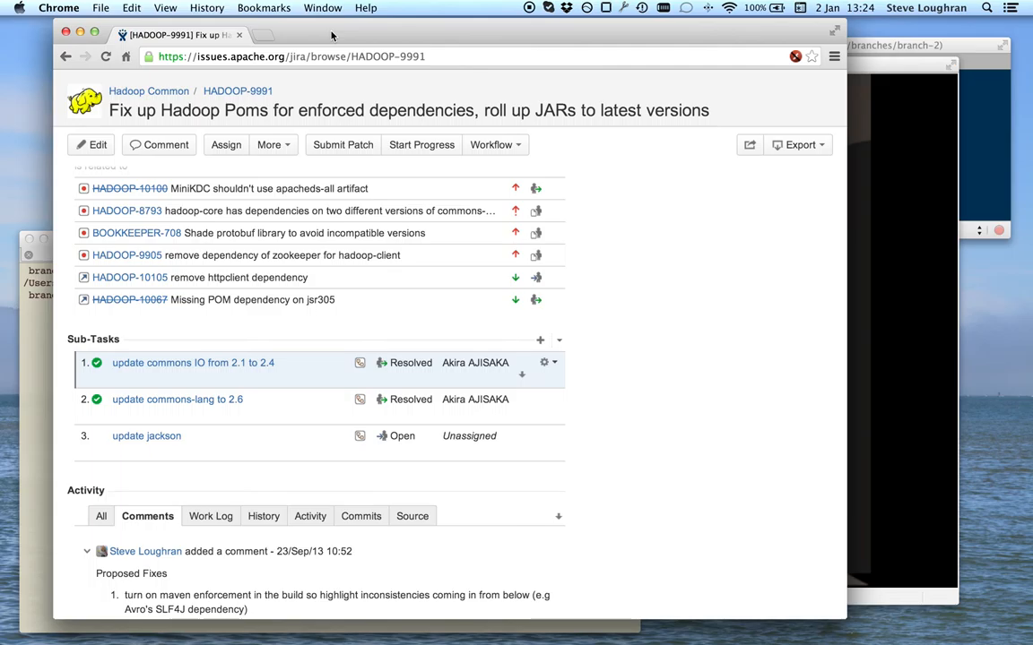
{"action": "mouse_move", "coordinate": [351, 52]}
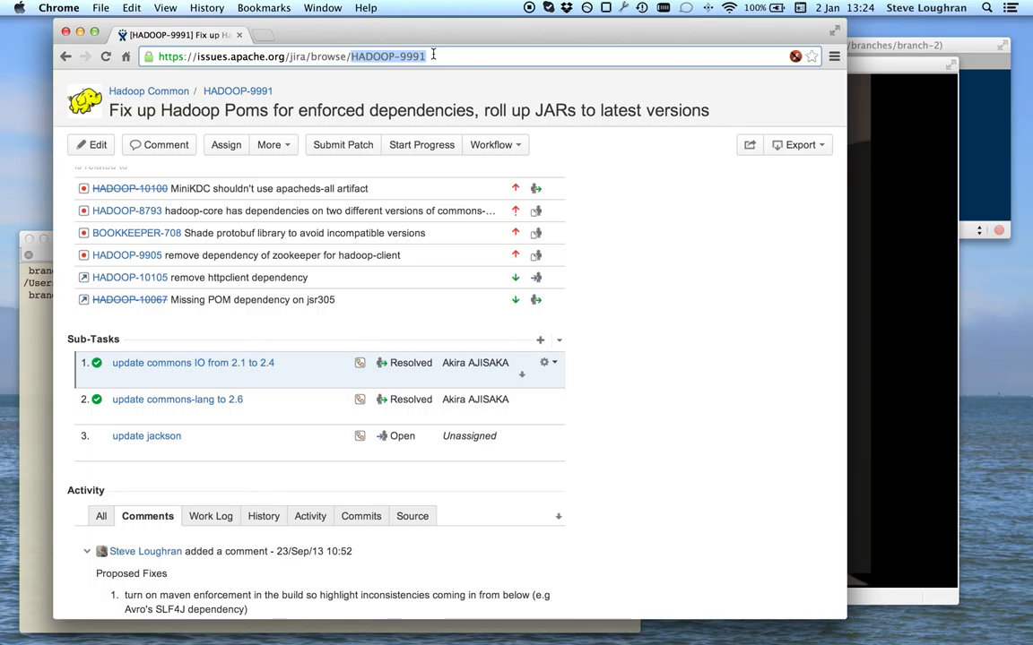
{"action": "mouse_move", "coordinate": [673, 263]}
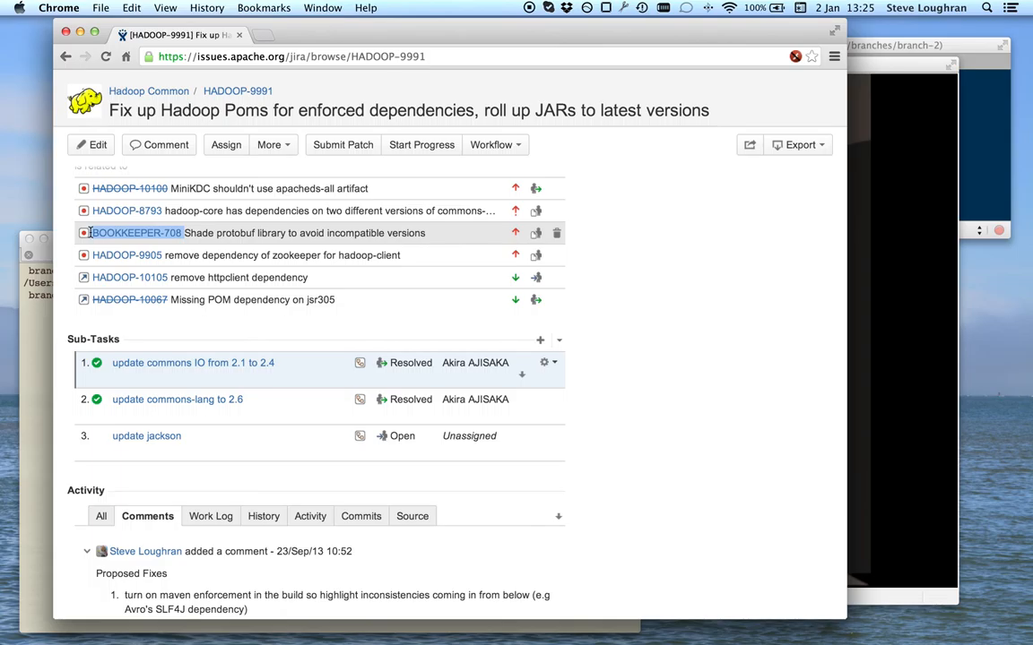
{"action": "mouse_move", "coordinate": [481, 227]}
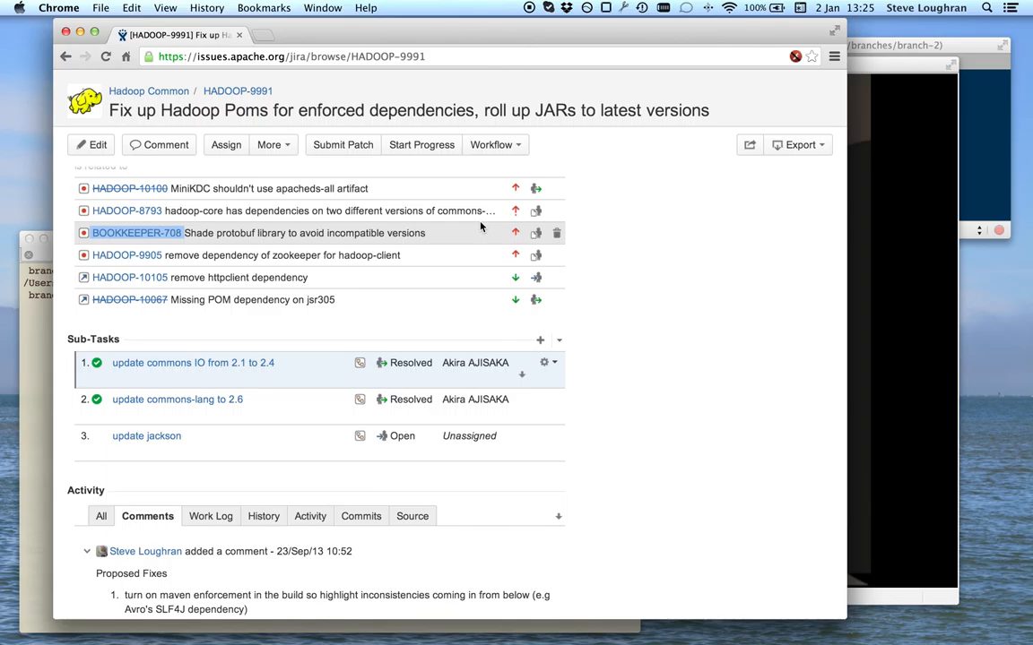
- Scroll HADOOP-9991 to its Issue Links list showing depends-upon entries like HDFS-5411
{"action": "scroll", "scroll_direction": "up", "scroll_amount": 3}
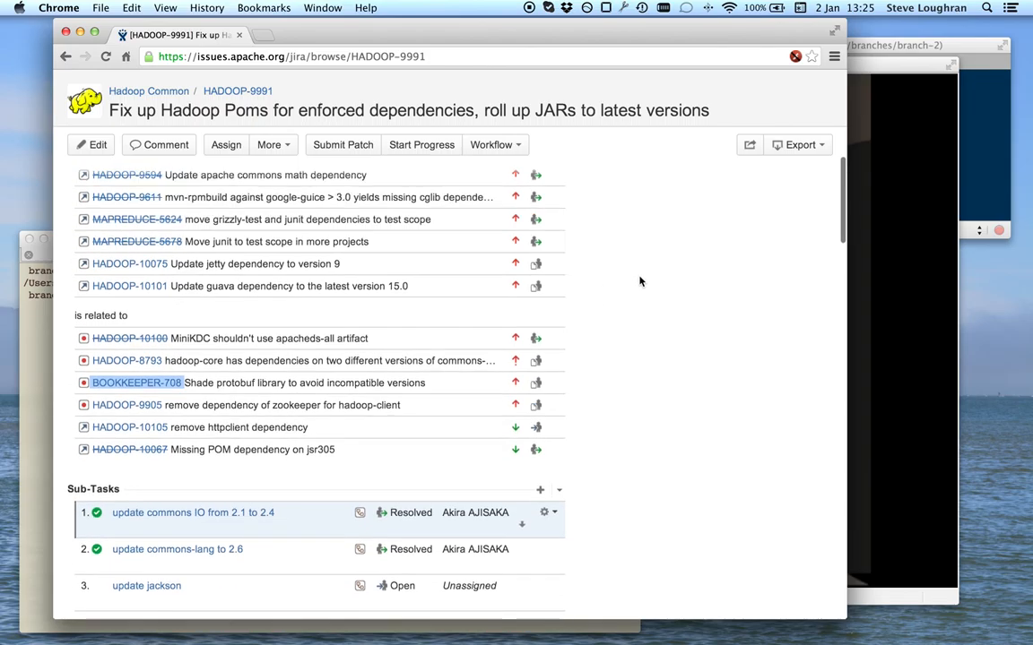
{"action": "scroll", "scroll_direction": "up", "scroll_amount": 3}
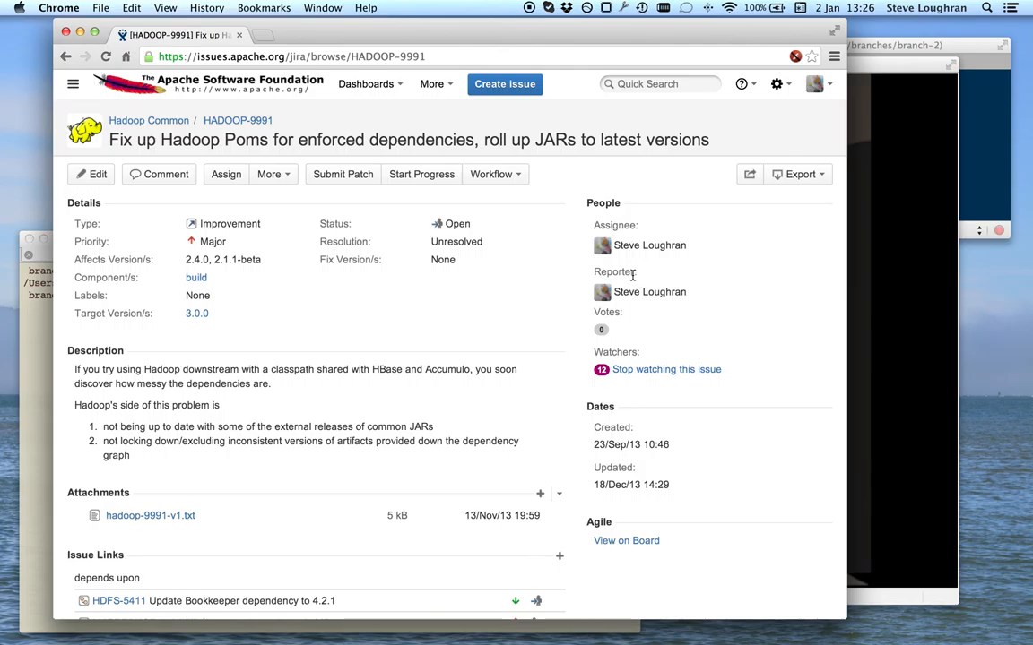
{"action": "scroll", "scroll_direction": "down", "scroll_amount": 3}
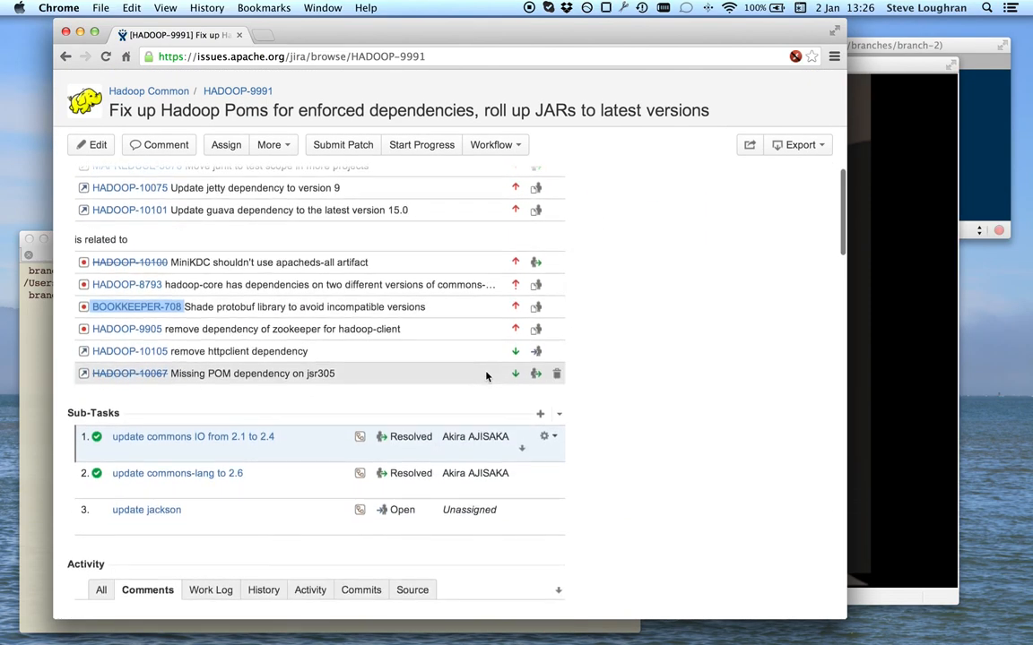
{"action": "scroll", "scroll_direction": "up", "scroll_amount": 3}
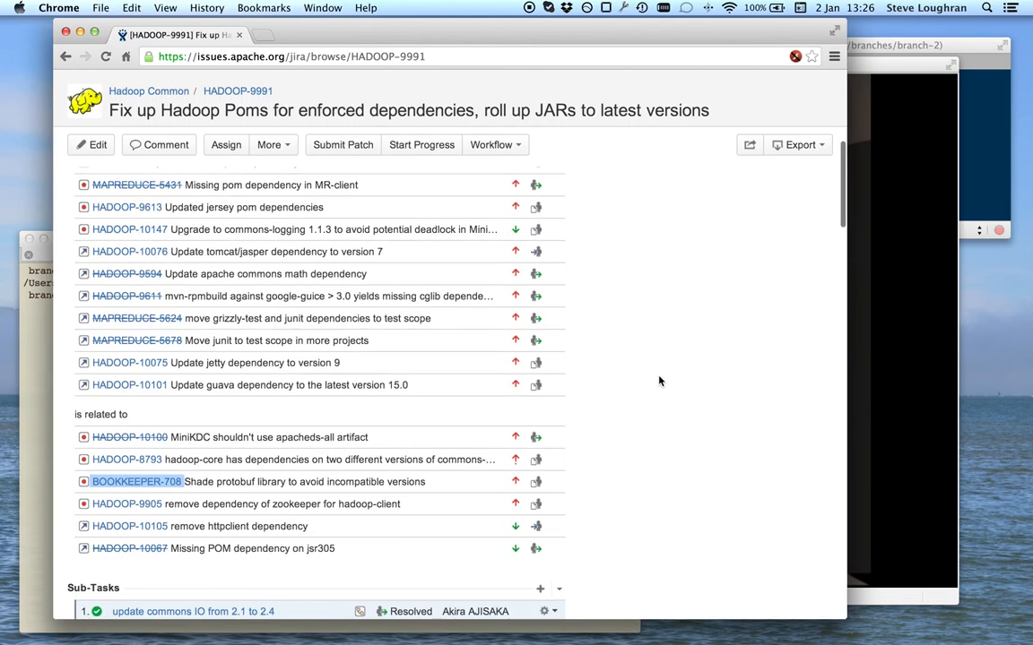
{"action": "scroll", "scroll_direction": "up", "scroll_amount": 3}
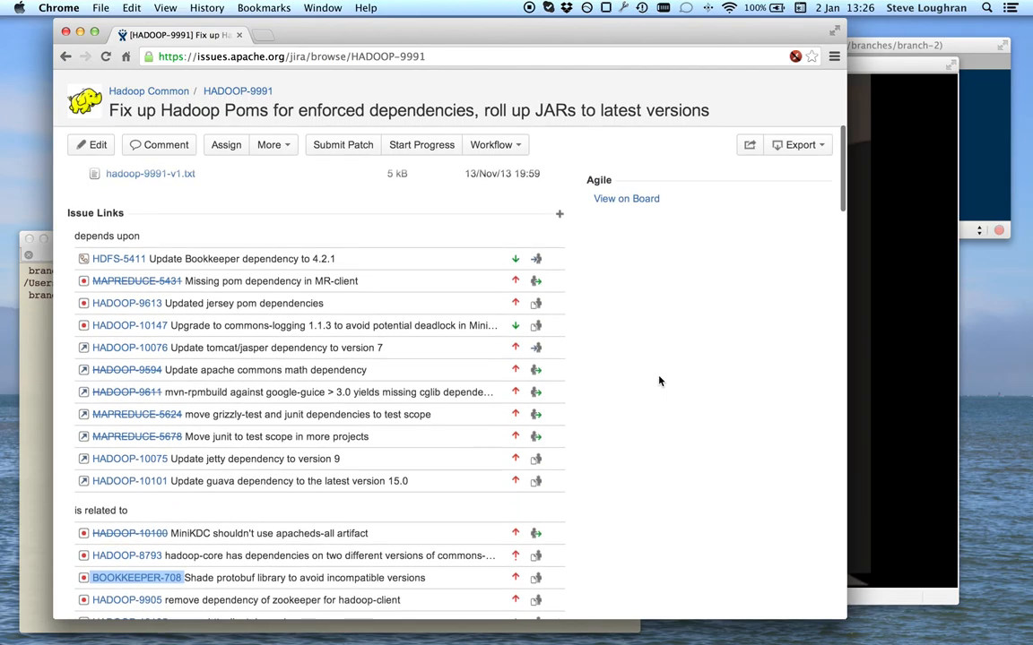
{"action": "mouse_move", "coordinate": [225, 348]}
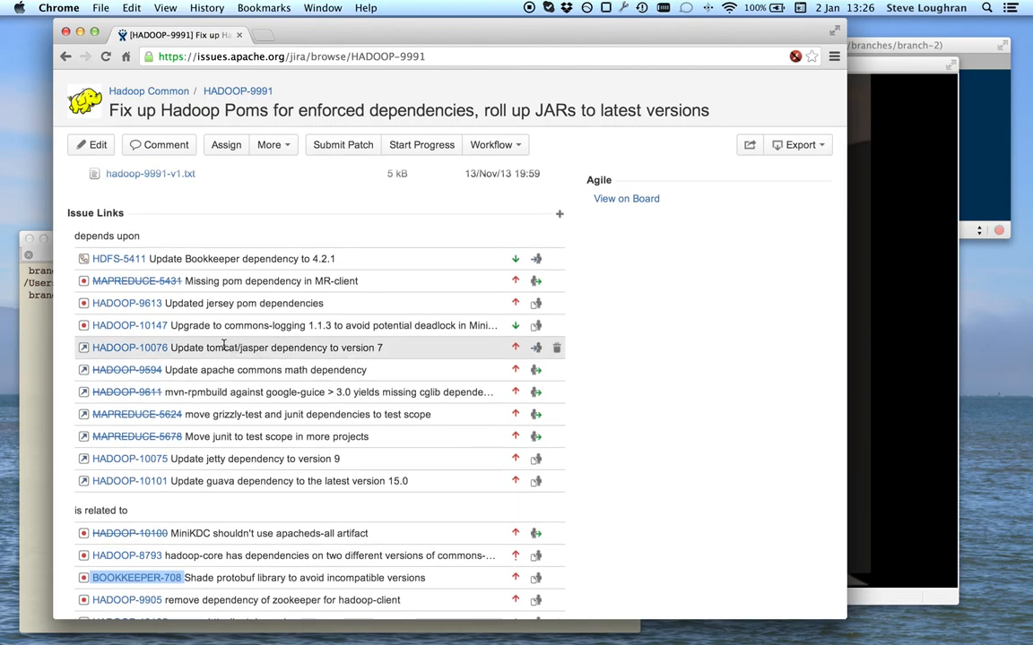
- Open the HADOOP-10147 commons-logging upgrade link in a new tab and switch to it
{"action": "right_click", "coordinate": [129, 325]}
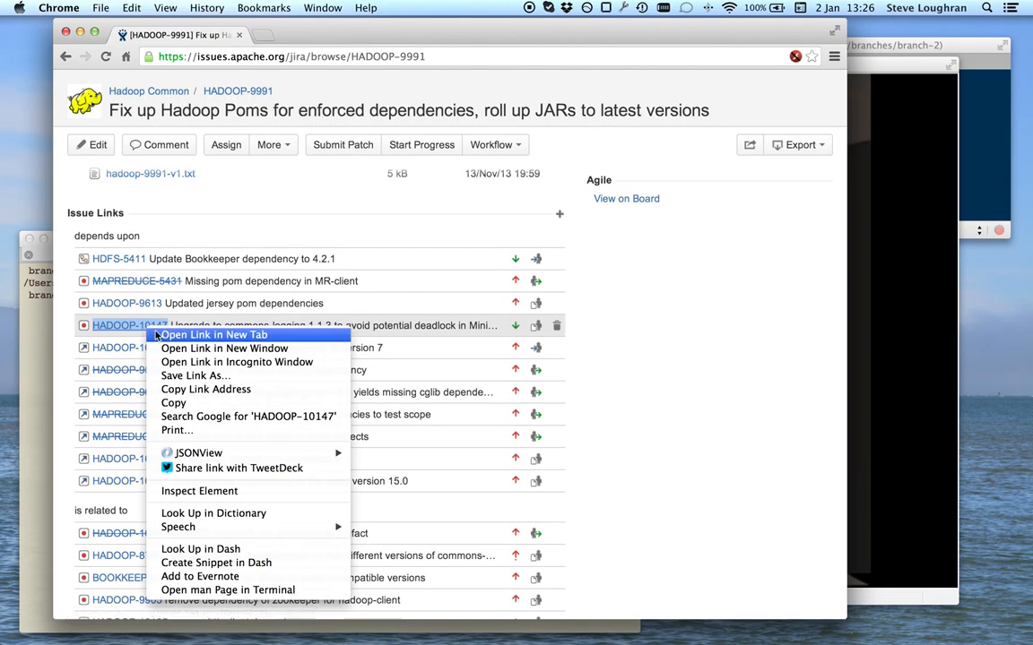
{"action": "left_click", "coordinate": [212, 334]}
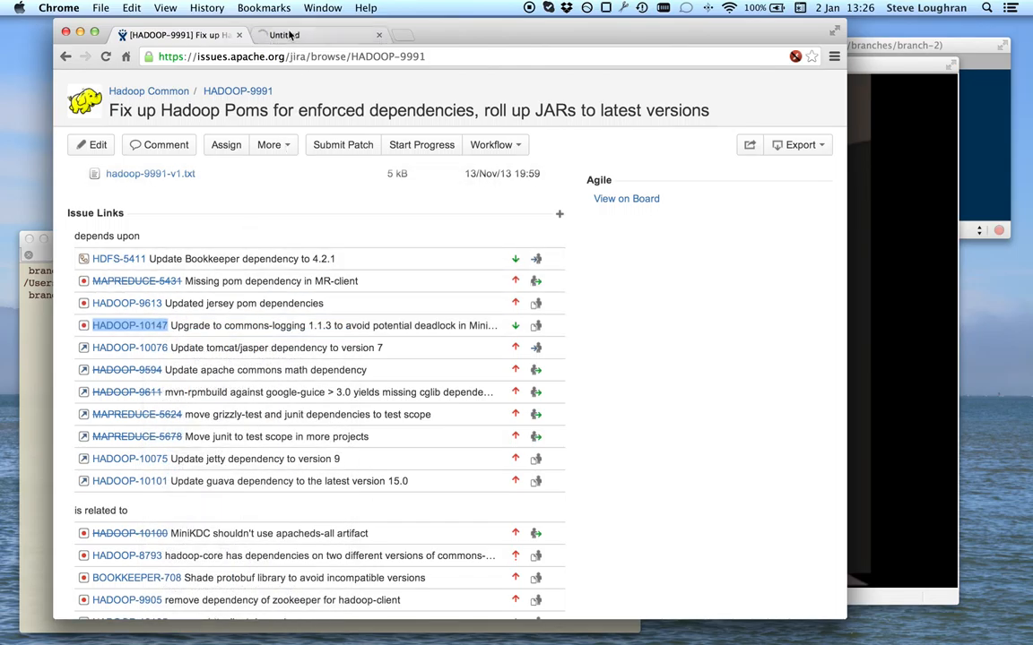
{"action": "left_click", "coordinate": [129, 325]}
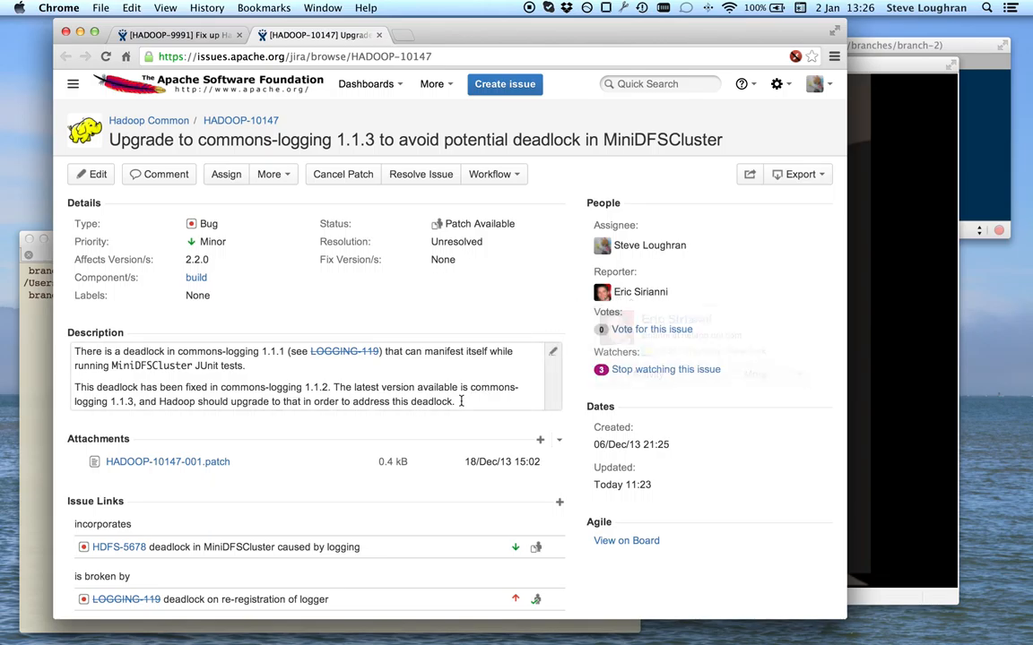
{"action": "mouse_move", "coordinate": [445, 397]}
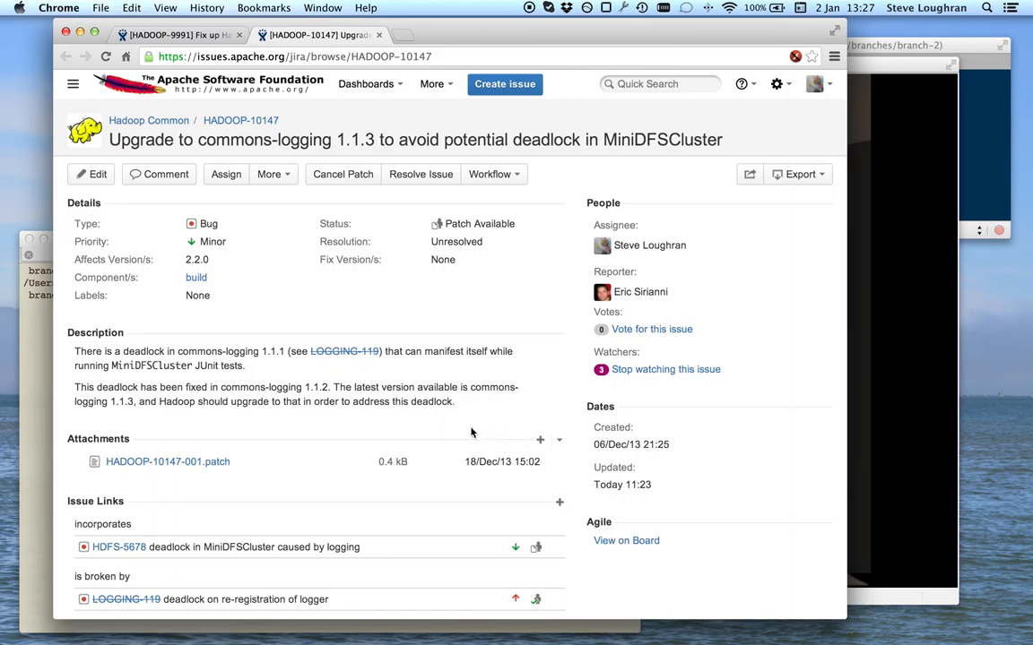
{"action": "mouse_move", "coordinate": [498, 467]}
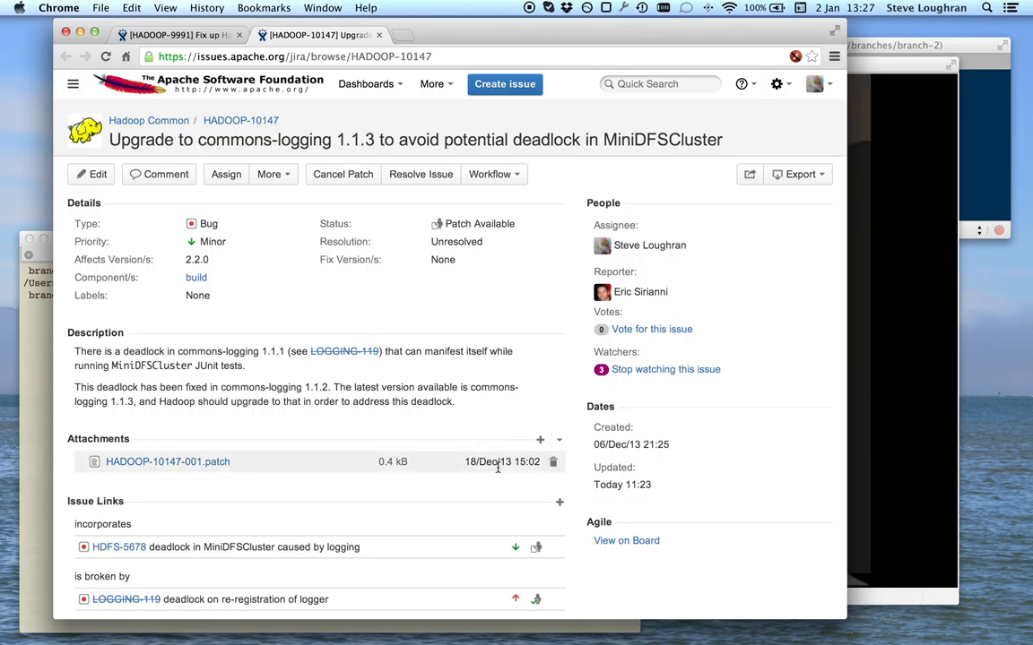
- Read through HADOOP-10147's comments down to Hadoop QA's -1 for missing tests
{"action": "scroll", "scroll_direction": "down", "scroll_amount": 3}
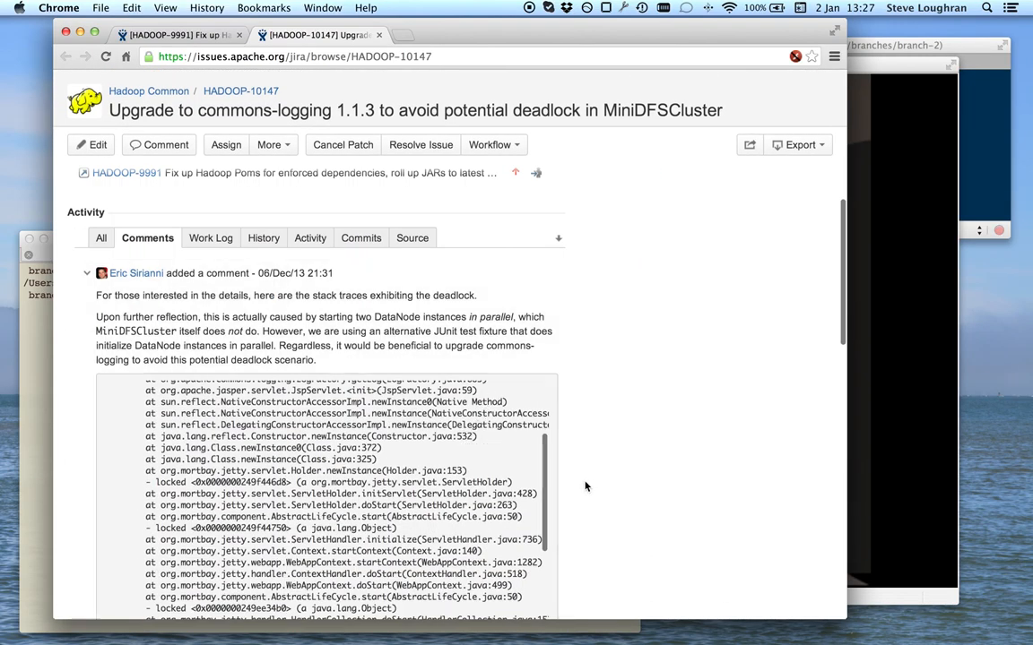
{"action": "scroll", "scroll_direction": "down", "scroll_amount": 3}
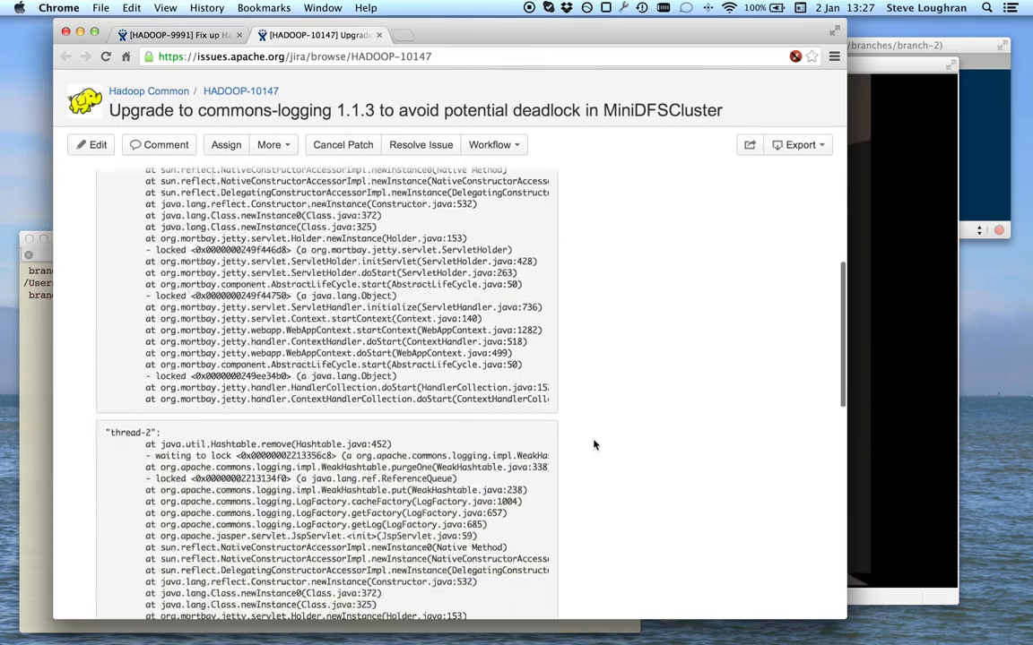
{"action": "scroll", "scroll_direction": "down", "scroll_amount": 3}
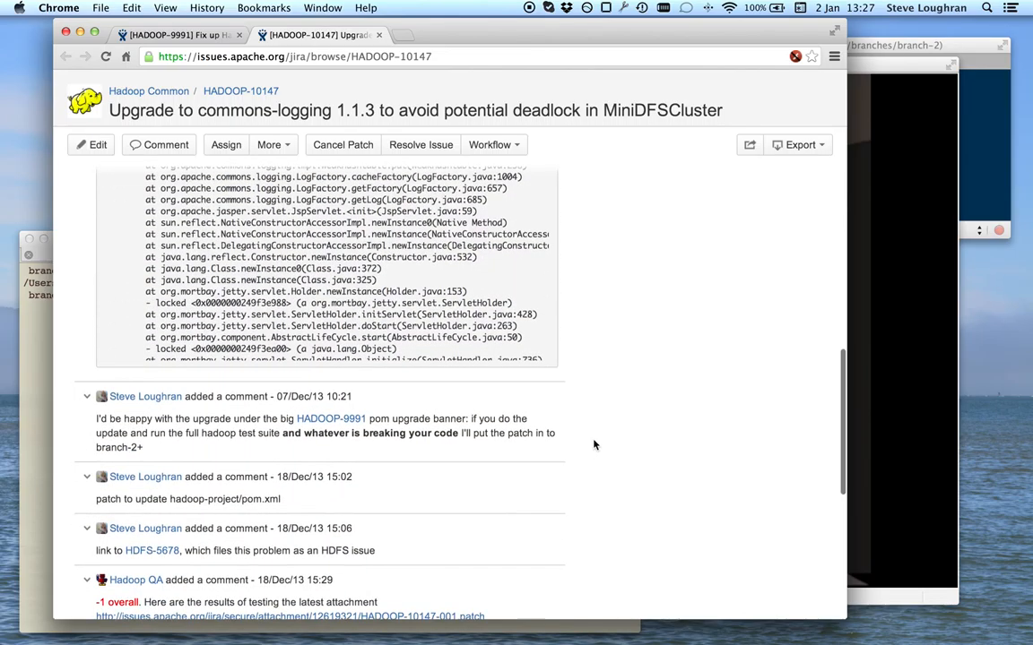
{"action": "scroll", "scroll_direction": "down", "scroll_amount": 3}
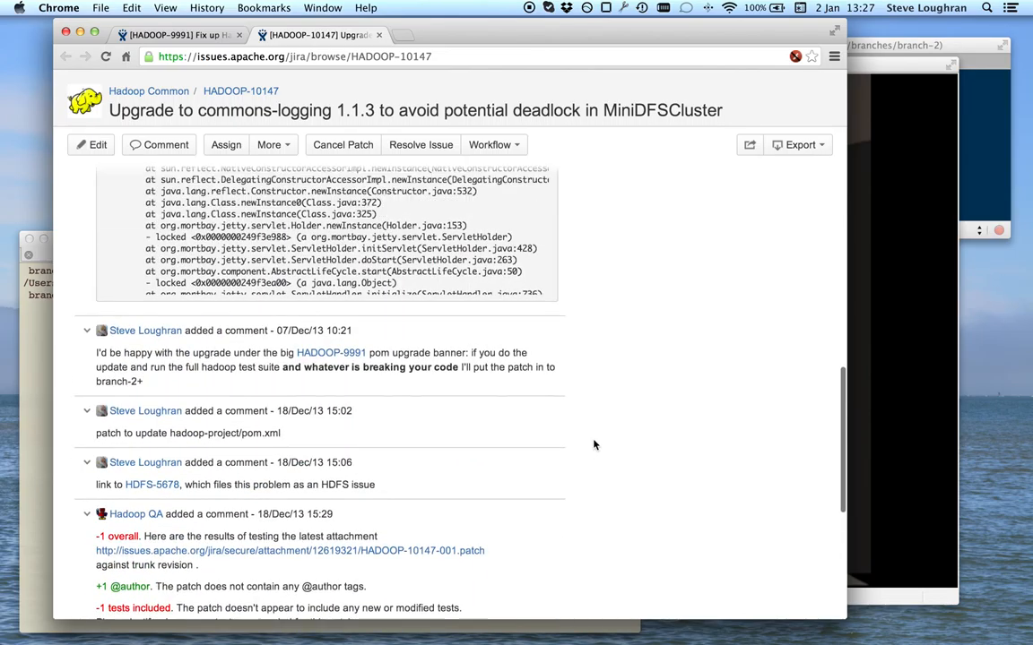
{"action": "scroll", "scroll_direction": "down", "scroll_amount": 3}
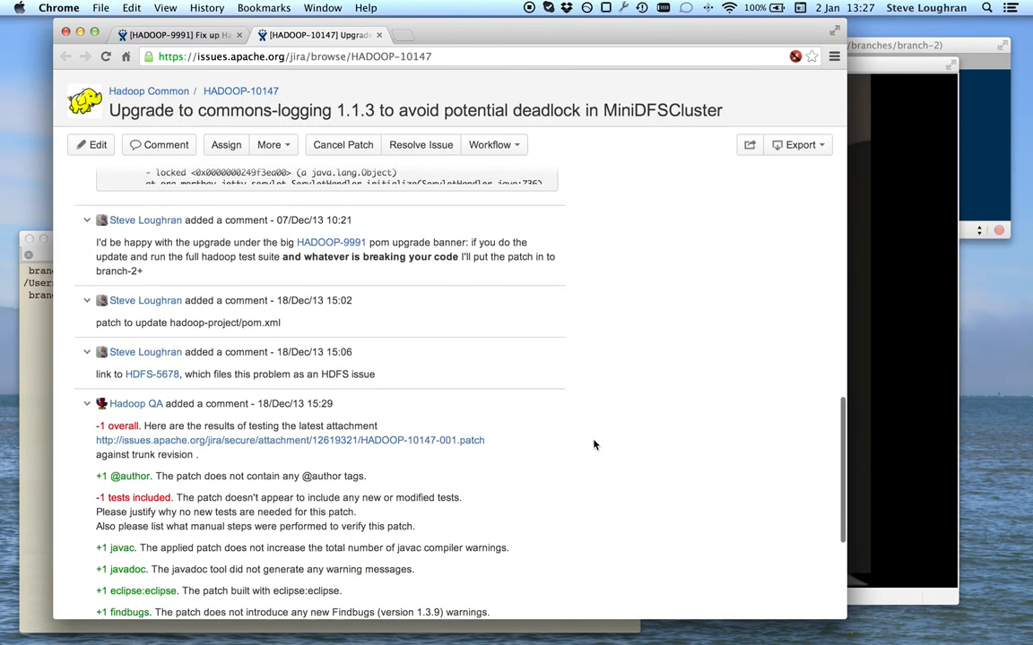
{"action": "scroll", "scroll_direction": "down", "scroll_amount": 3}
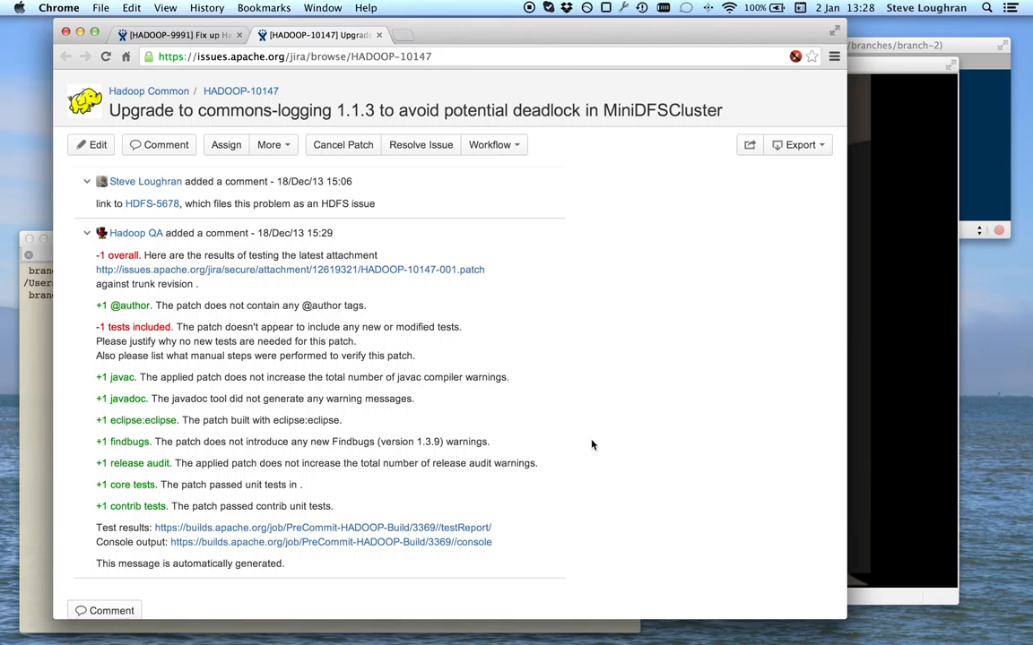
{"action": "scroll", "scroll_direction": "up", "scroll_amount": 3}
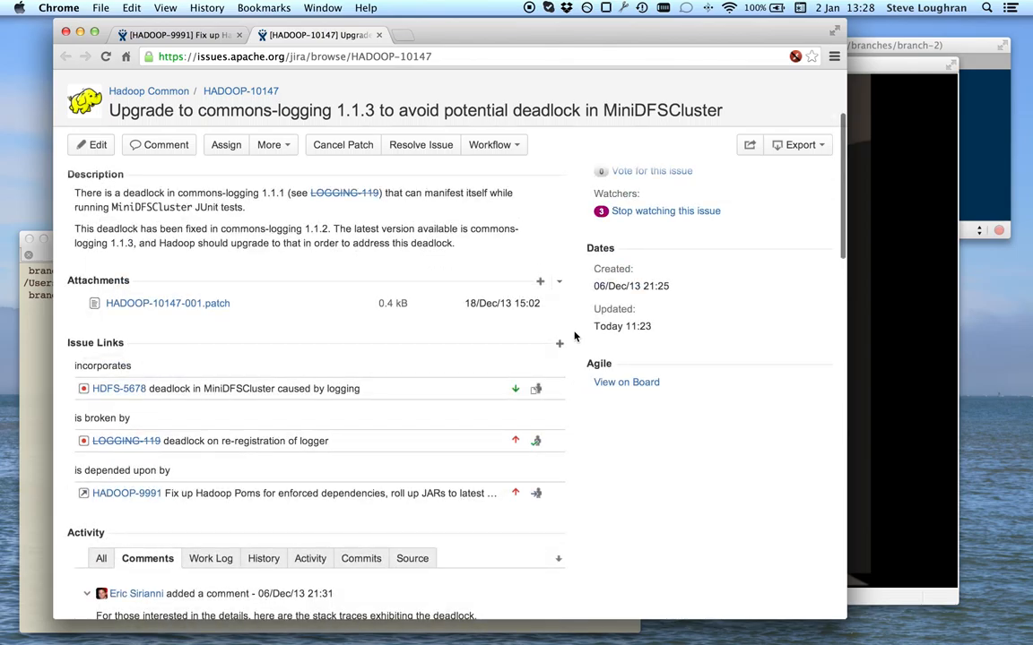
{"action": "mouse_move", "coordinate": [686, 439]}
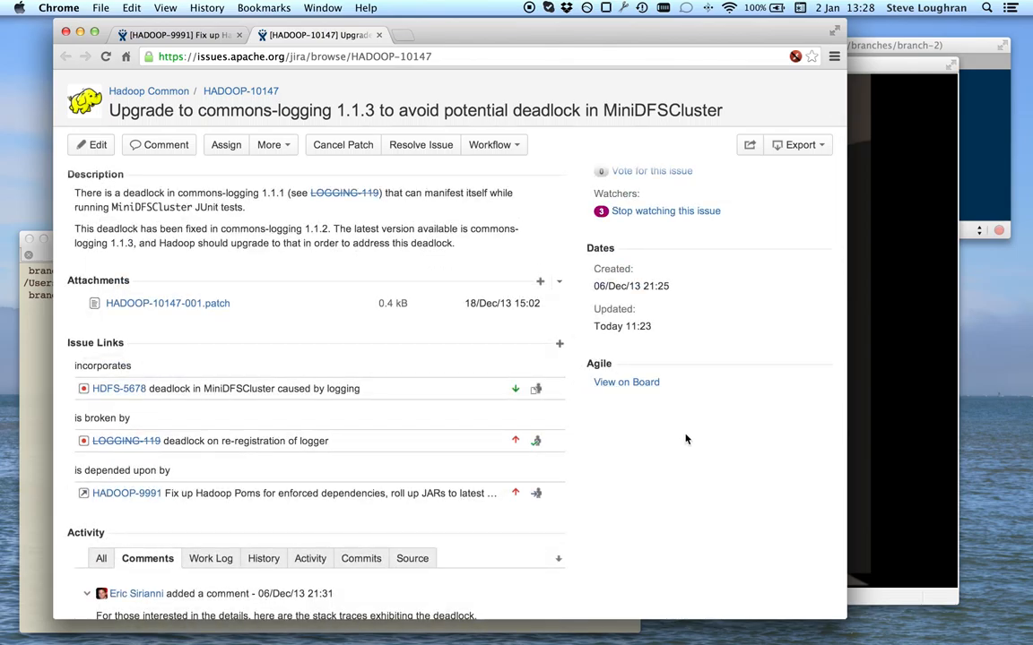
{"action": "mouse_move", "coordinate": [394, 415]}
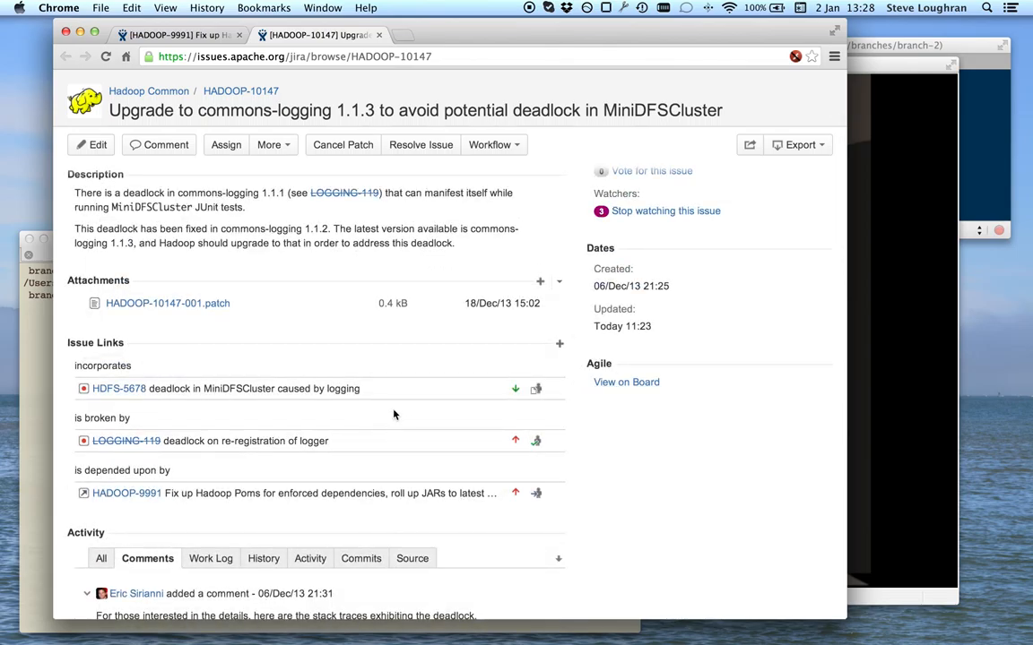
- Open the linked HDFS-5678 issue in a new tab and switch to it
{"action": "right_click", "coordinate": [119, 388]}
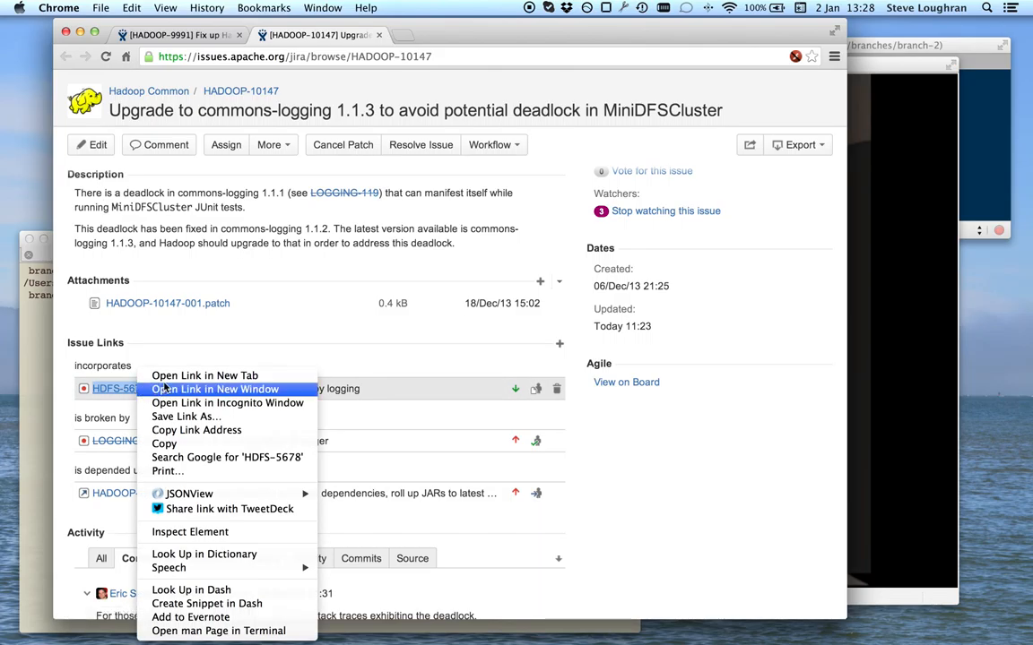
{"action": "left_click", "coordinate": [215, 389]}
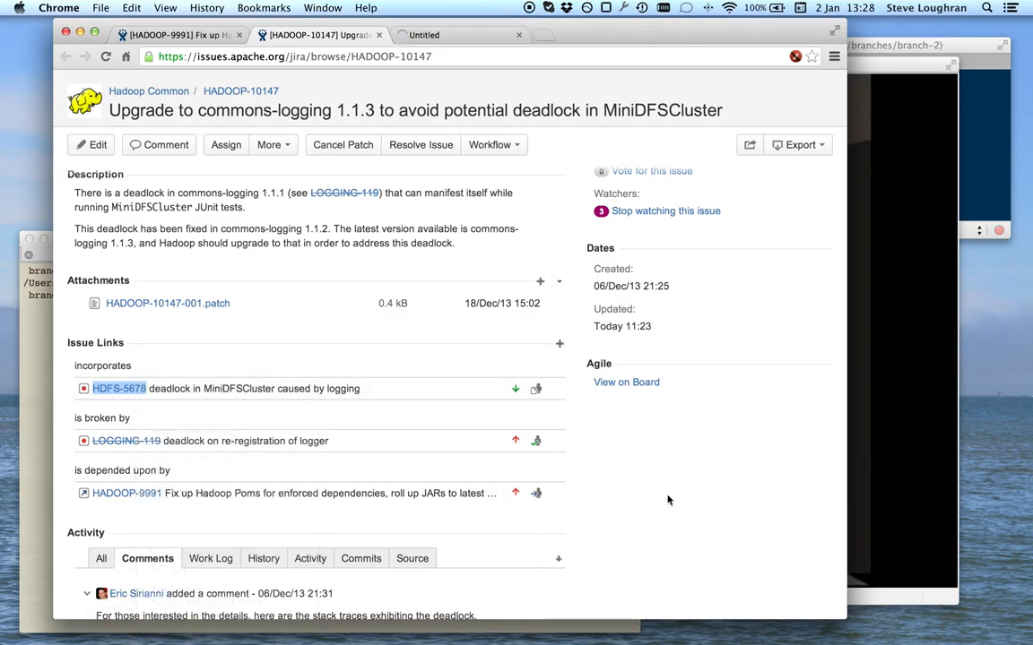
{"action": "left_click", "coordinate": [119, 388]}
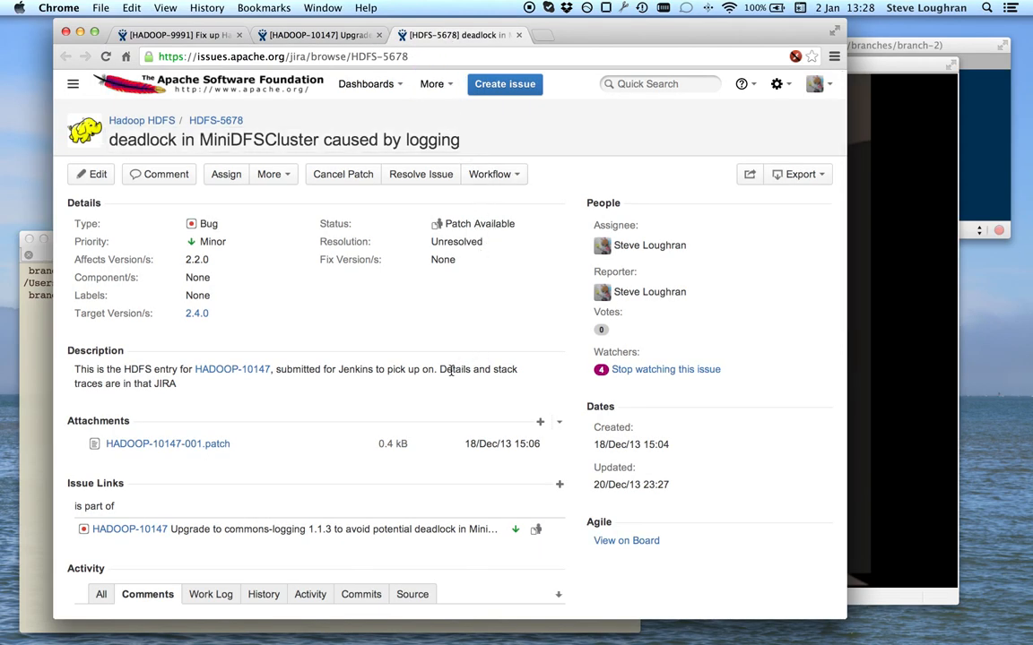
{"action": "mouse_move", "coordinate": [167, 444]}
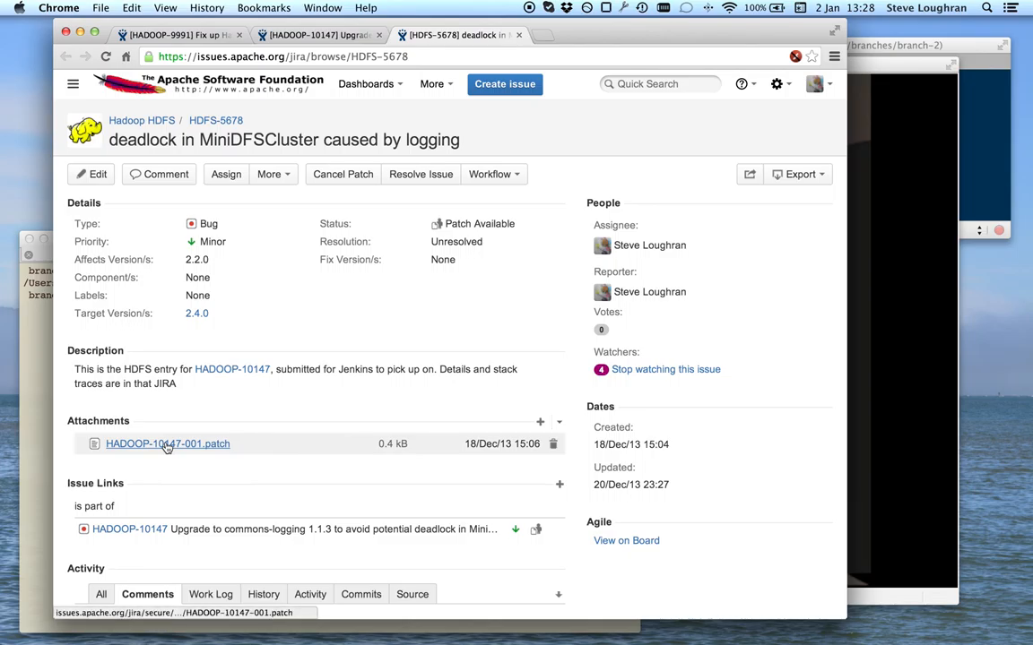
{"action": "mouse_move", "coordinate": [166, 444]}
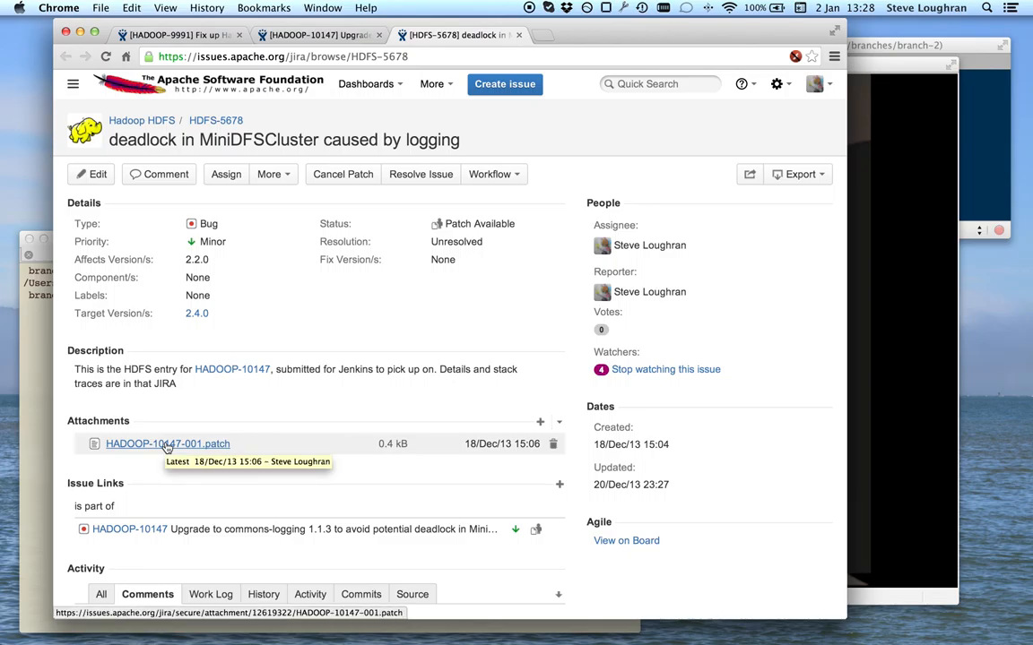
- Read HDFS-5678's comments, including Suresh Srinivas's +1, then return to HADOOP-10147
{"action": "scroll", "scroll_direction": "down", "scroll_amount": 3}
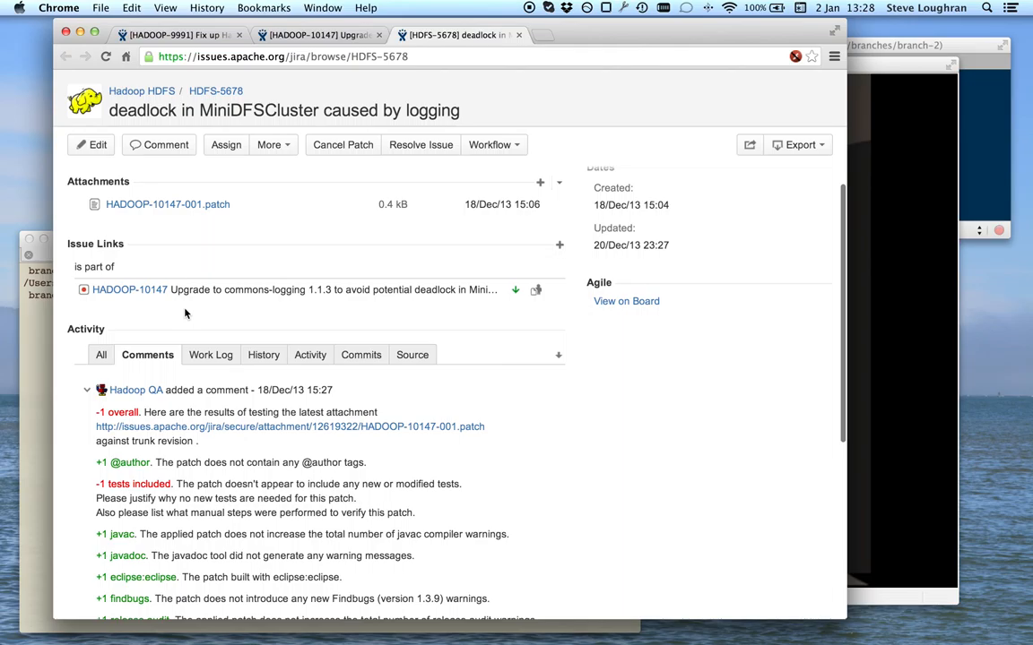
{"action": "scroll", "scroll_direction": "down", "scroll_amount": 3}
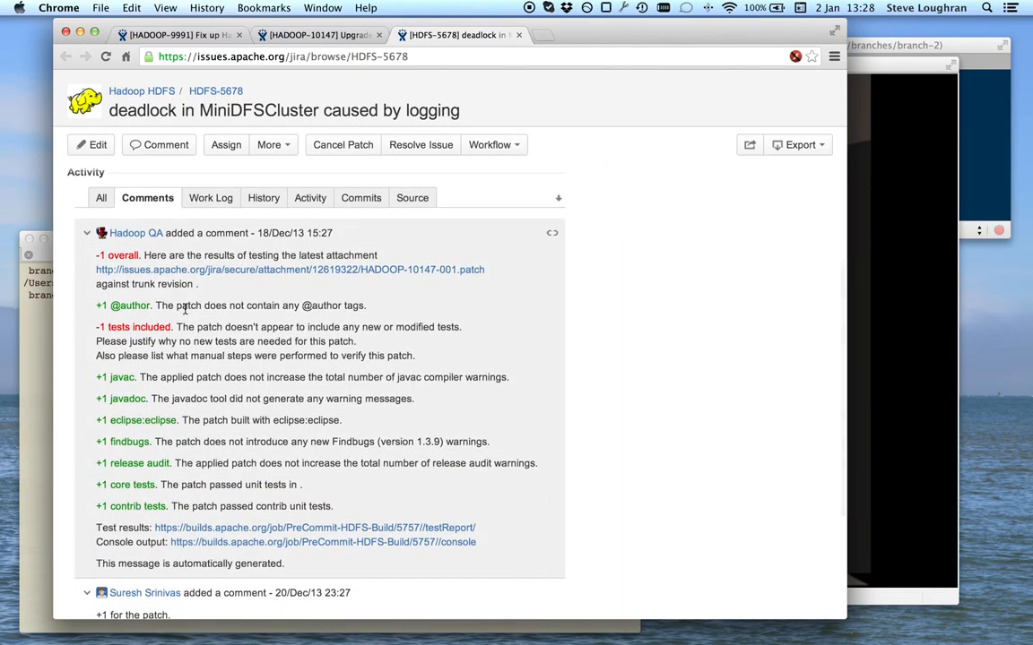
{"action": "scroll", "scroll_direction": "down", "scroll_amount": 3}
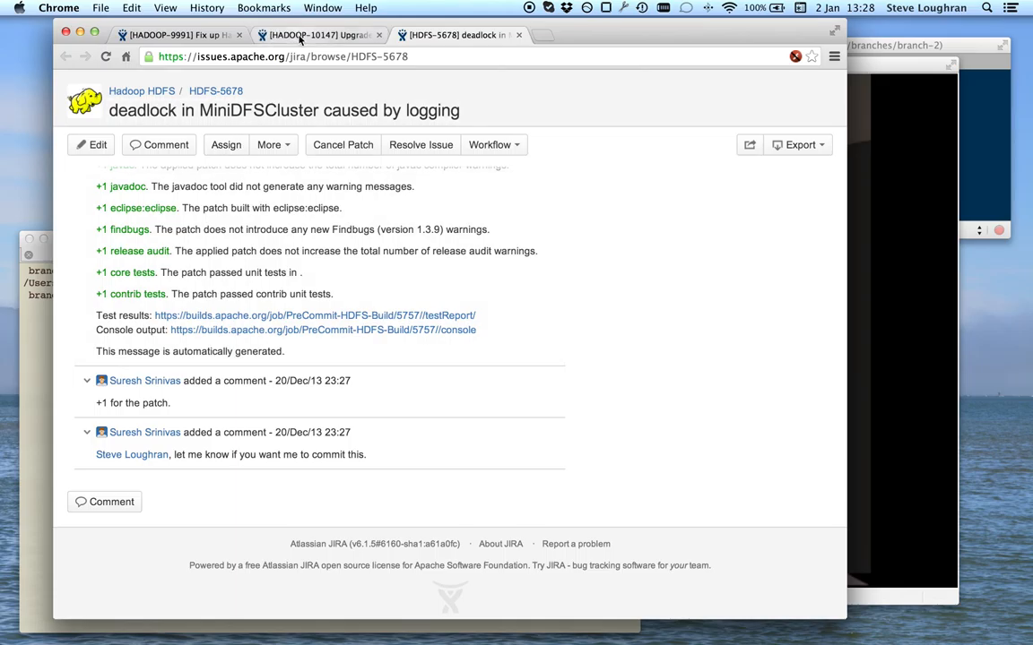
{"action": "left_click", "coordinate": [318, 35]}
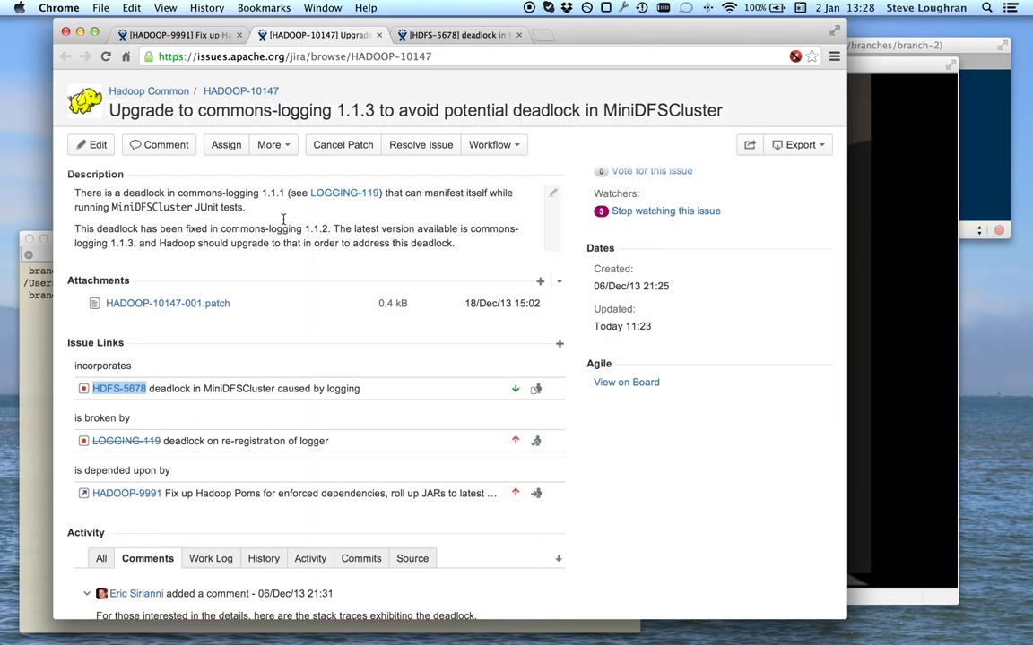
{"action": "mouse_move", "coordinate": [167, 303]}
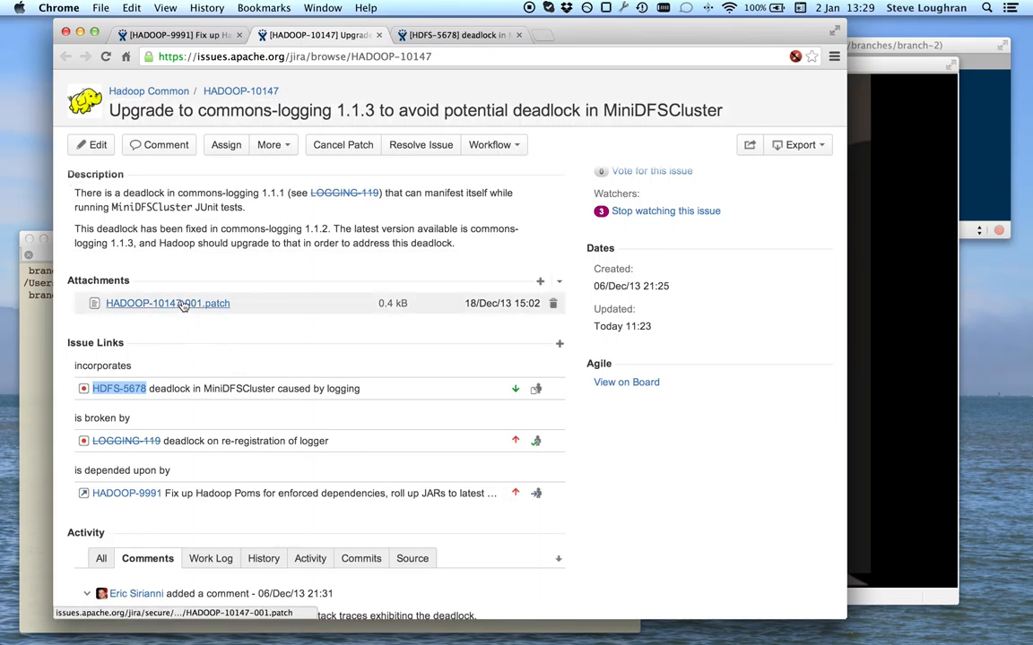
- Bring up the save options for the HADOOP-10147-001.patch attachment link
{"action": "right_click", "coordinate": [168, 303]}
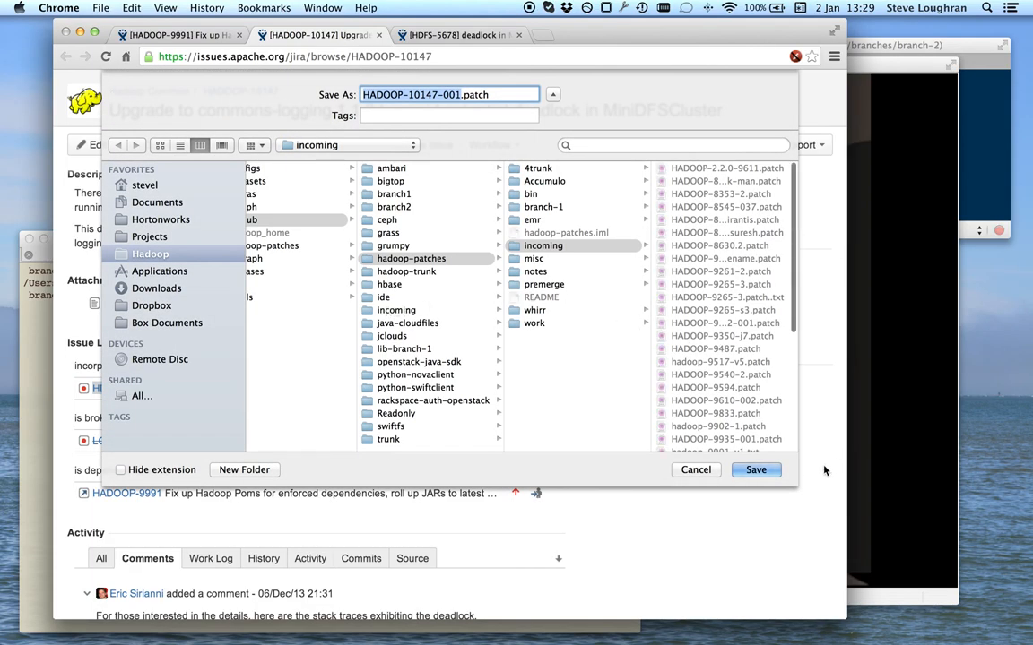
- Save HADOOP-10147-001.patch into the incoming folder
{"action": "left_click", "coordinate": [755, 470]}
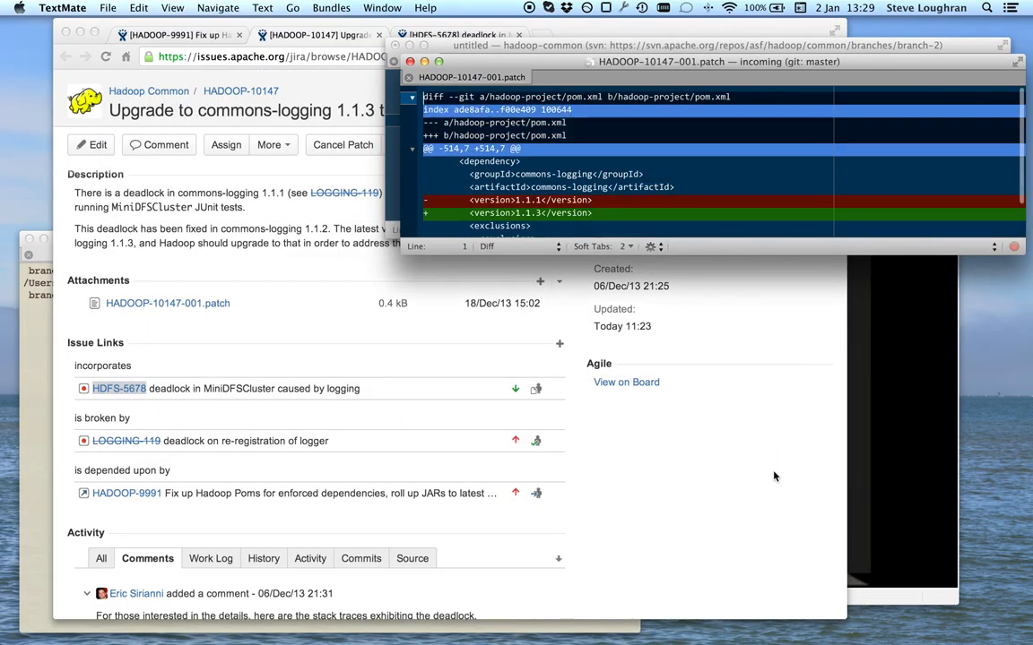
{"action": "mouse_move", "coordinate": [591, 200]}
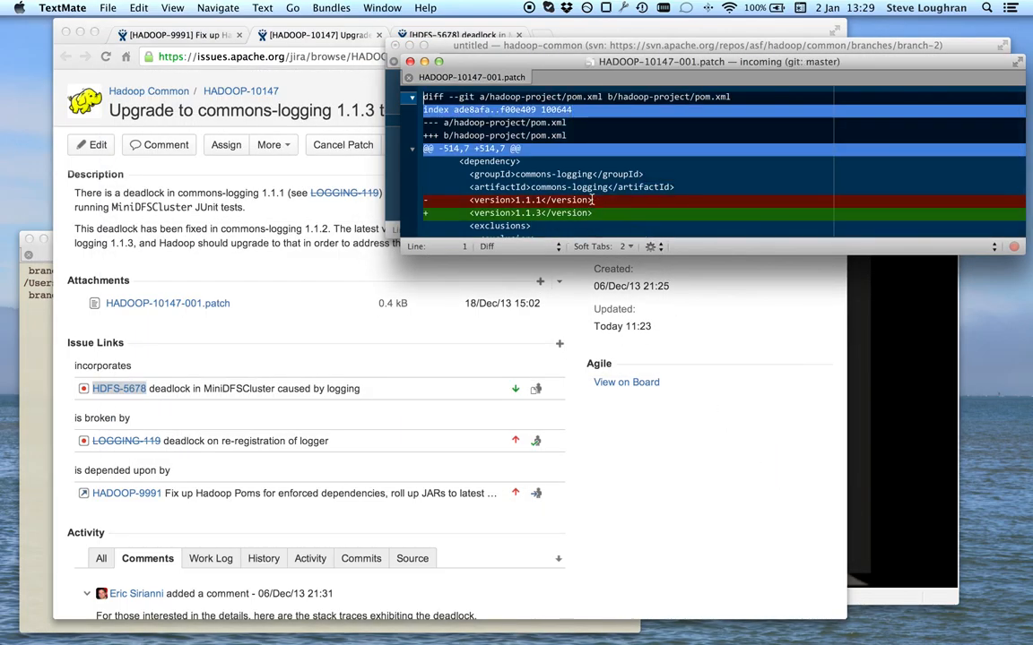
{"action": "mouse_move", "coordinate": [607, 213]}
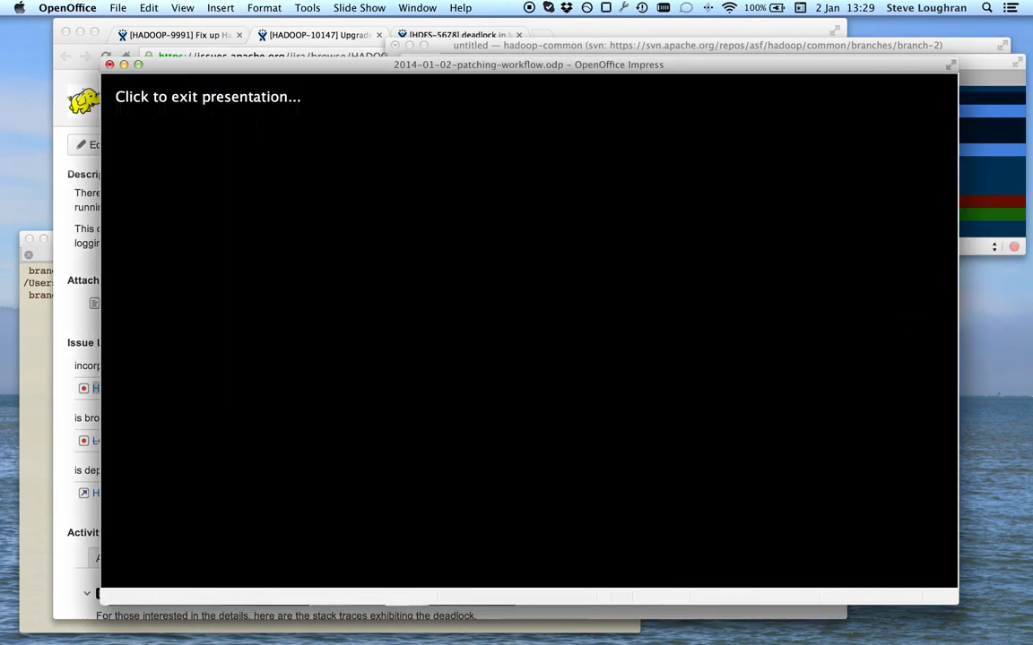
- Advance the slideshow to the seven-step Workflow of patching slide
{"action": "left_click", "coordinate": [529, 332]}
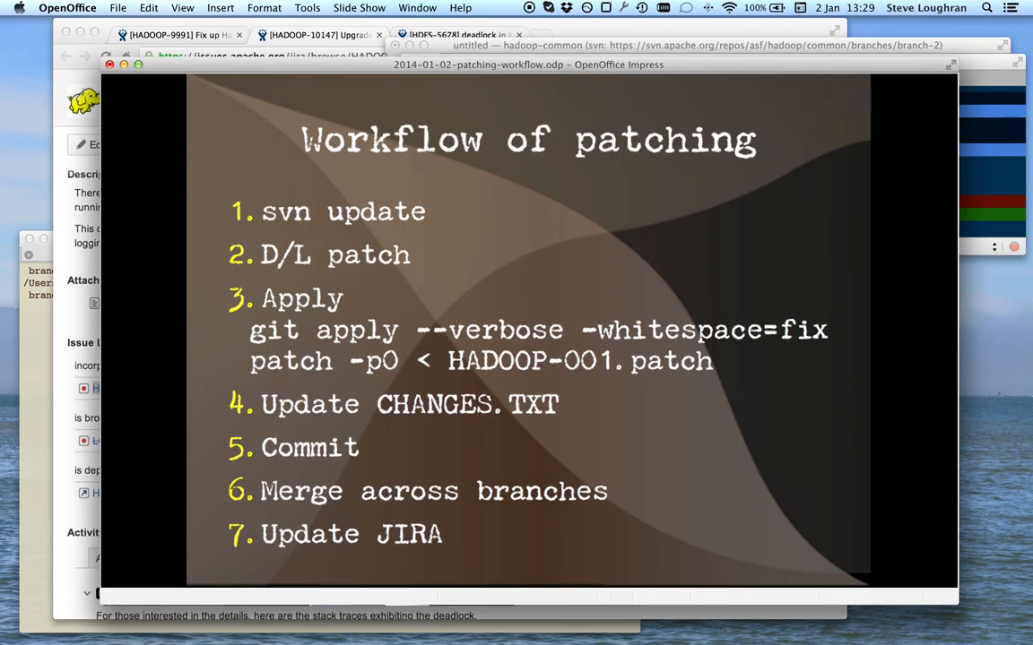
{"action": "mouse_move", "coordinate": [248, 334]}
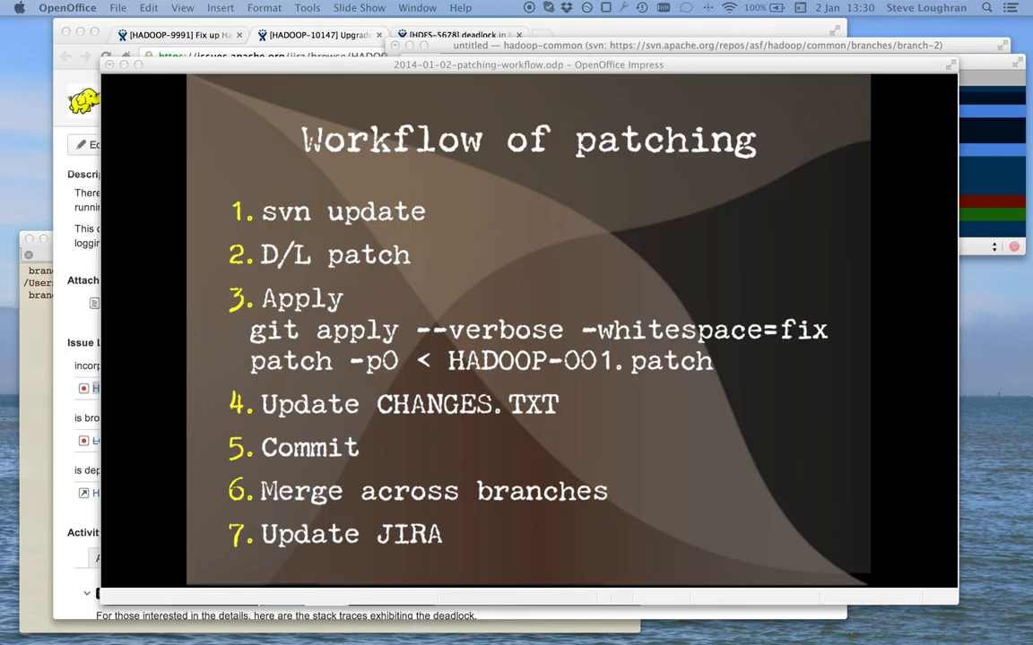
{"action": "mouse_move", "coordinate": [635, 282]}
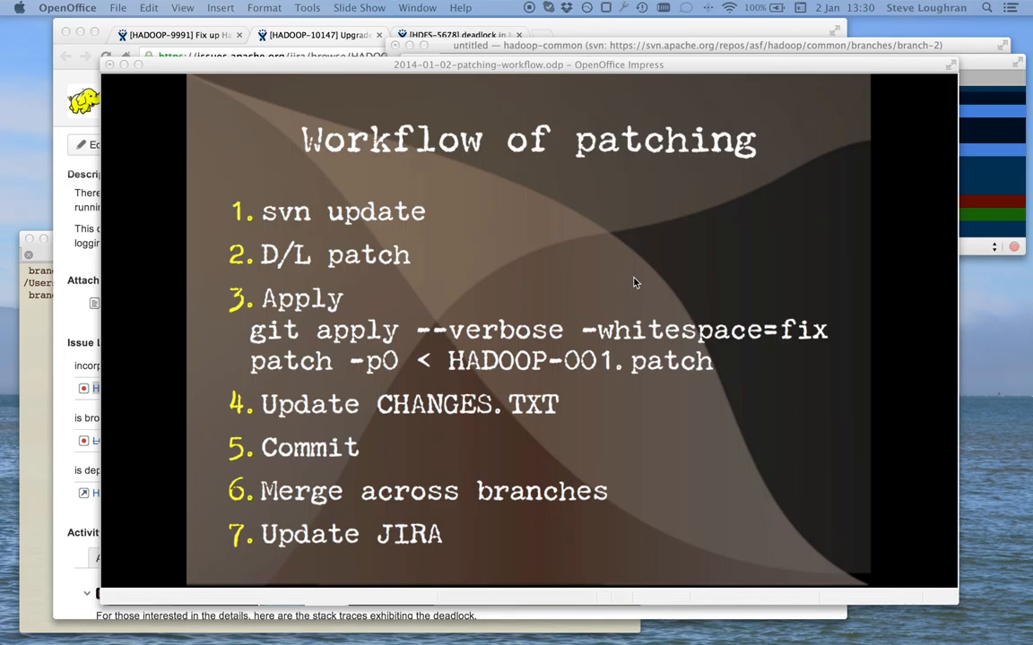
{"action": "mouse_move", "coordinate": [38, 383]}
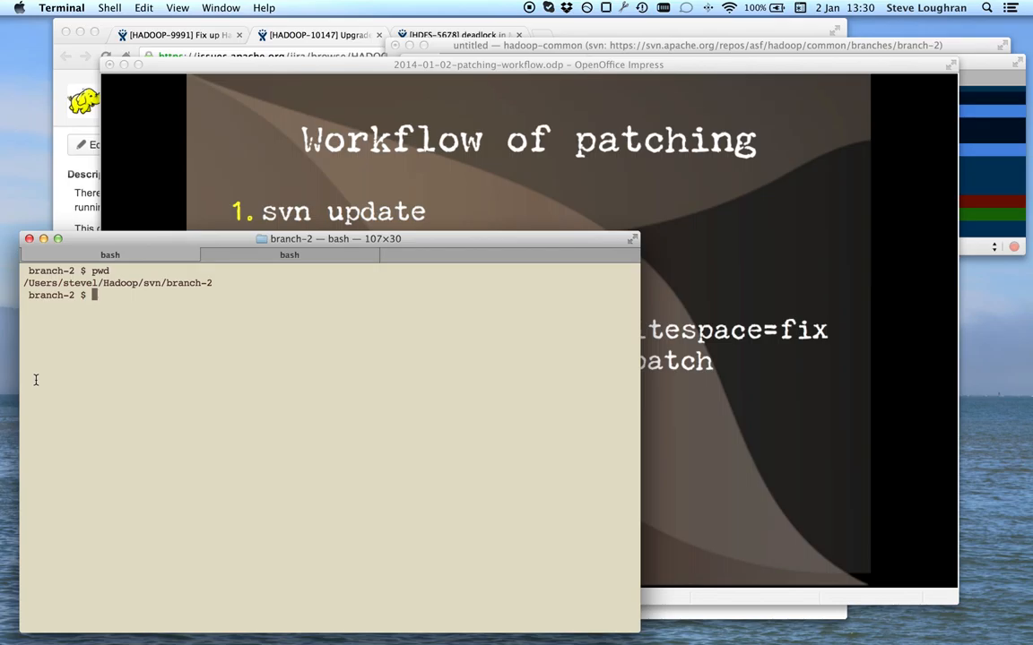
- Update branch-2 to revision 1554800 with svn update, then run svn in hadoop-trunk
{"action": "type", "text": "svn update"}
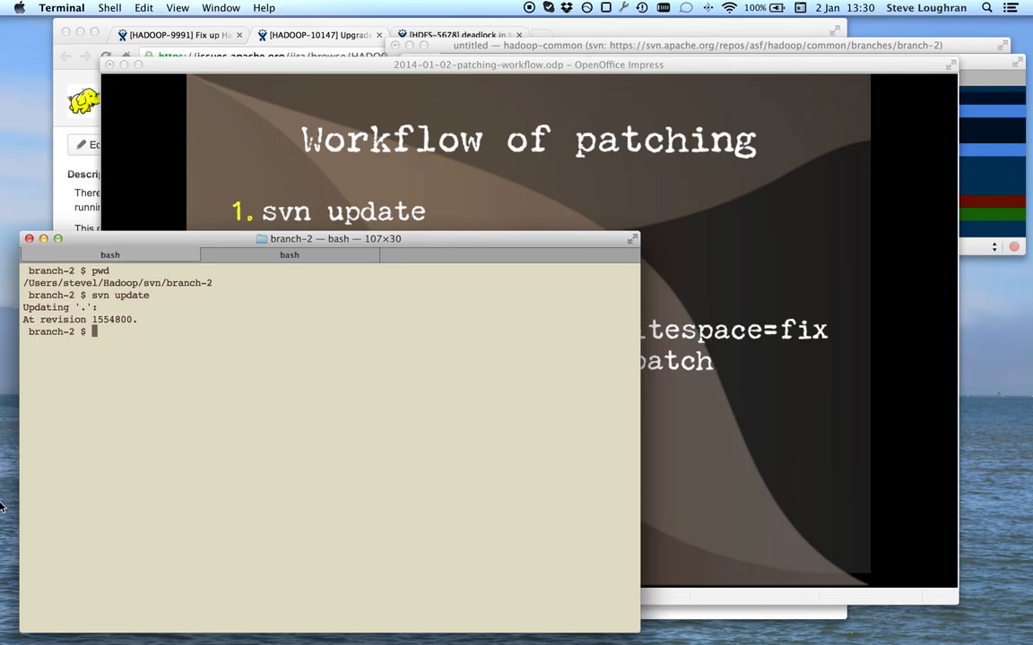
{"action": "left_click", "coordinate": [110, 255]}
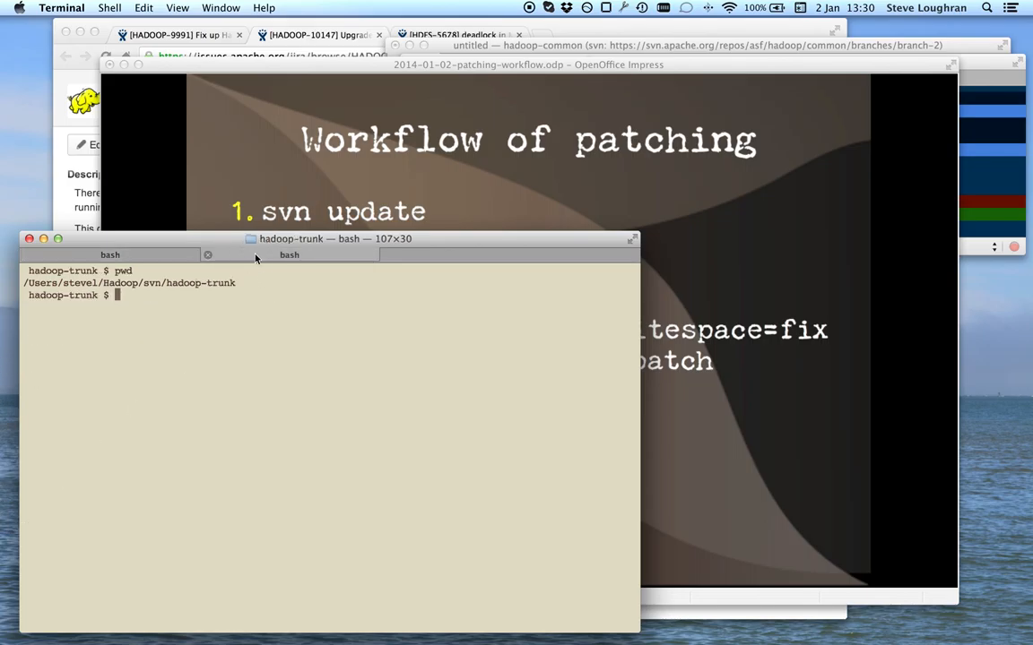
{"action": "type", "text": "svn"}
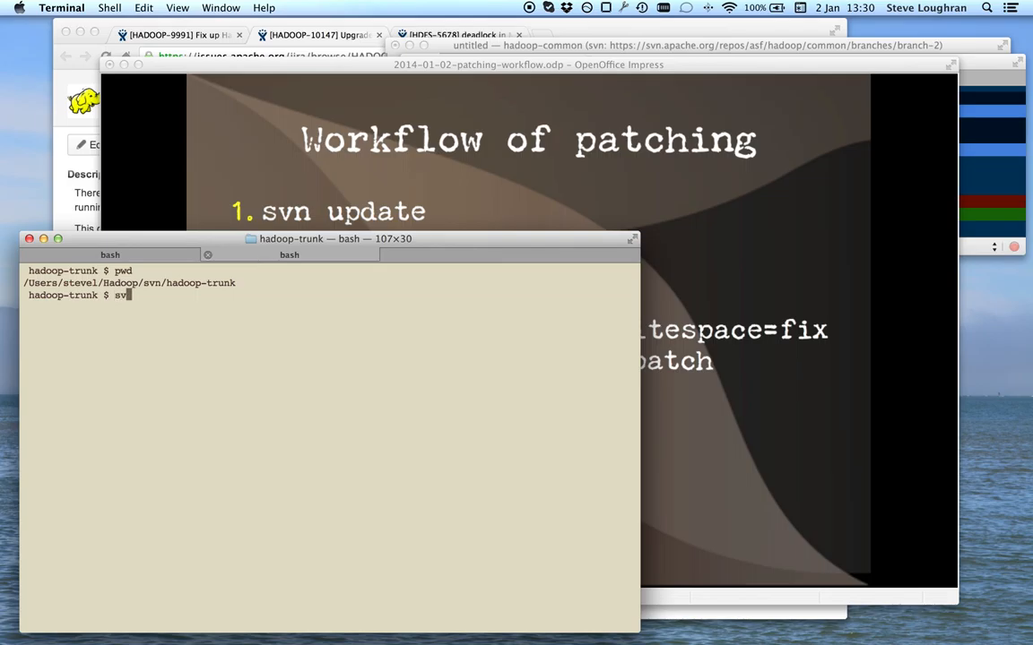
{"action": "key", "text": "Return"}
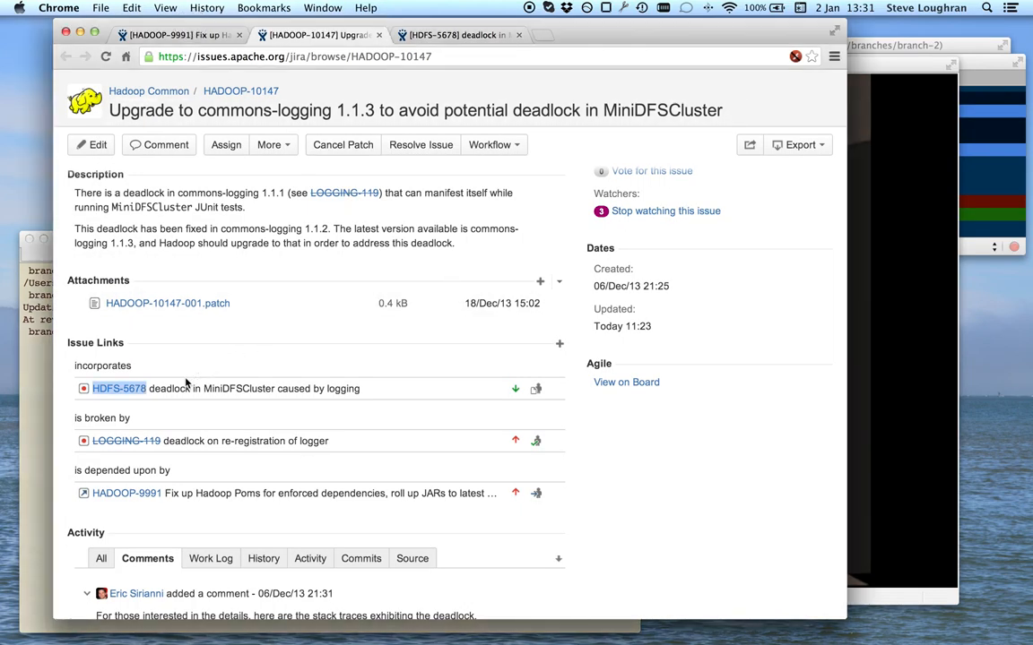
{"action": "mouse_move", "coordinate": [27, 395]}
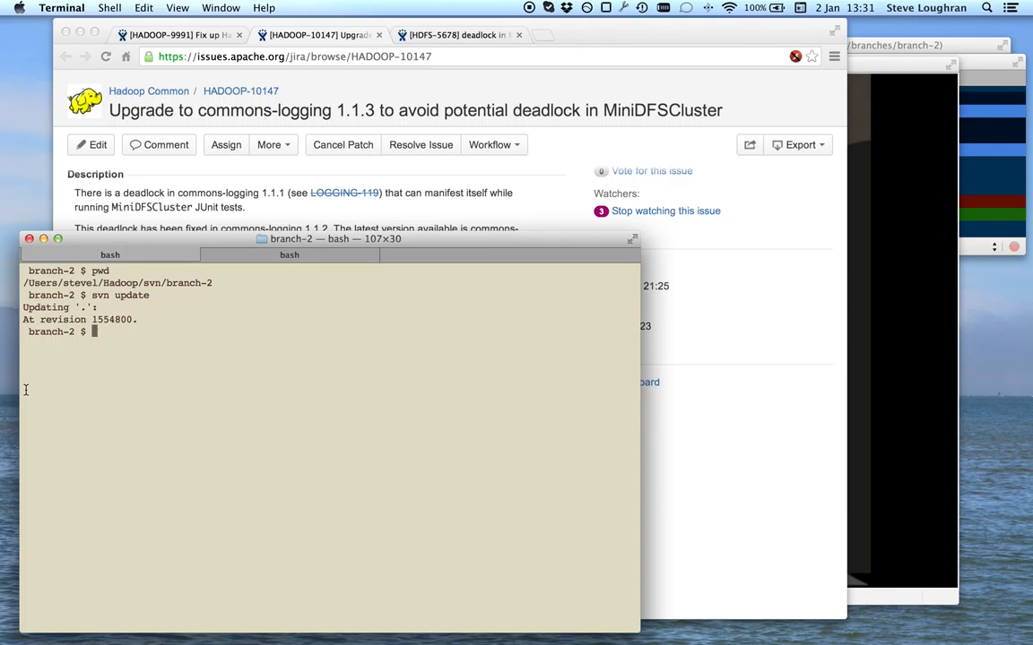
- Apply HADOOP-10147-001.patch to branch-2 via git apply --whitespace=fix, then start svn status
{"action": "right_click", "coordinate": [179, 359]}
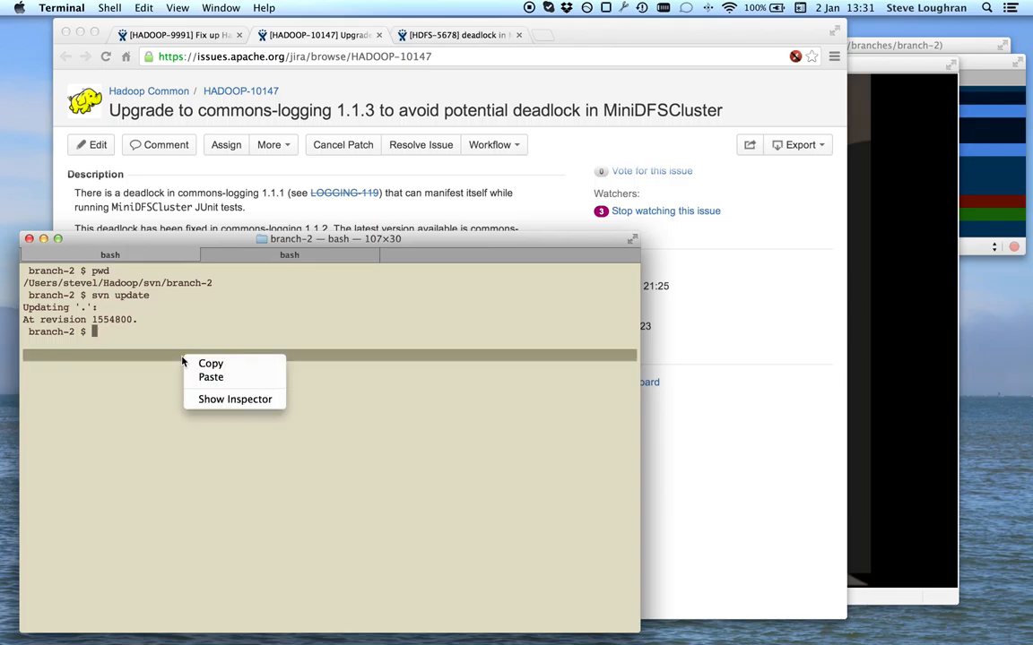
{"action": "left_click", "coordinate": [211, 377]}
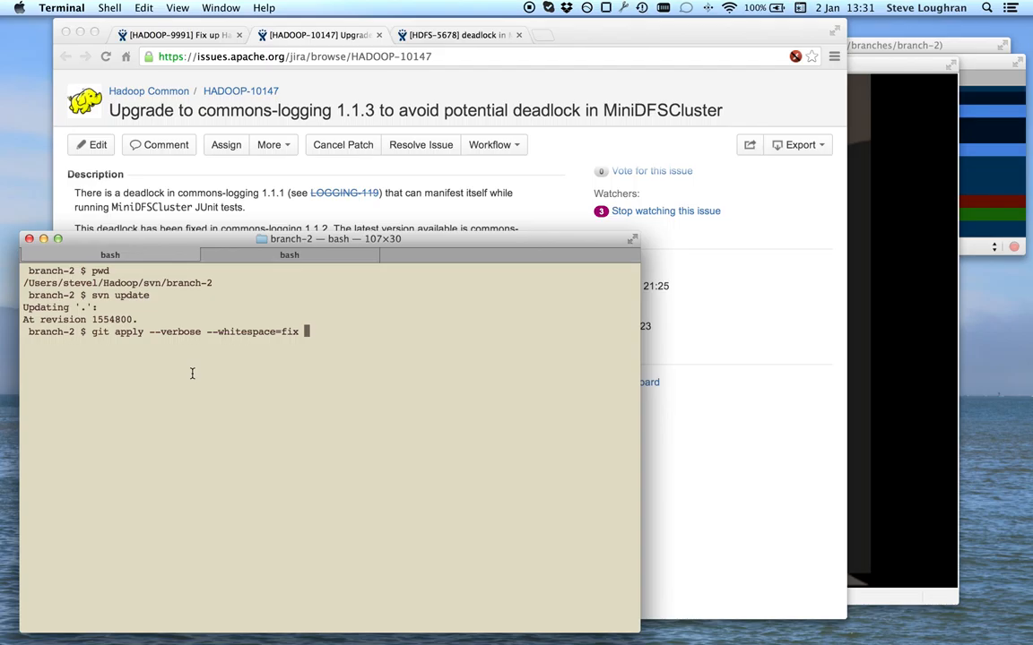
{"action": "type", "text": "../hadoop-patches"}
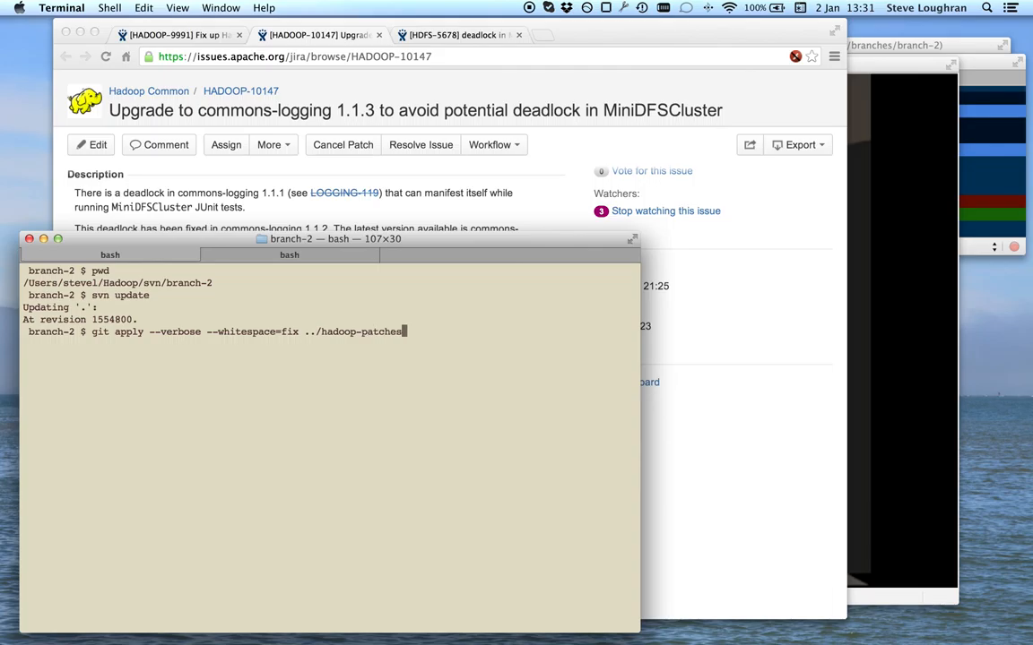
{"action": "type", "text": "in"}
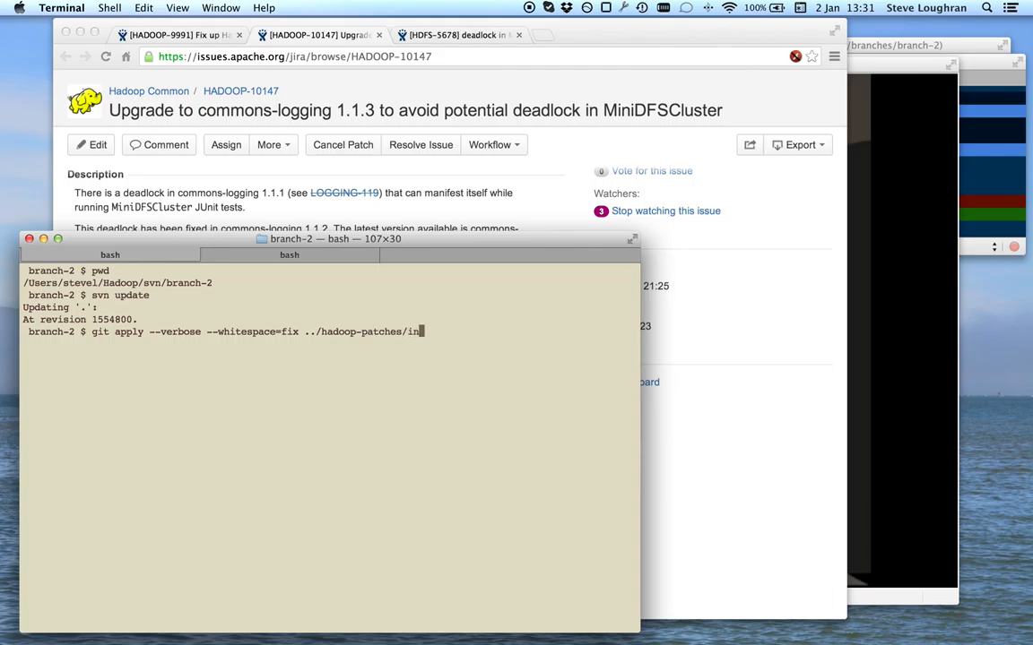
{"action": "type", "text": "coming/"}
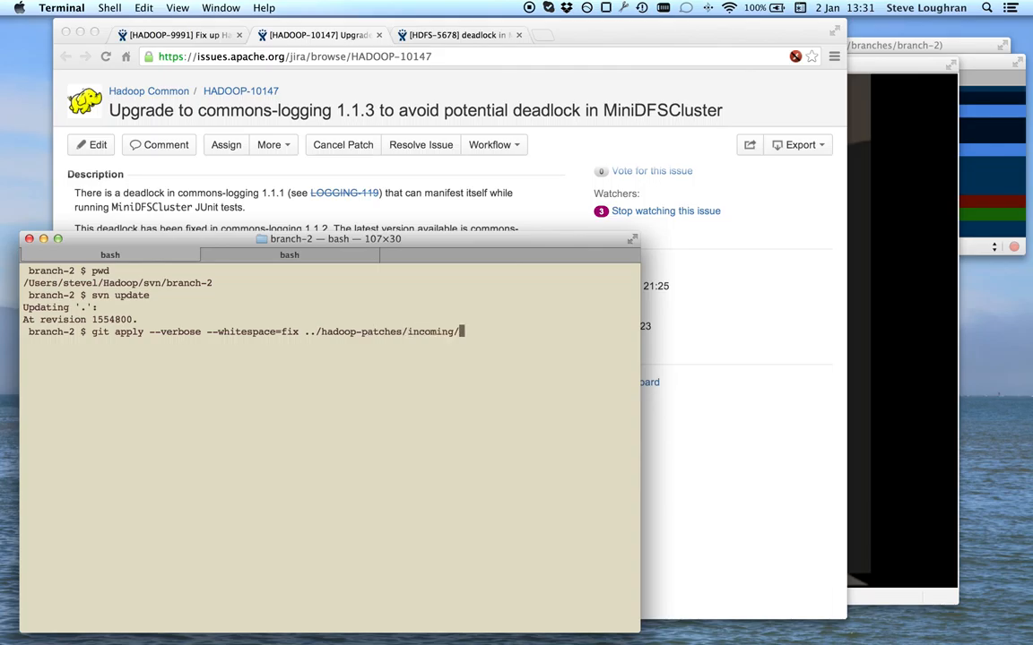
{"action": "type", "text": "HADOOP-"}
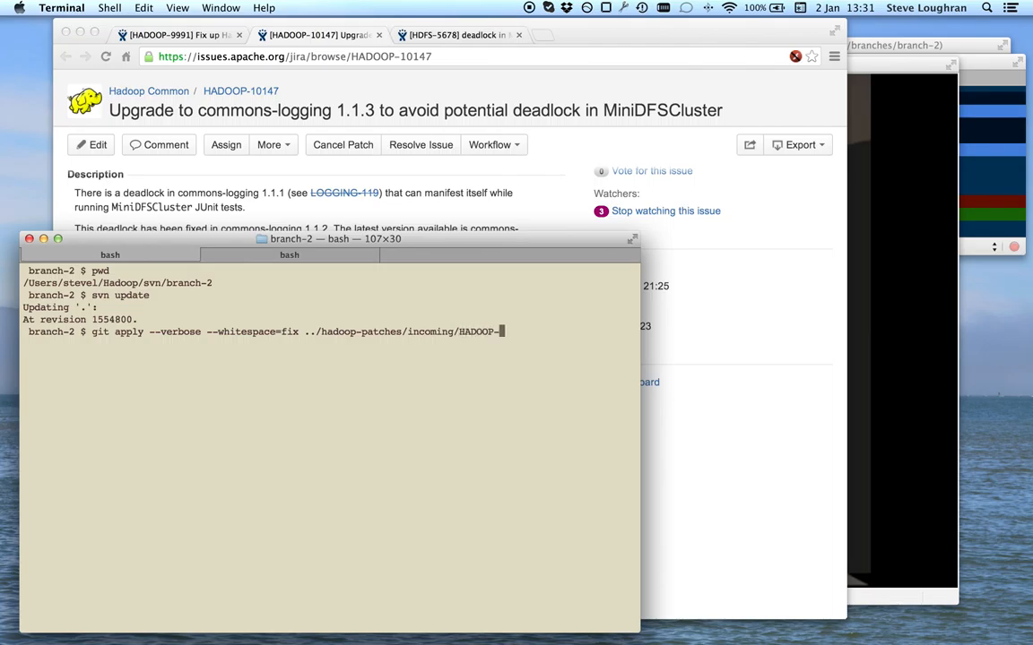
{"action": "type", "text": "10147-001.patch"}
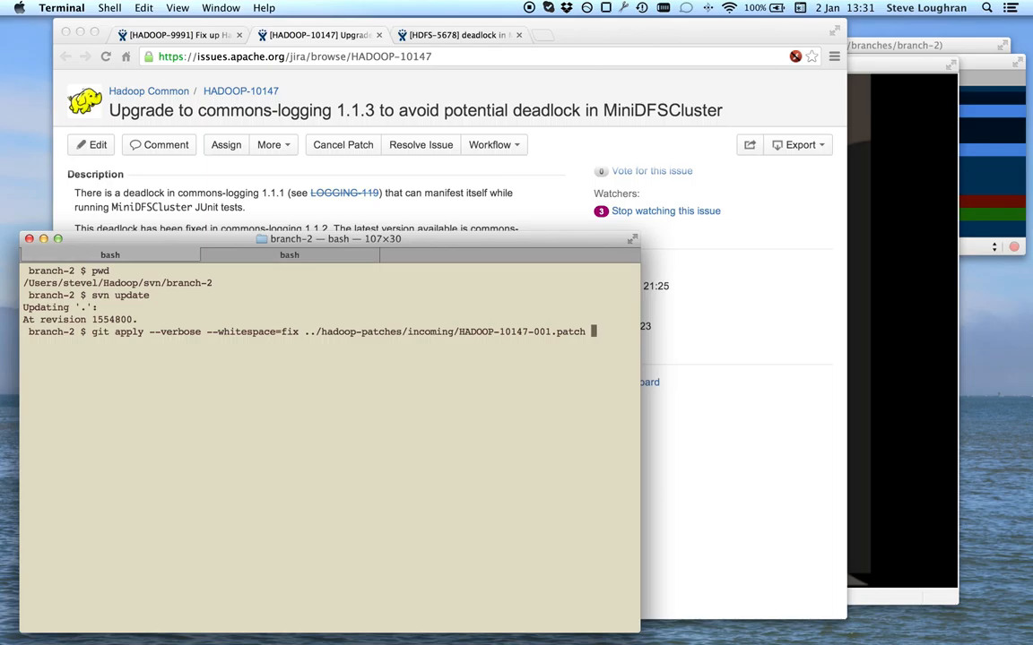
{"action": "key", "text": "Return"}
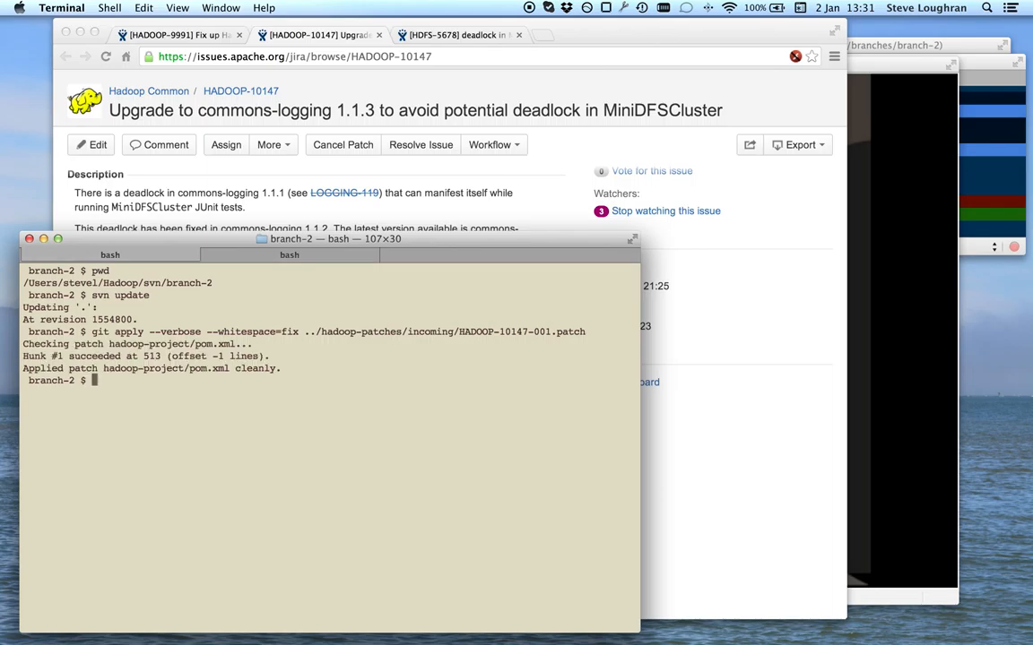
{"action": "type", "text": "svn status"}
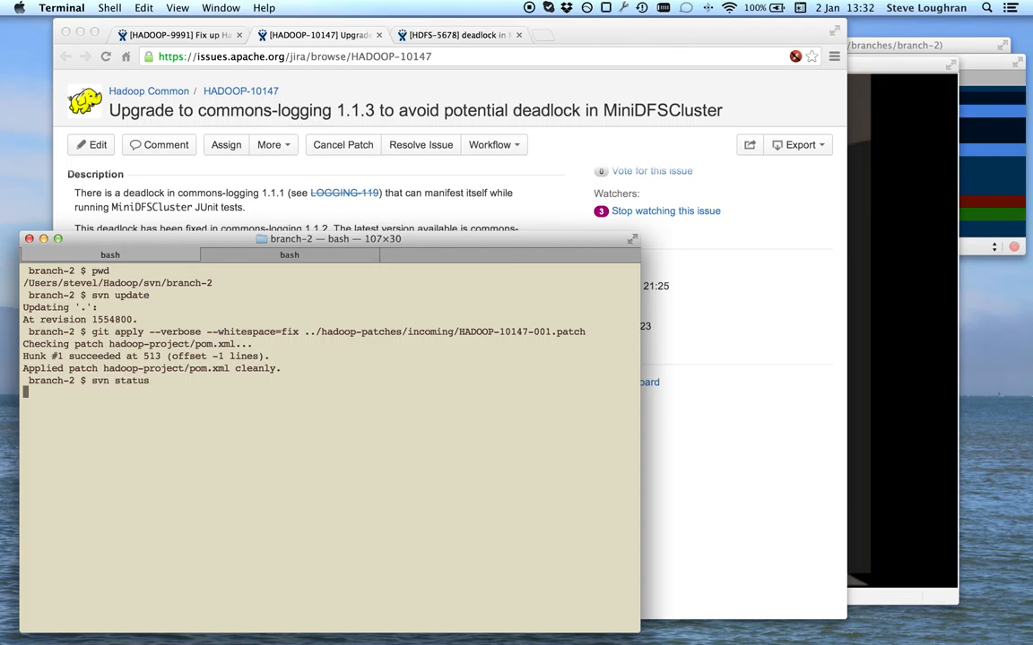
- Run svn status and svn diff on hadoop-project/pom.xml, showing commons-logging 1.1.1 to 1.1.3
{"action": "key", "text": "Return"}
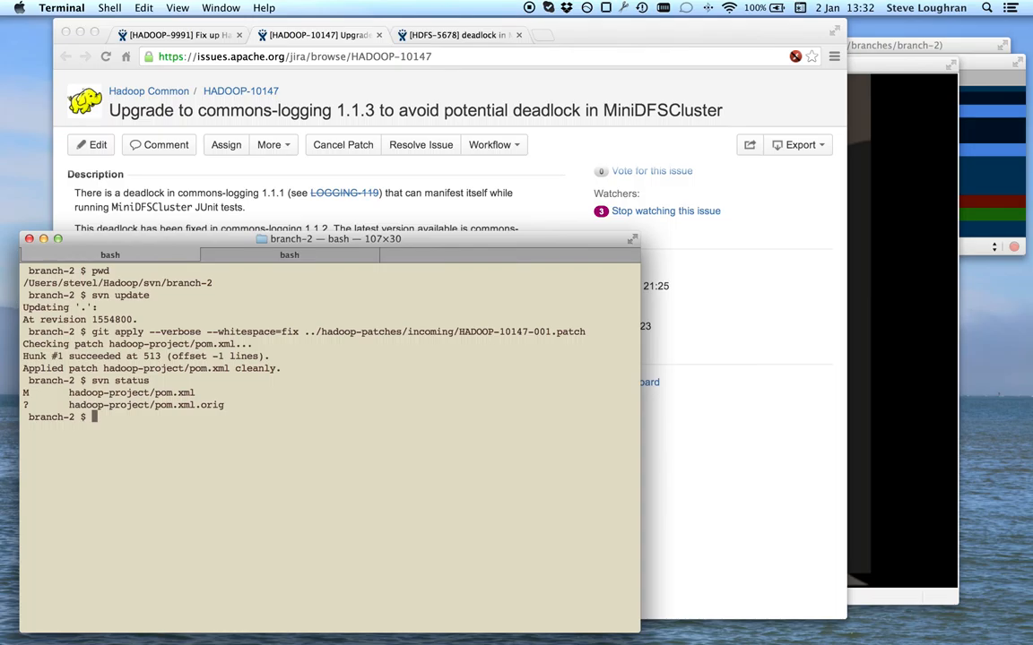
{"action": "type", "text": "s"}
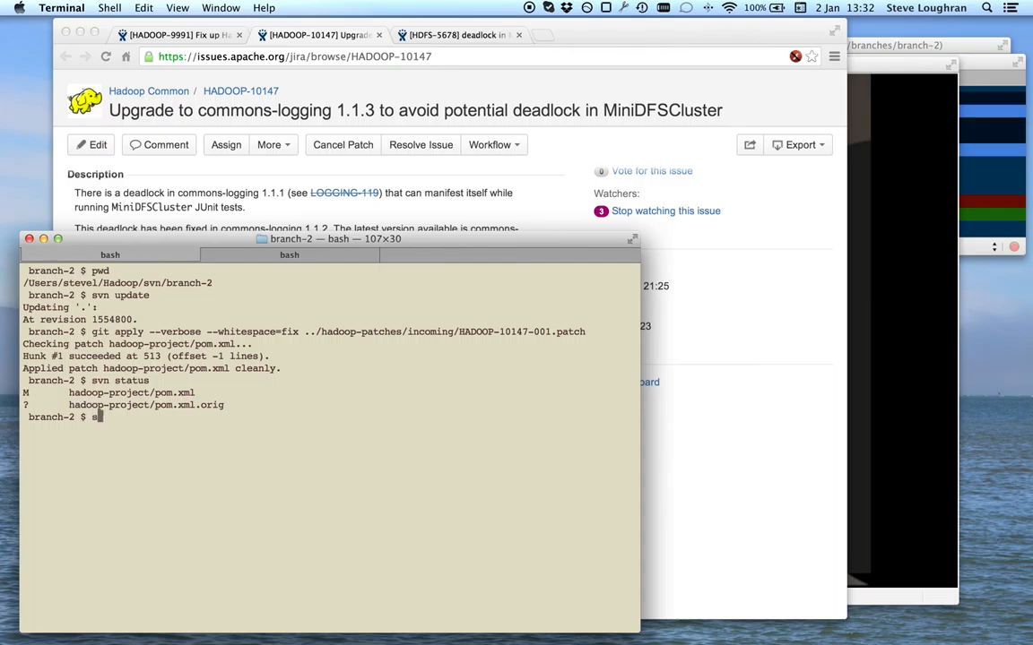
{"action": "type", "text": "svn diff"}
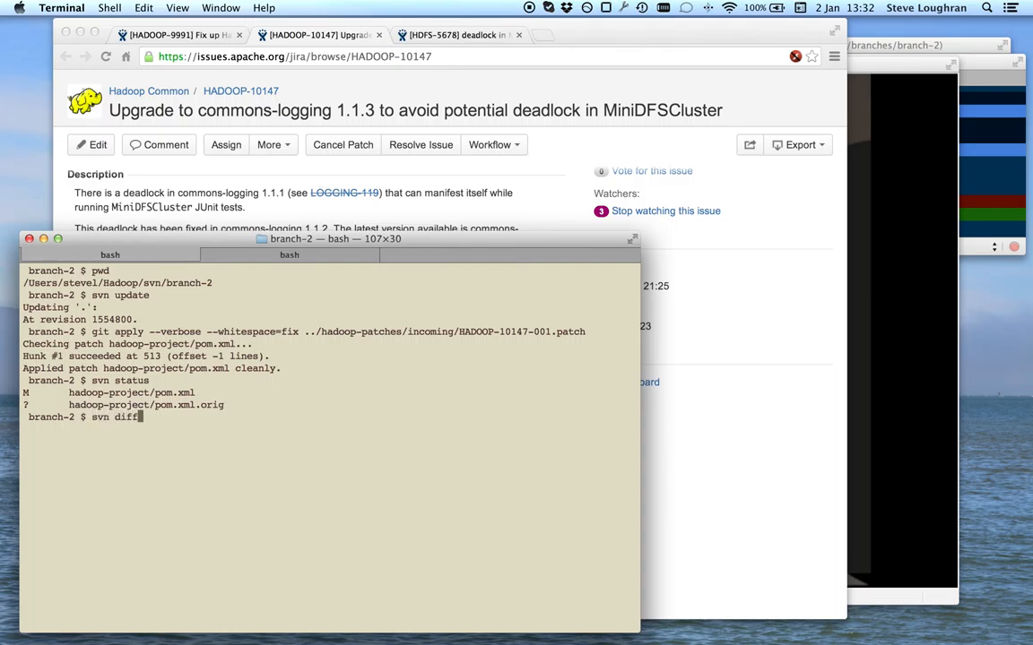
{"action": "type", "text": "hadoop-p"}
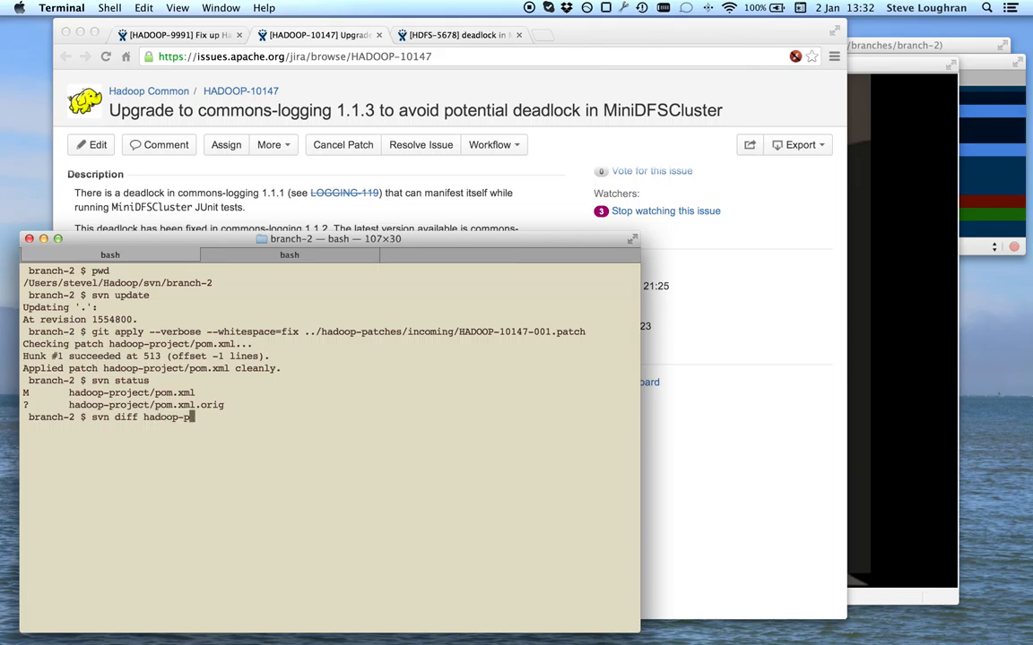
{"action": "type", "text": "oject/pom.xml"}
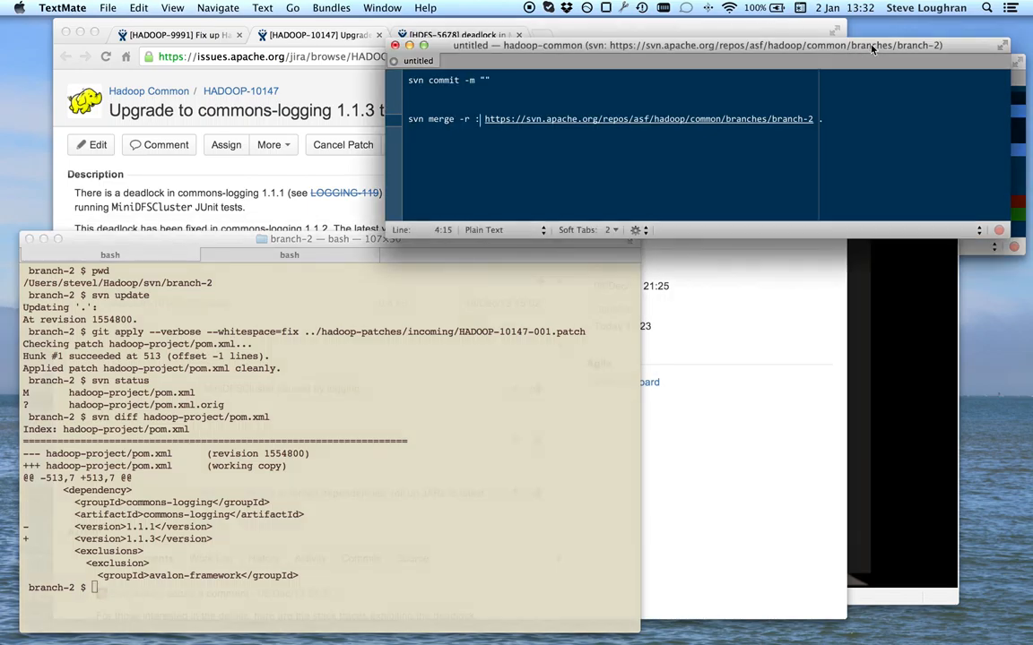
- Open CHANGES.txt from Hadoop/svn/branch-2/hadoop-common-project/hadoop-common
{"action": "left_click", "coordinate": [108, 7]}
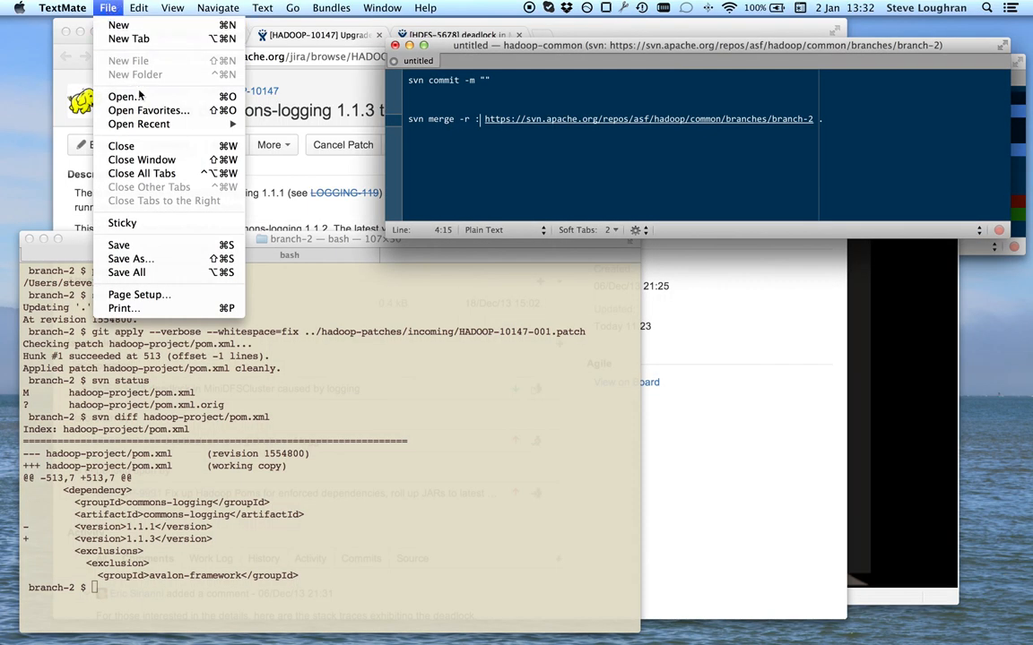
{"action": "left_click", "coordinate": [125, 96]}
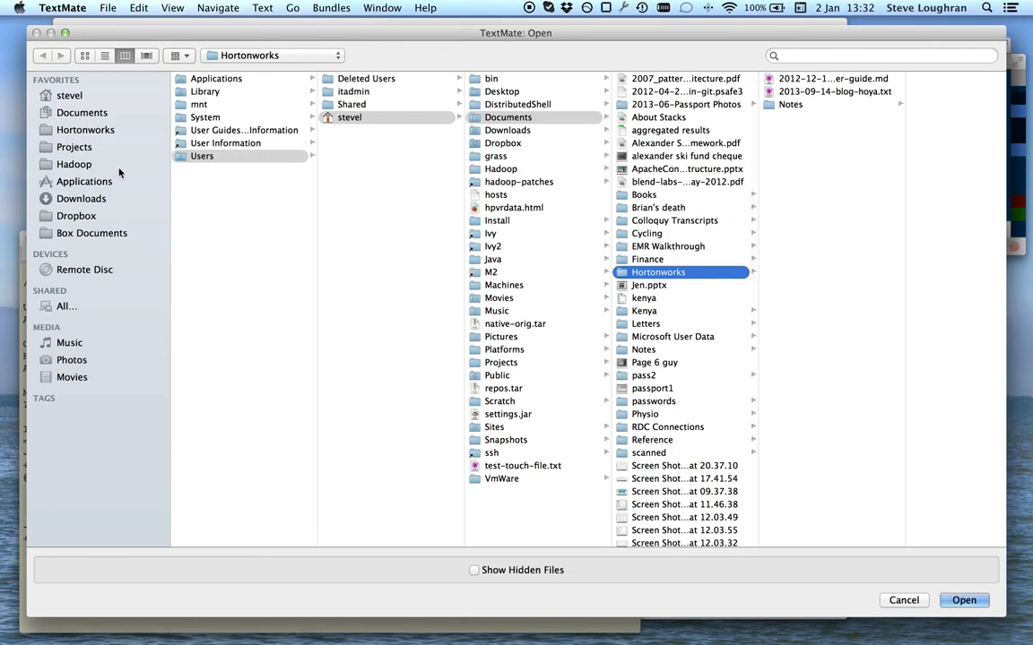
{"action": "left_click", "coordinate": [82, 112]}
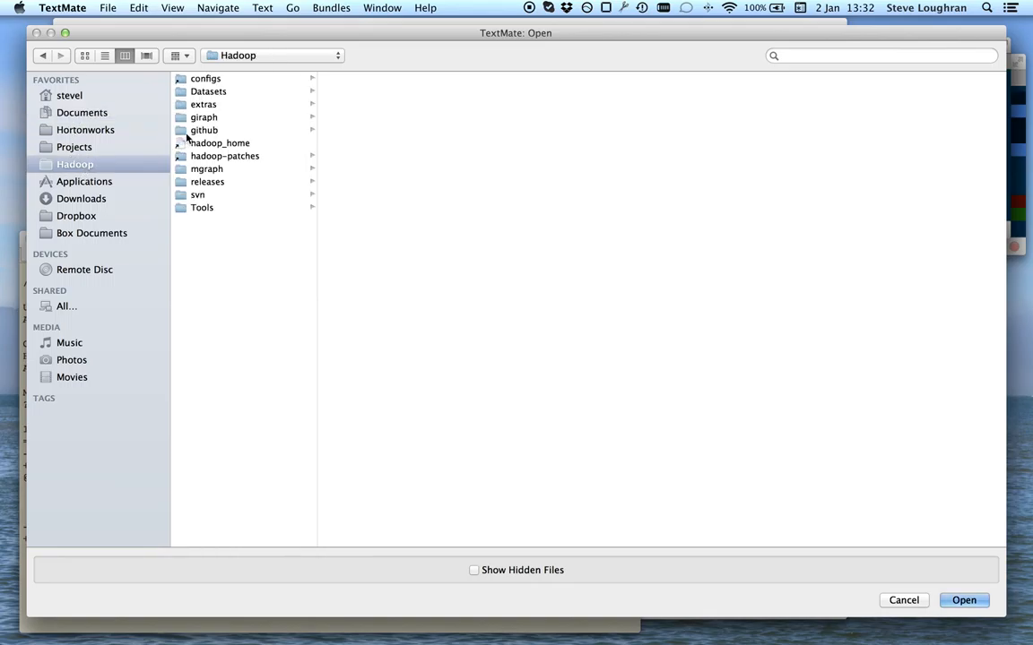
{"action": "left_click", "coordinate": [197, 194]}
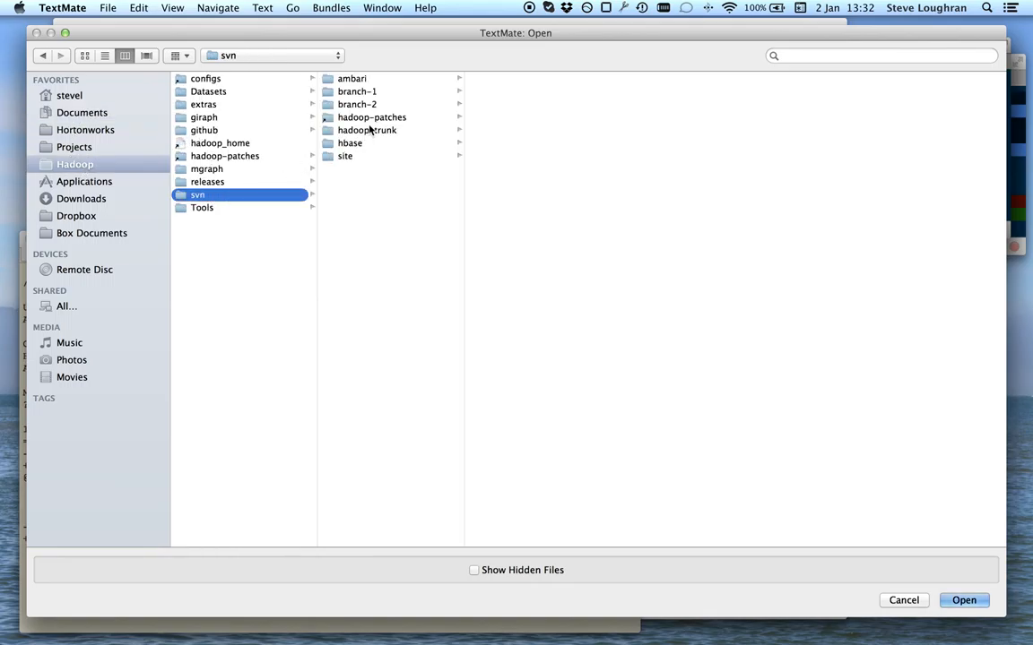
{"action": "left_click", "coordinate": [357, 104]}
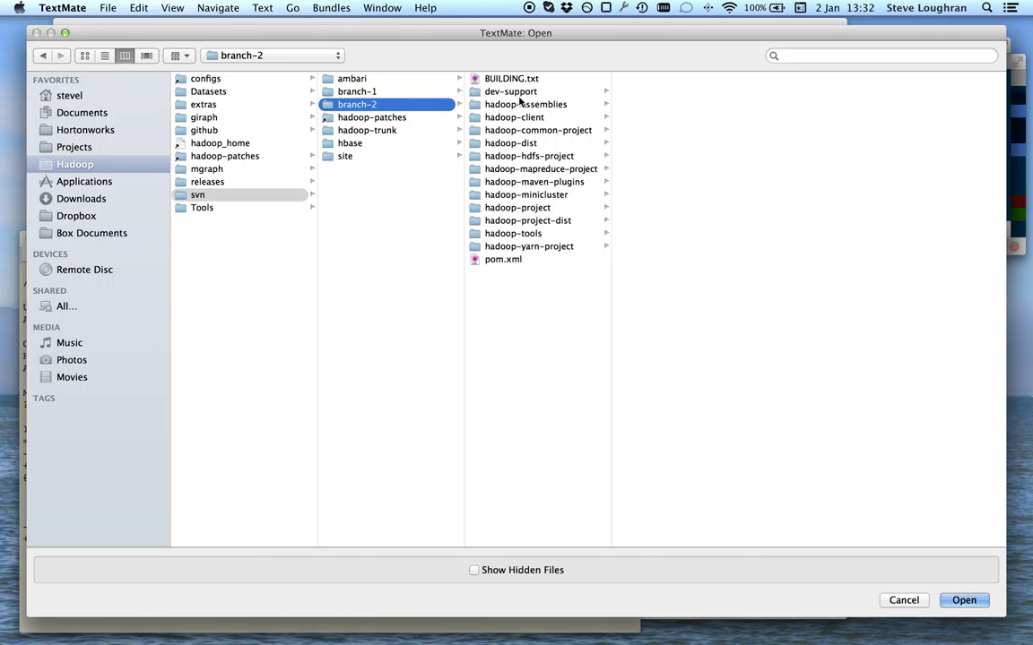
{"action": "left_click", "coordinate": [538, 130]}
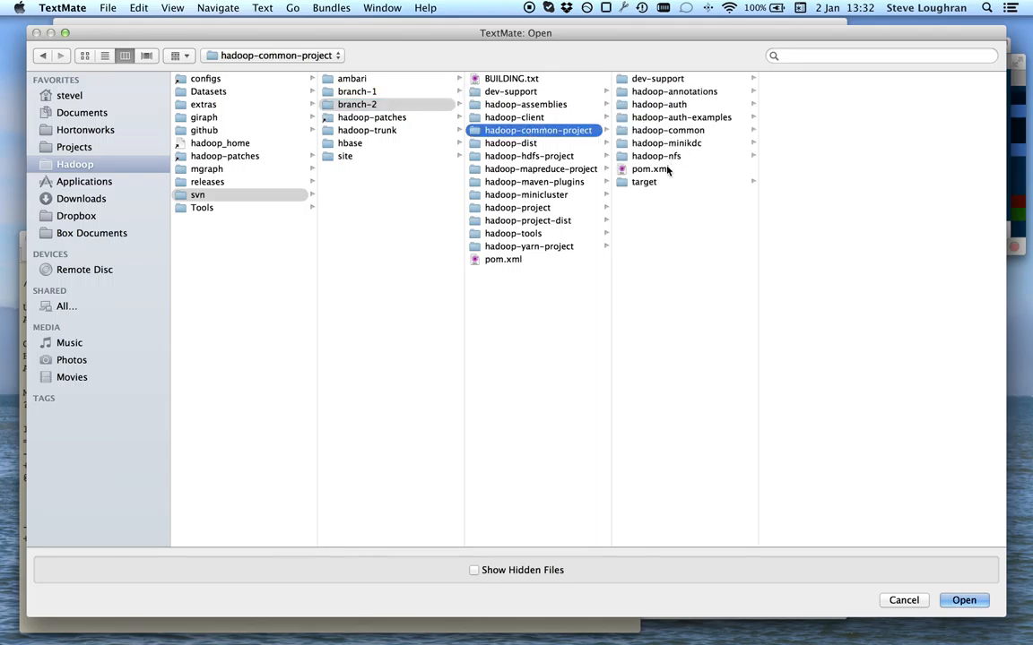
{"action": "left_click", "coordinate": [667, 130]}
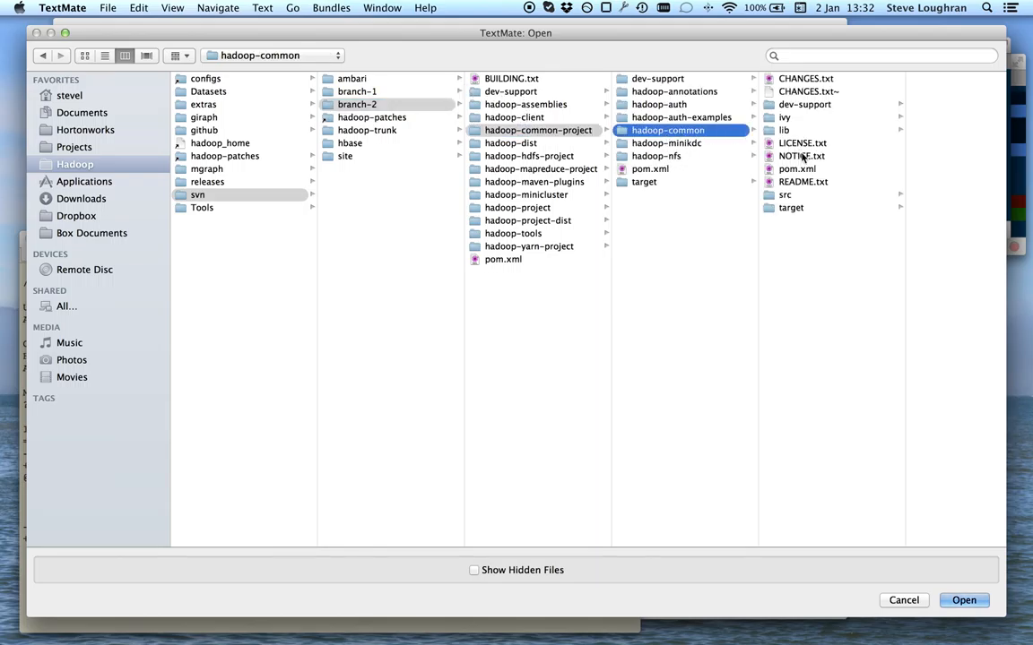
{"action": "left_click", "coordinate": [964, 601]}
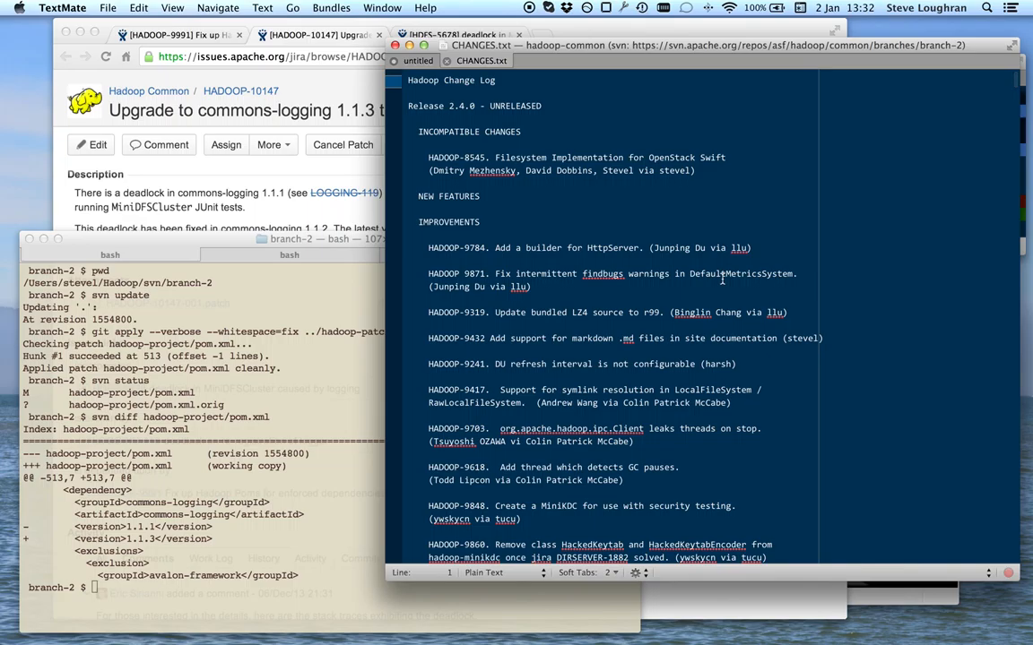
{"action": "mouse_move", "coordinate": [570, 143]}
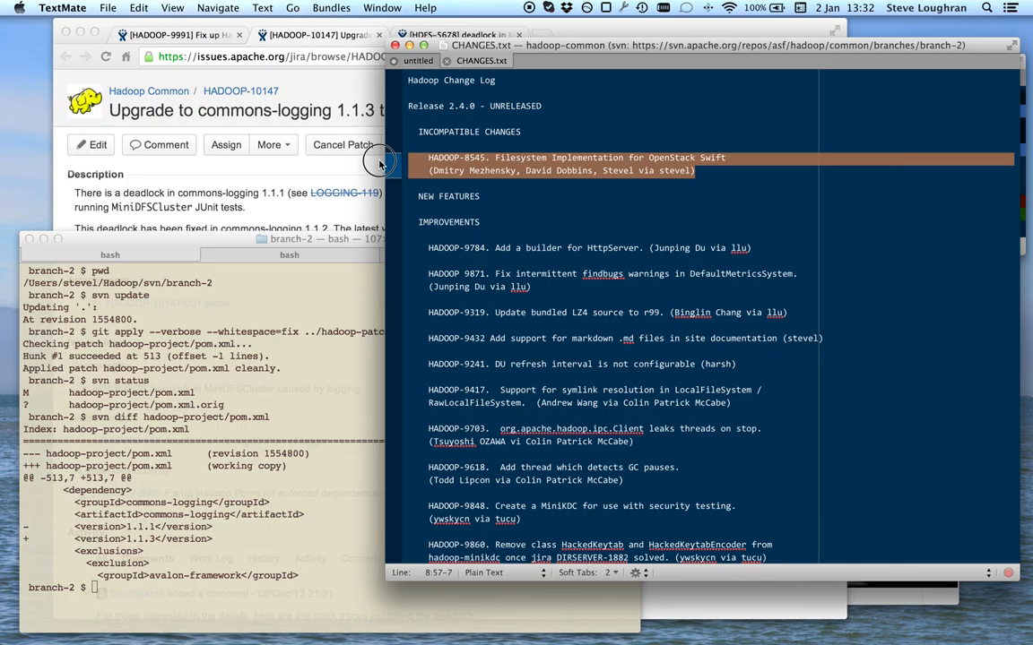
{"action": "mouse_move", "coordinate": [627, 149]}
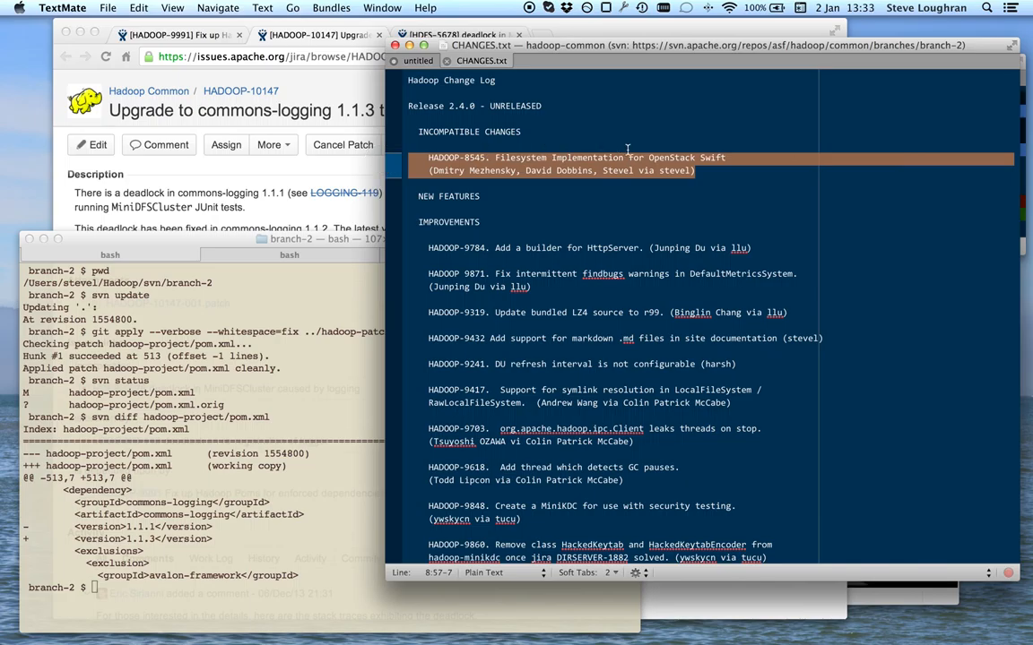
- Scroll CHANGES.txt to the 2.3.0 section, then show the workflow slide and HADOOP-10147-001.patch
{"action": "scroll", "scroll_direction": "down", "scroll_amount": 3}
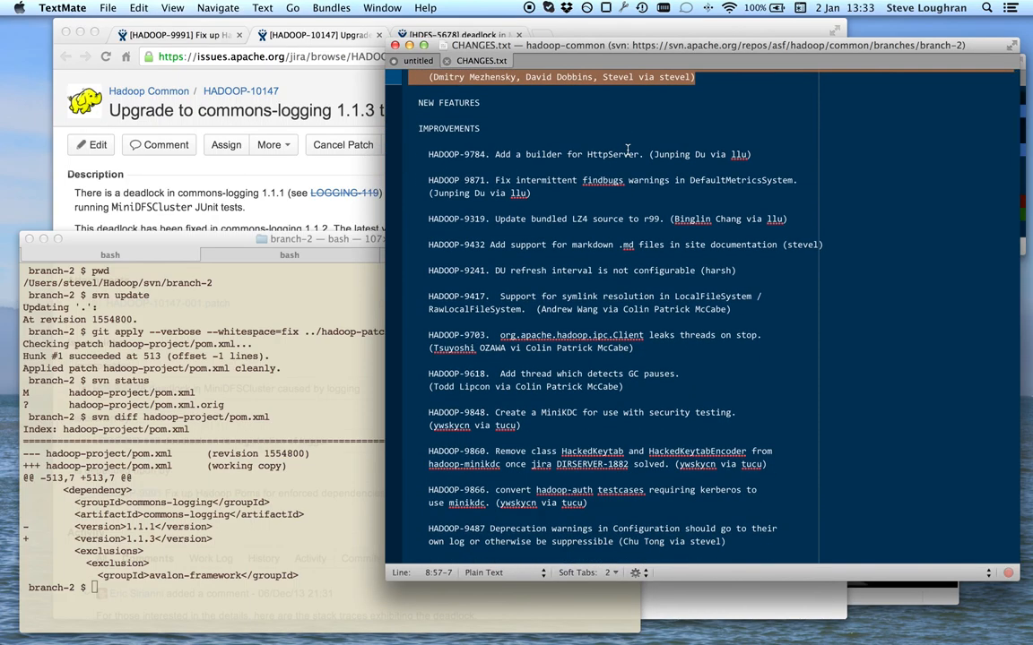
{"action": "scroll", "scroll_direction": "down", "scroll_amount": 3}
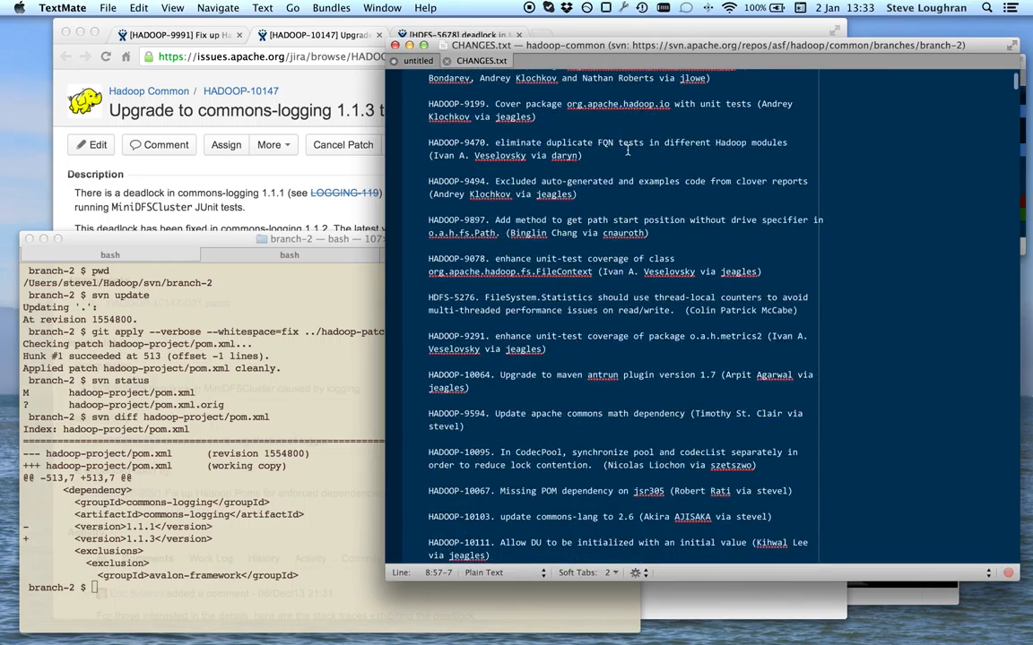
{"action": "scroll", "scroll_direction": "down", "scroll_amount": 3}
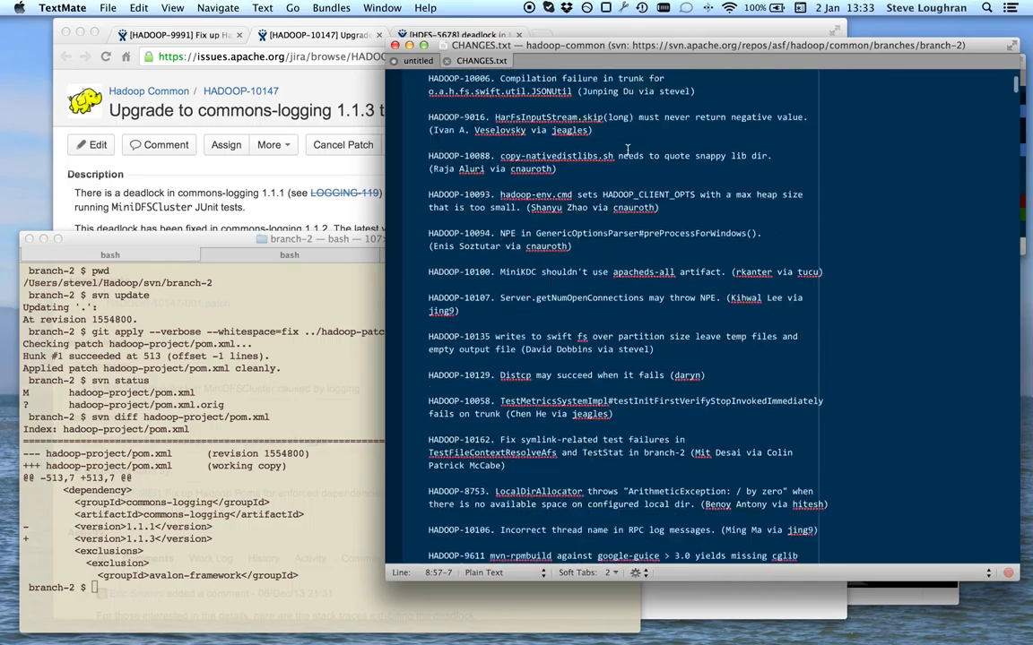
{"action": "scroll", "scroll_direction": "down", "scroll_amount": 3}
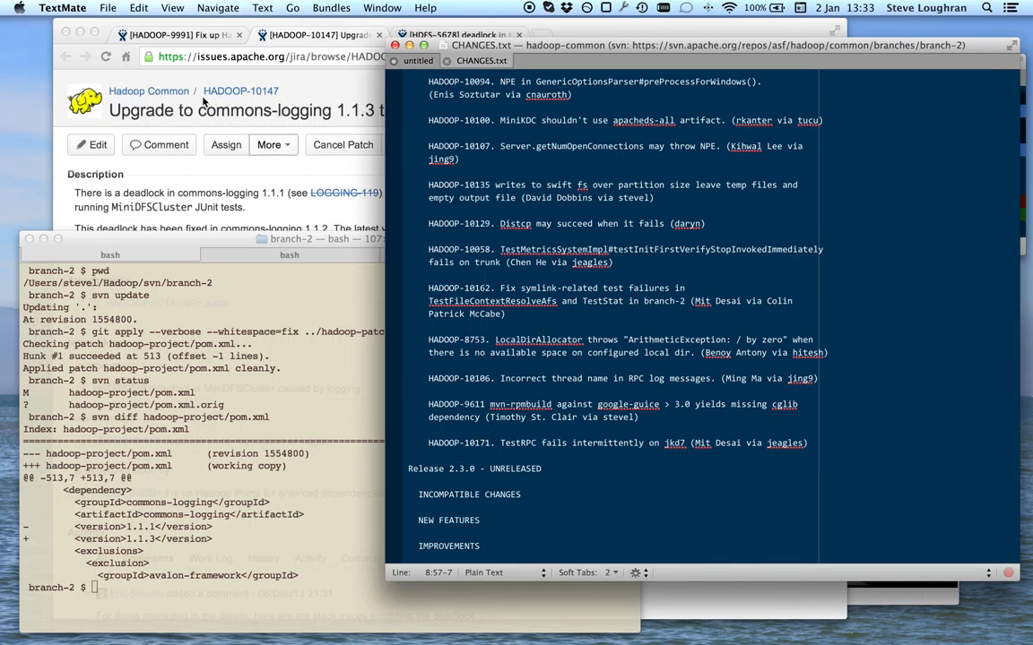
{"action": "left_click", "coordinate": [318, 35]}
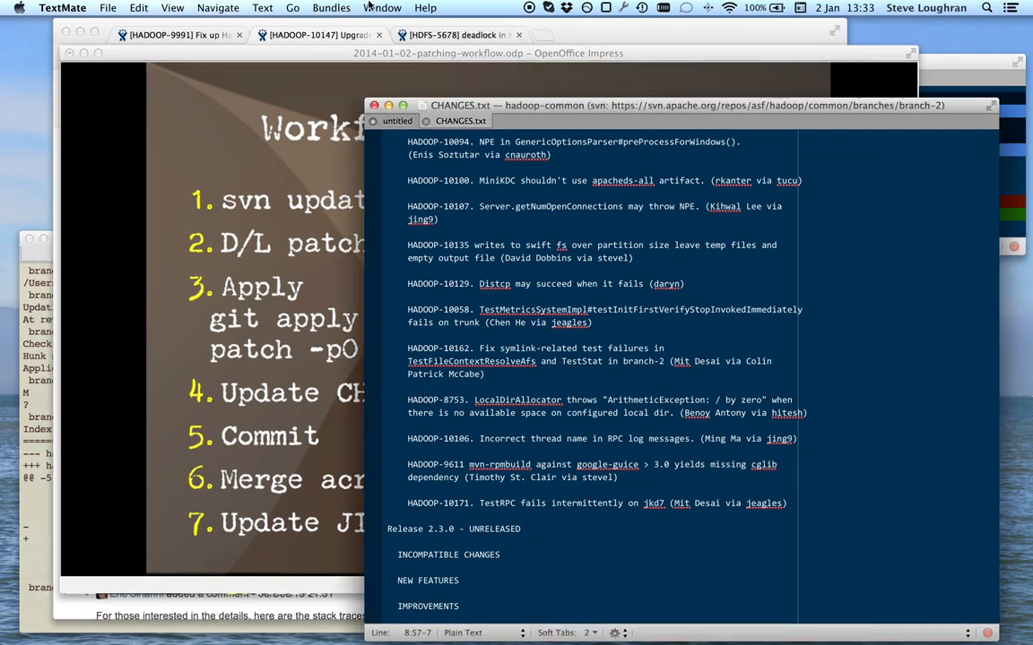
{"action": "left_click", "coordinate": [382, 7]}
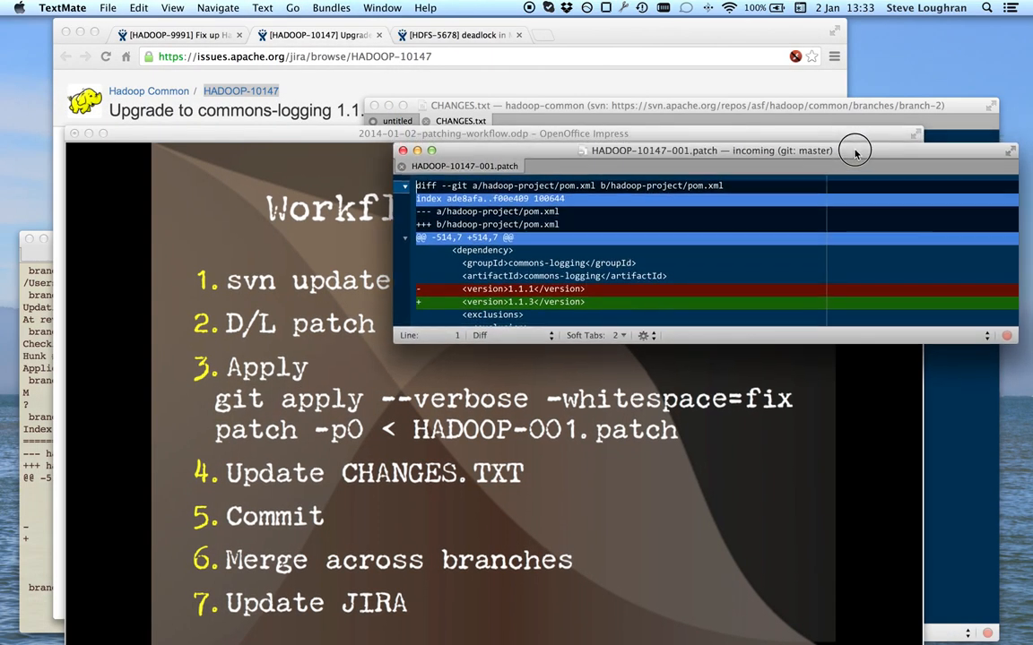
- Type 'HADOOP-10147 Upgrade to commons-logging 1.1.3 to avoid potential deadlock in MiniDFSCluster' and select it
{"action": "left_click", "coordinate": [461, 120]}
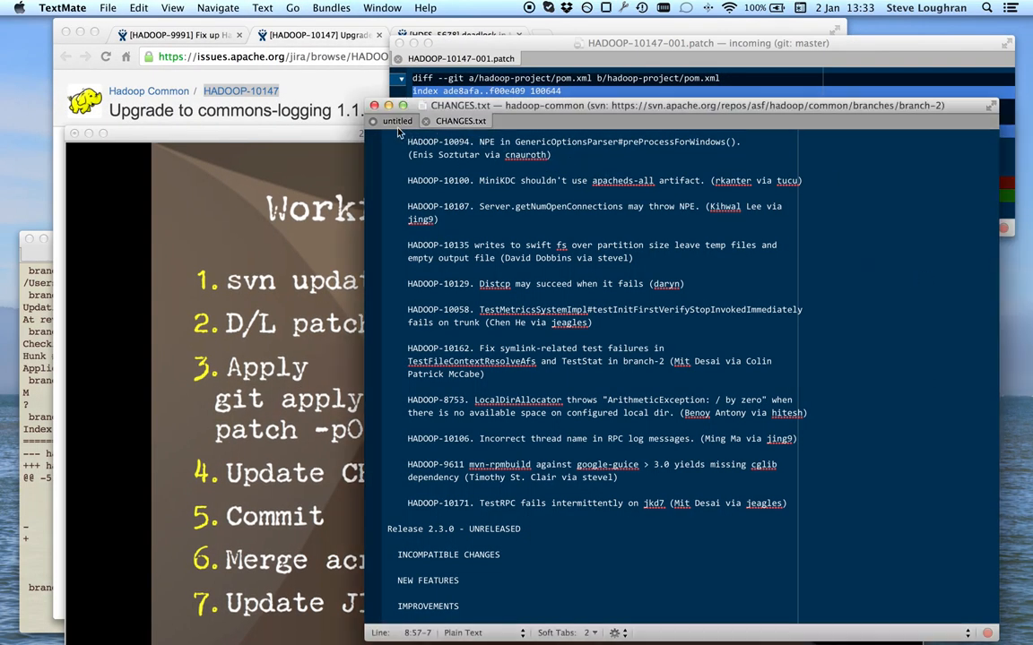
{"action": "left_click", "coordinate": [396, 121]}
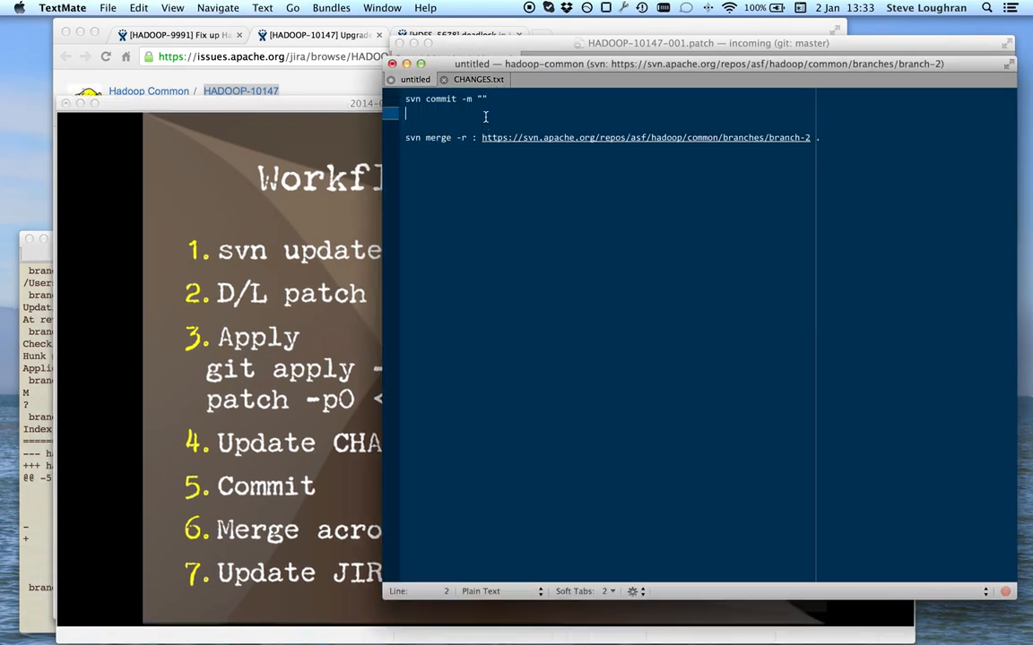
{"action": "type", "text": "HADOOP-10147"}
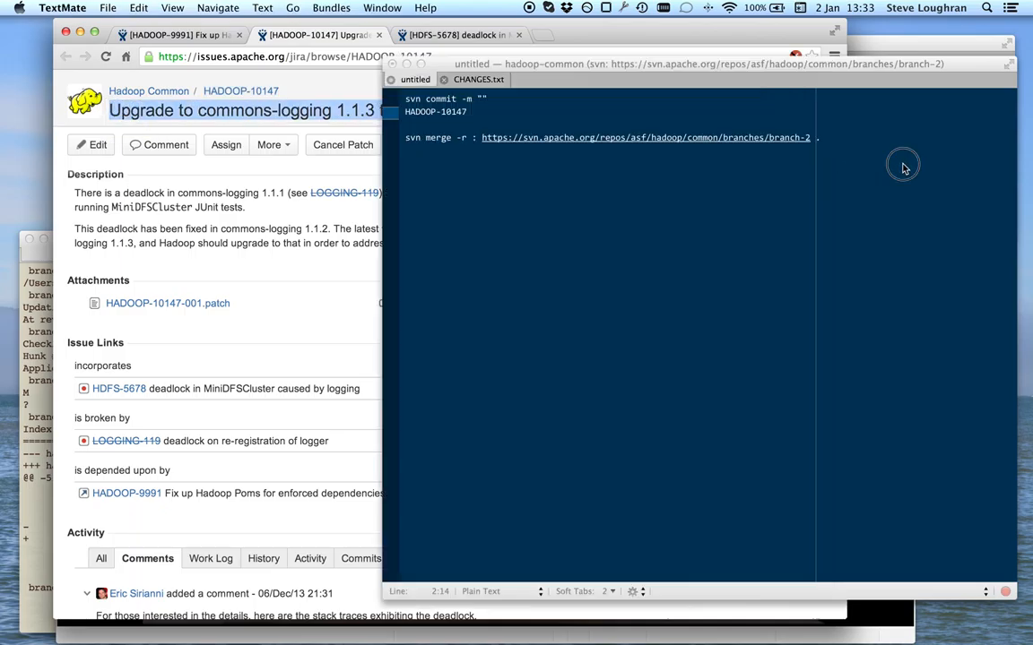
{"action": "type", "text": "Upgrade to commons-logging 1.1.3 to avoid potential deadlock in MiniDFSCluster"}
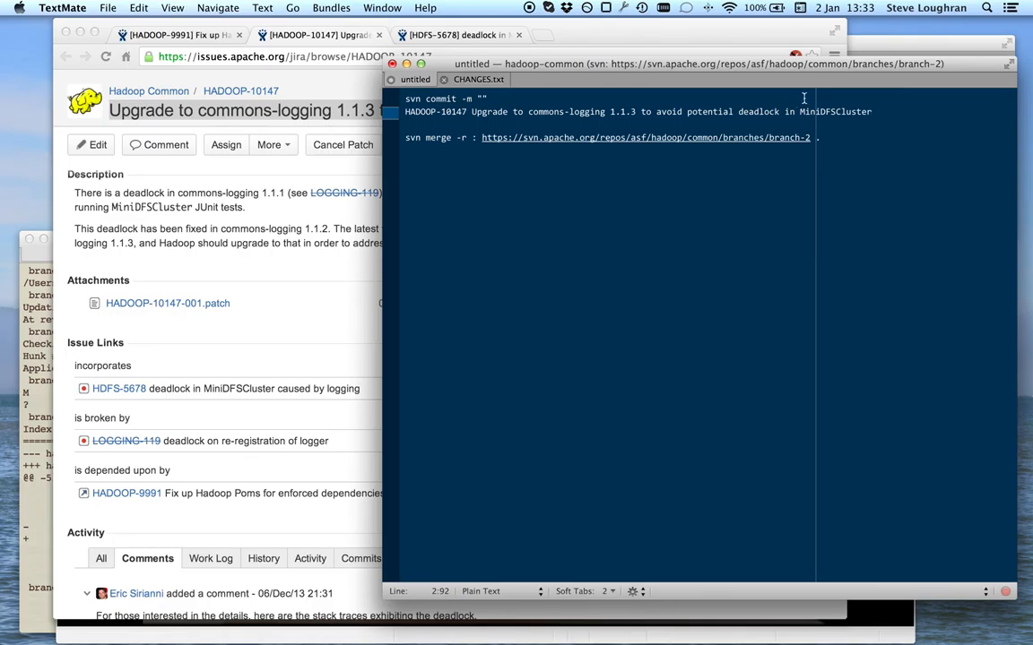
{"action": "triple_click", "coordinate": [636, 111]}
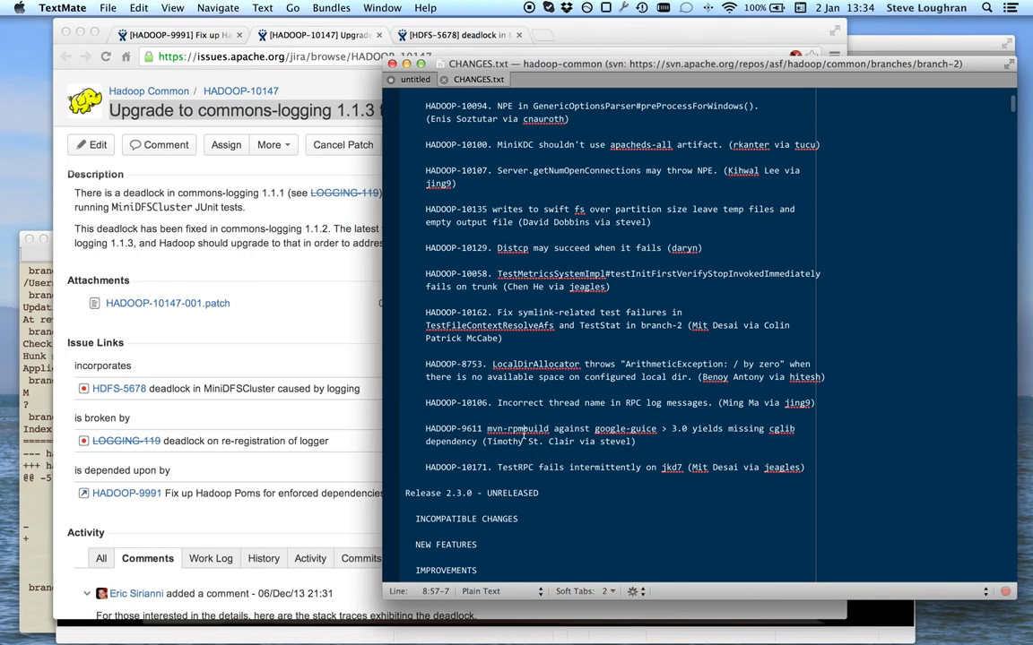
- Paste the HADOOP-10147 commons-logging entry into CHANGES.txt just above Release 2.3.0
{"action": "scroll", "scroll_direction": "down", "scroll_amount": 3}
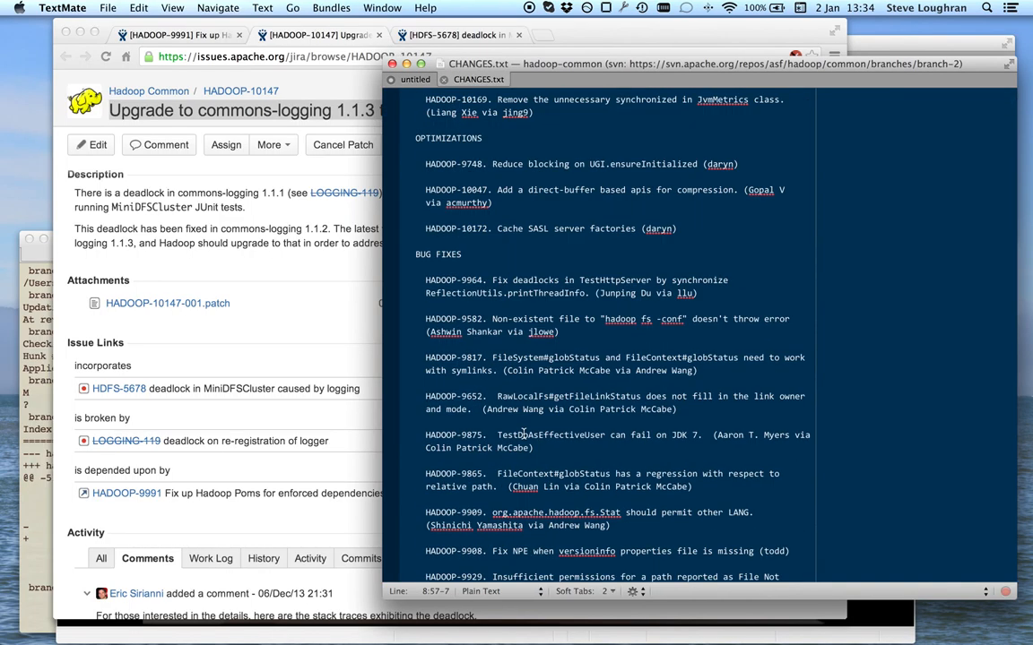
{"action": "scroll", "scroll_direction": "down", "scroll_amount": 3}
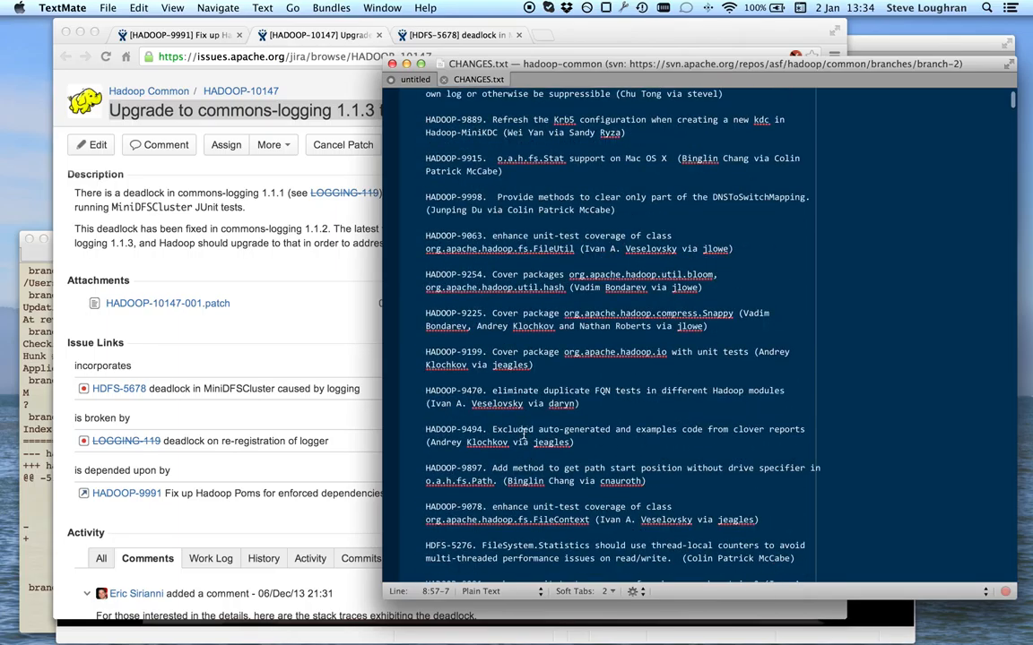
{"action": "scroll", "scroll_direction": "up", "scroll_amount": 3}
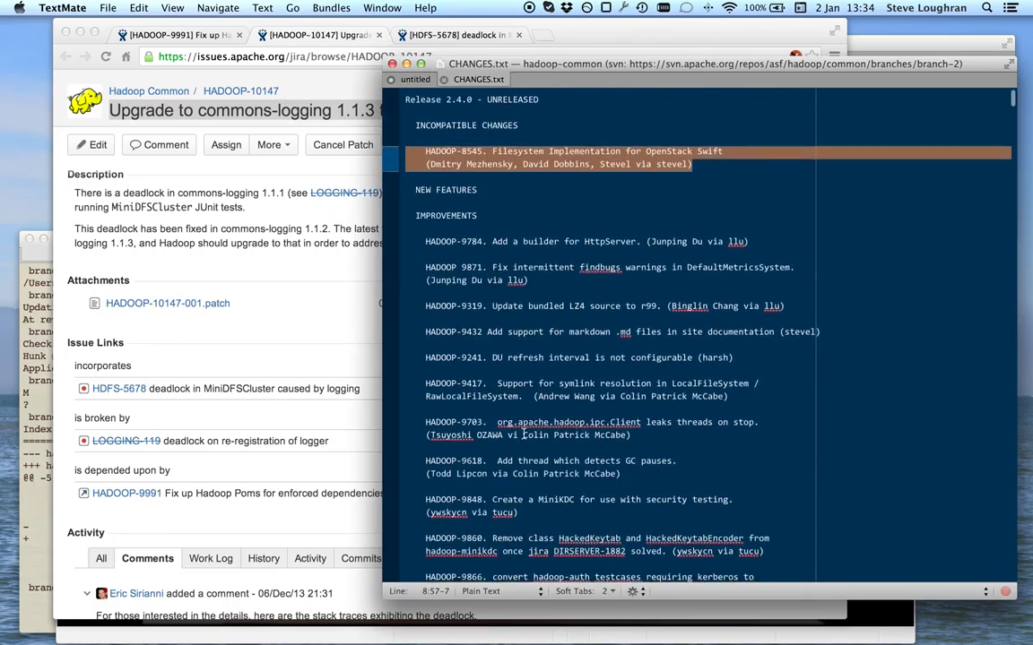
{"action": "scroll", "scroll_direction": "down", "scroll_amount": 3}
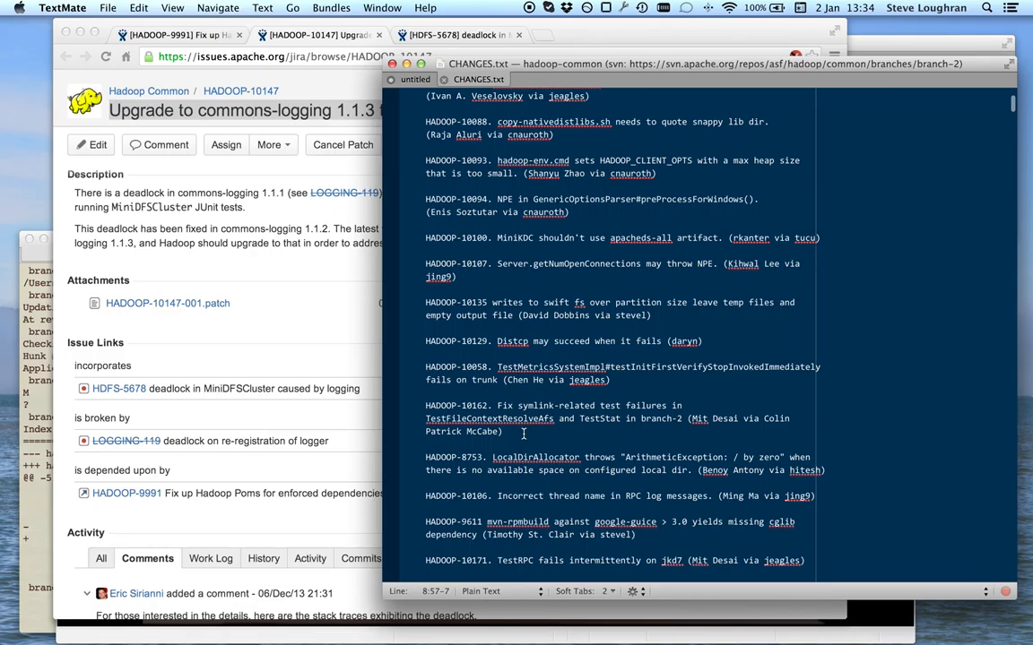
{"action": "scroll", "scroll_direction": "down", "scroll_amount": 3}
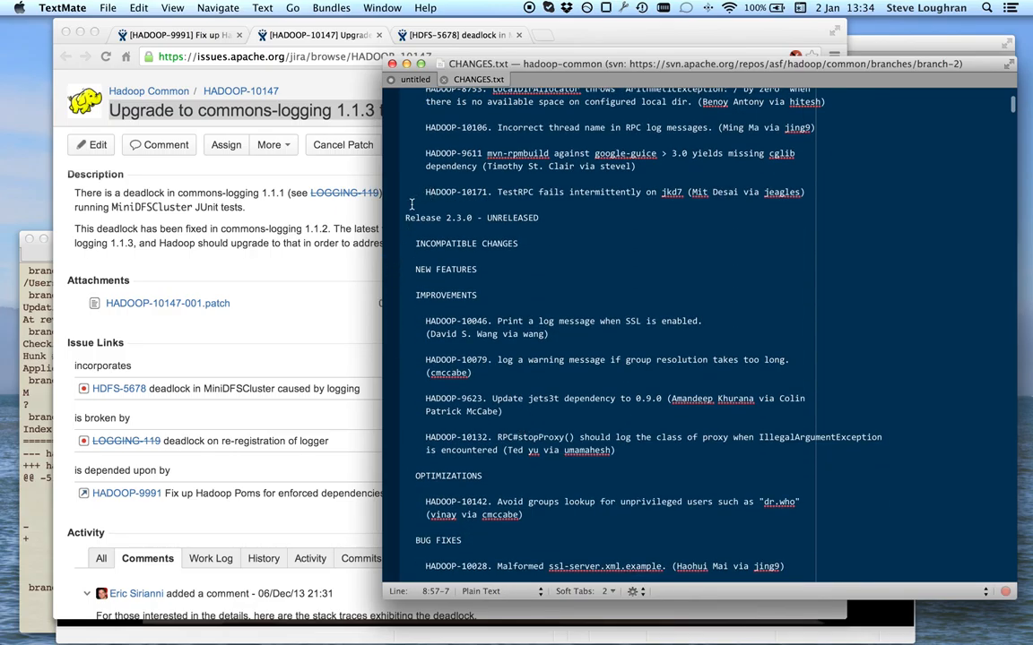
{"action": "left_click", "coordinate": [404, 205]}
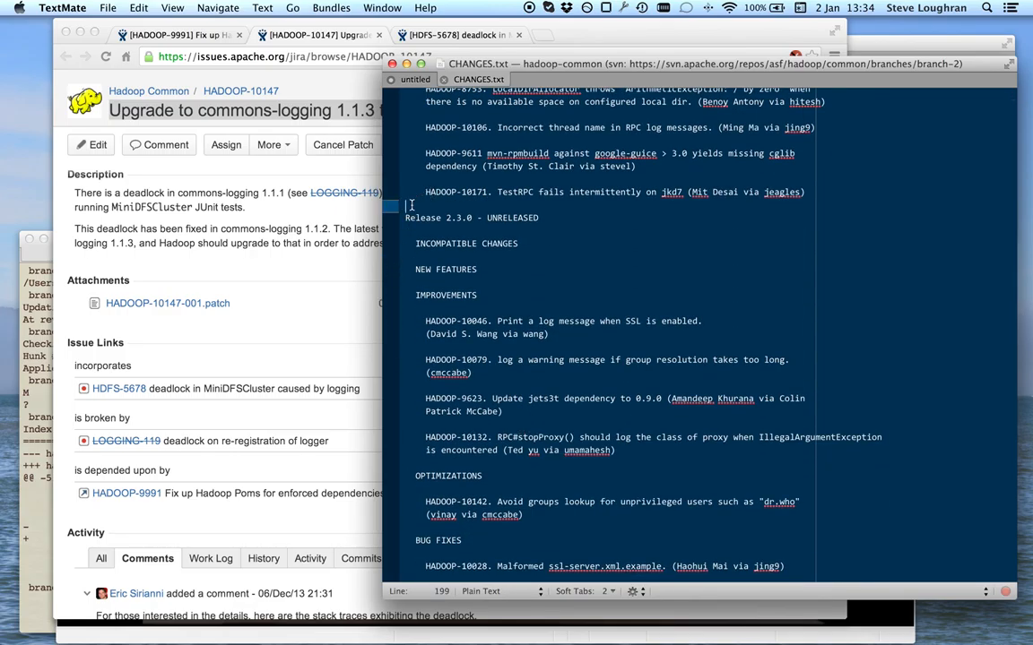
{"action": "type", "text": "HADOOP-10147 Upgrade to commons-logging 1.1.3 to avoid potential deadlock in MiniDFSCluster"}
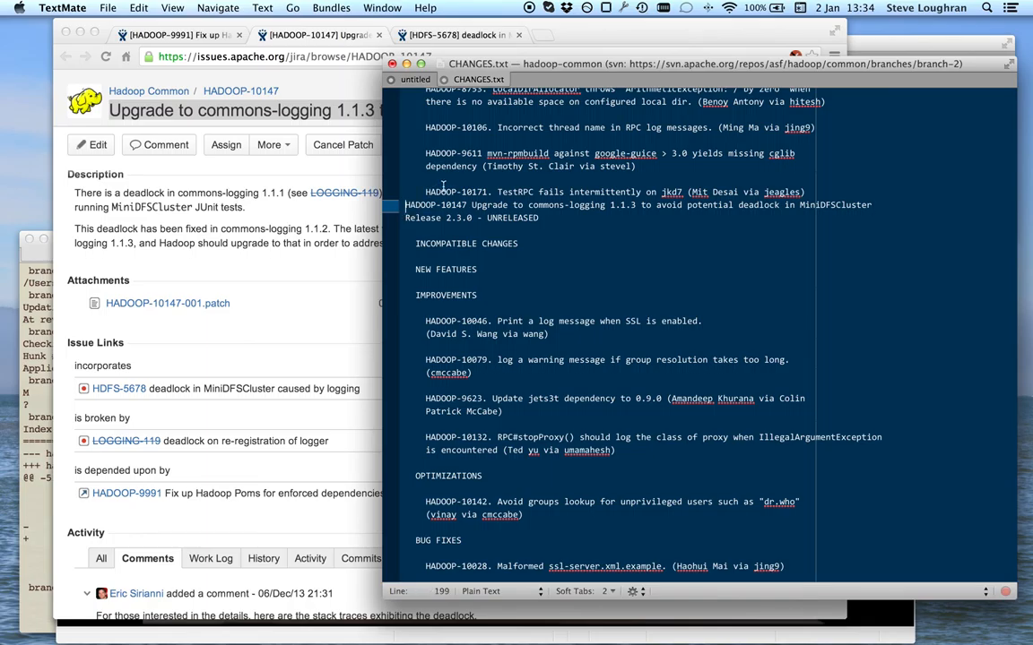
- Append '(stevel)' to the end of the new wrapped HADOOP-10147 entry
{"action": "scroll", "scroll_direction": "down", "scroll_amount": 3}
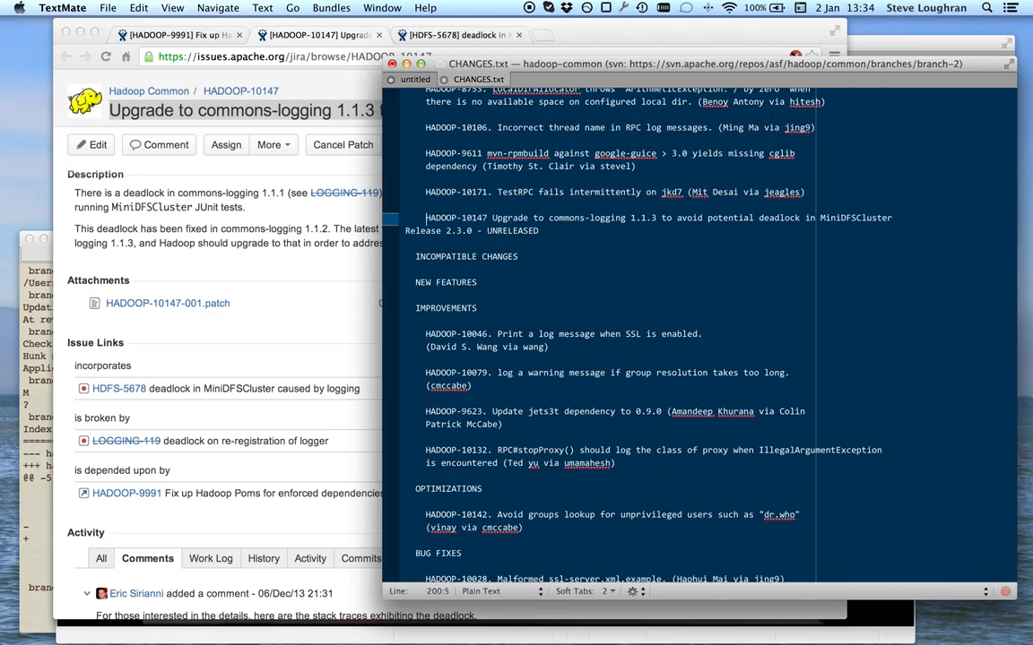
{"action": "scroll", "scroll_direction": "down", "scroll_amount": 3}
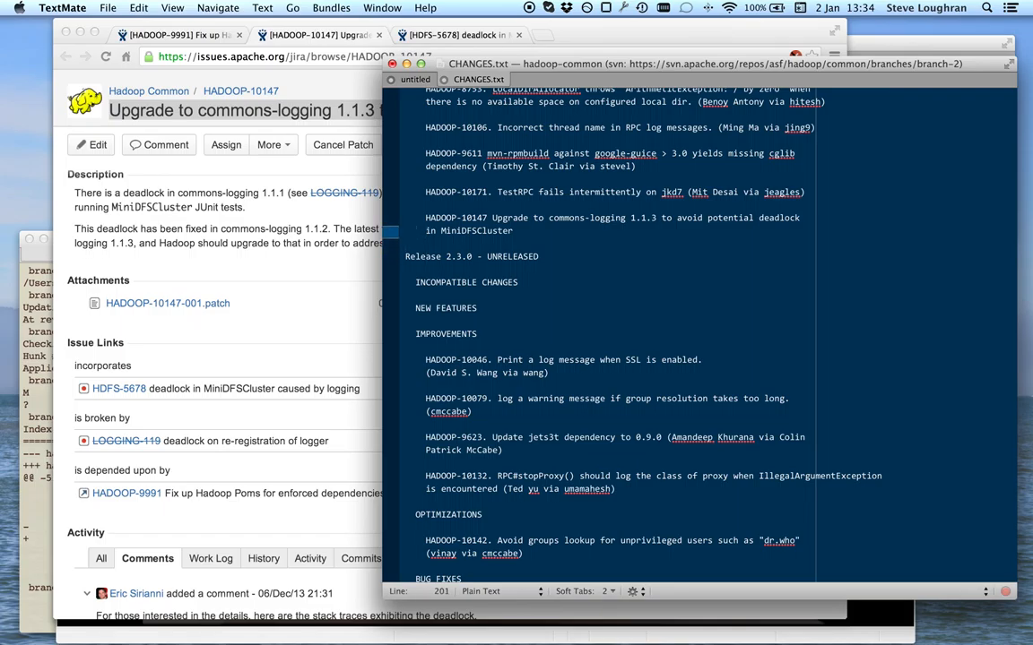
{"action": "left_click", "coordinate": [415, 230]}
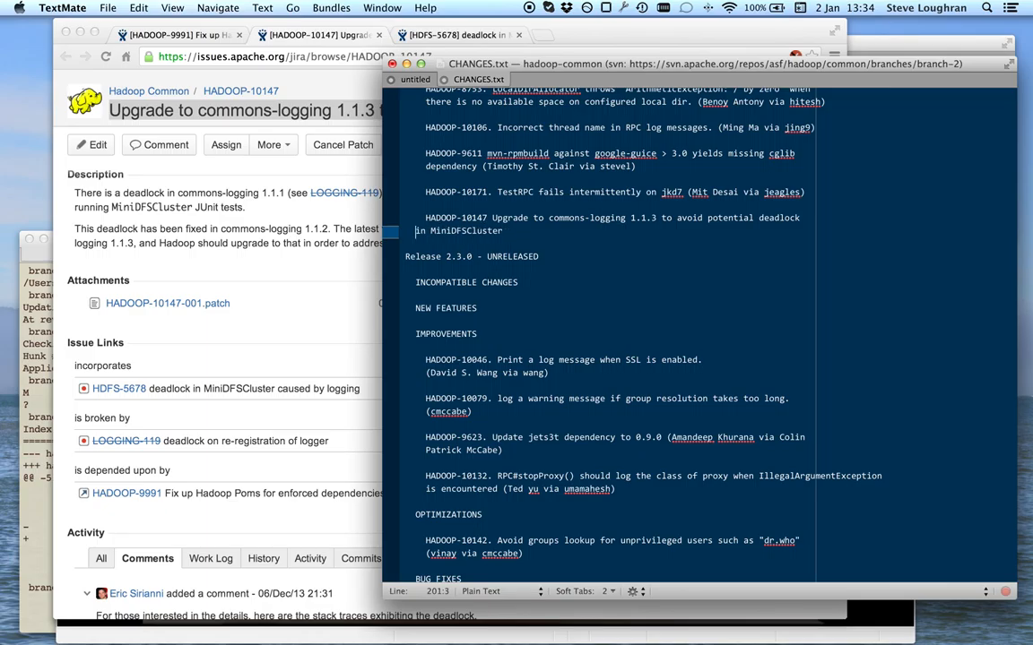
{"action": "left_click", "coordinate": [426, 230]}
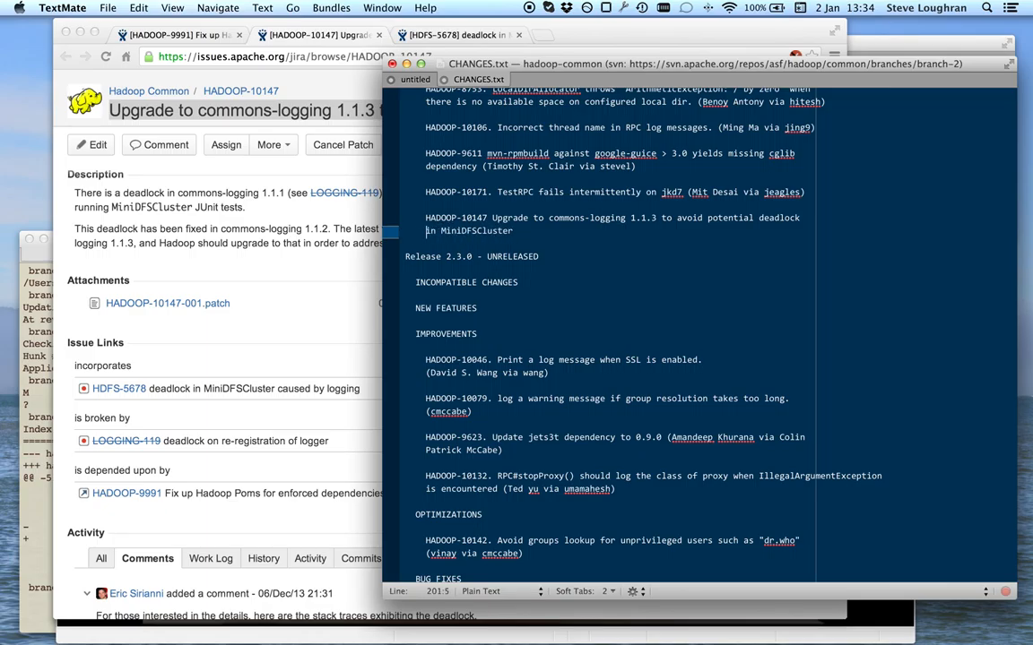
{"action": "type", "text": "()"}
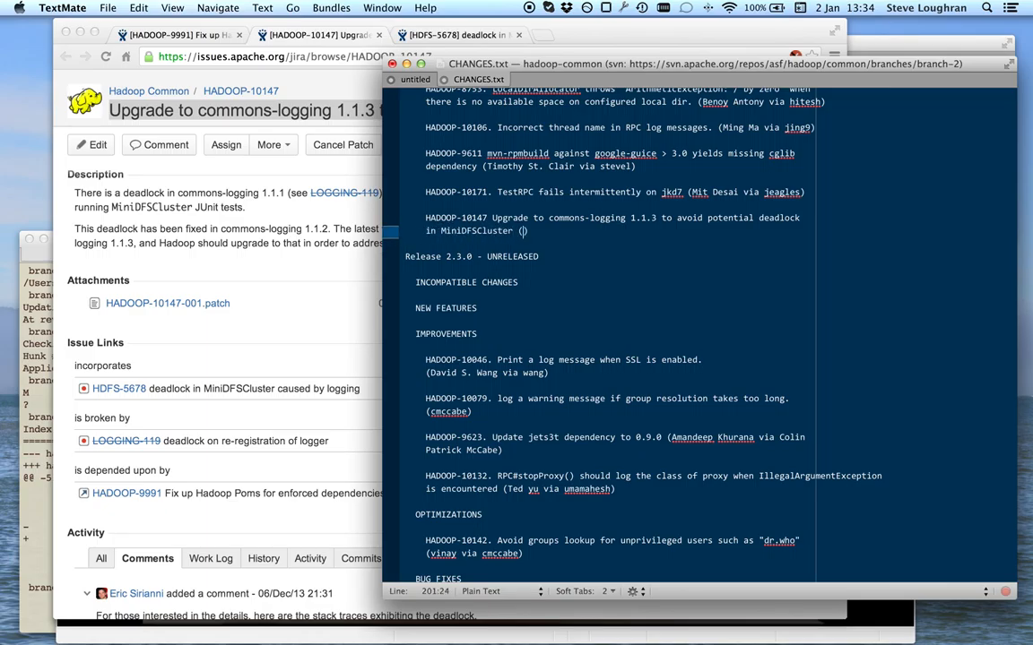
{"action": "type", "text": "stevel"}
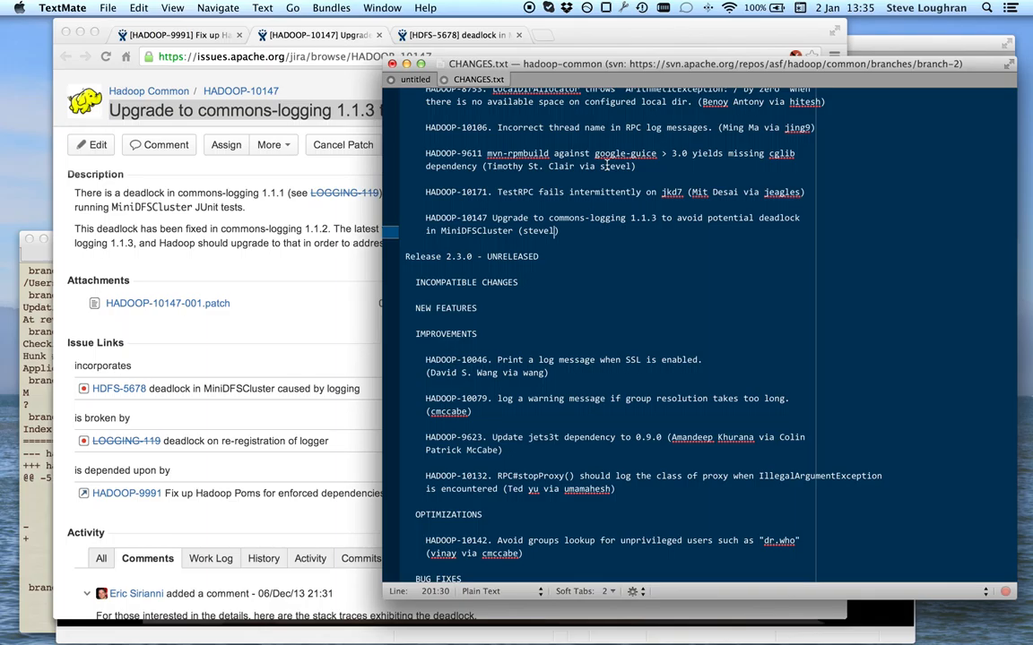
{"action": "mouse_move", "coordinate": [554, 231]}
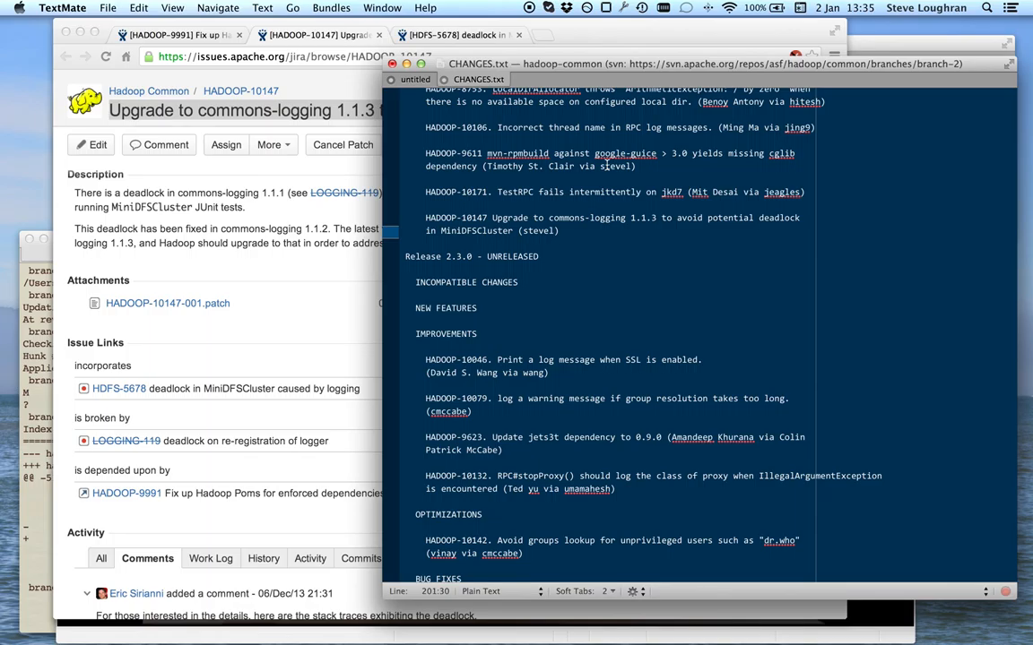
- Bring Terminal forward to see svn status listing CHANGES.txt and pom.xml as modified
{"action": "left_click", "coordinate": [108, 7]}
{"action": "type", "text": "svn status"}
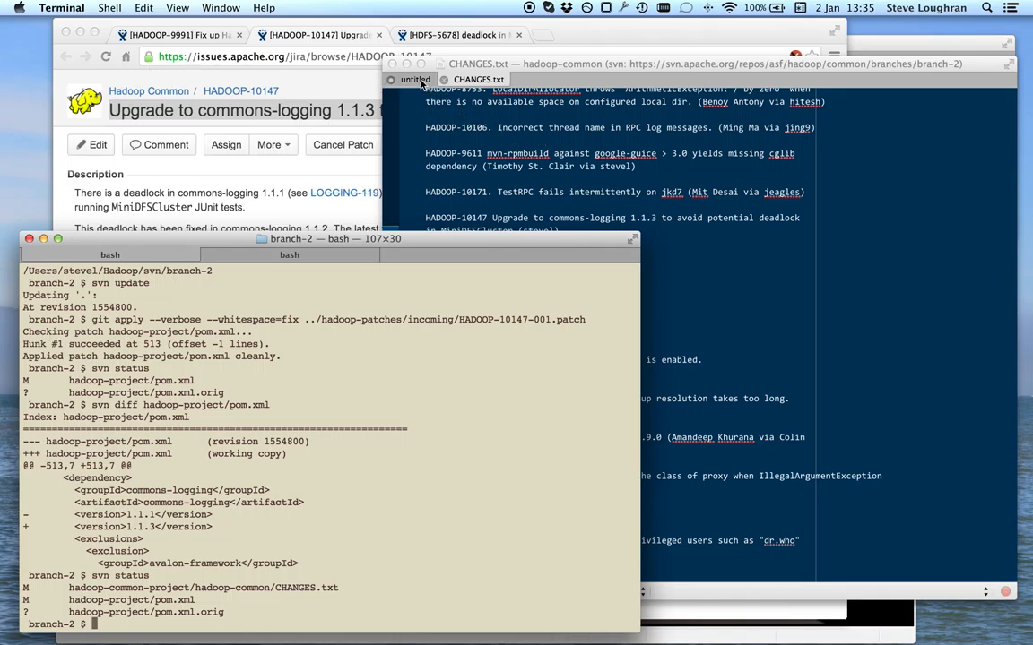
- Insert HDFS-5678 after HADOOP-10147 in the commit message and copy it for CHANGES.txt
{"action": "left_click", "coordinate": [415, 79]}
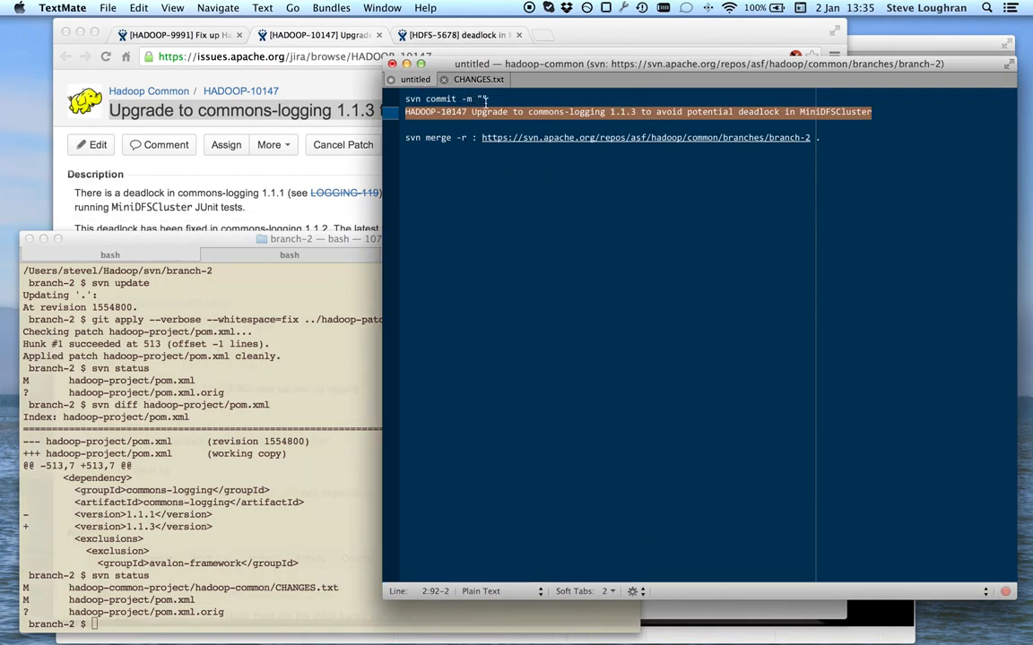
{"action": "left_click", "coordinate": [405, 111]}
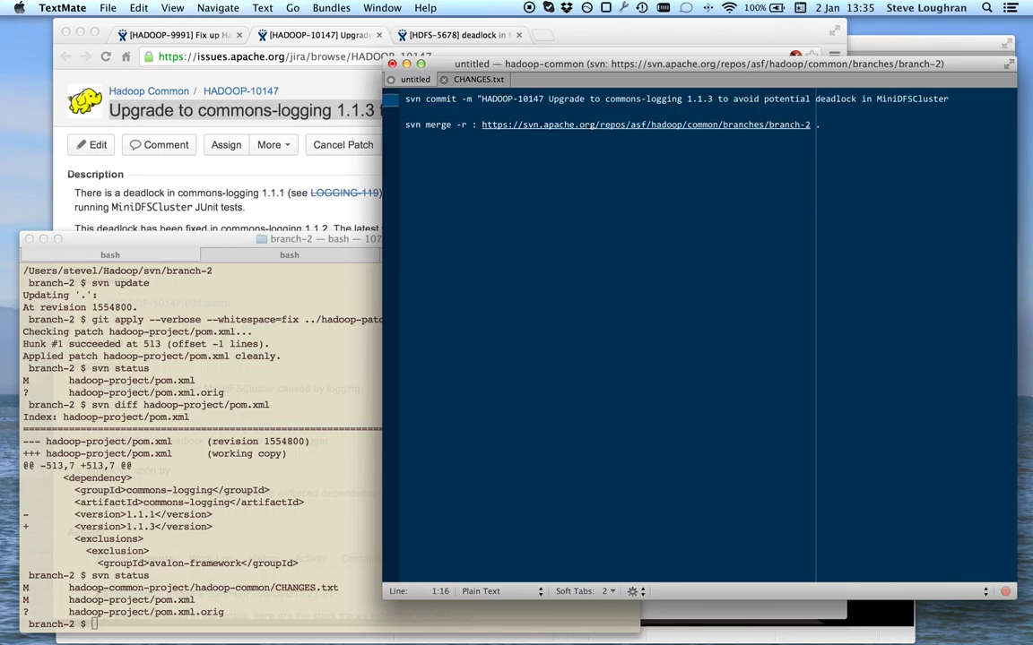
{"action": "left_click", "coordinate": [946, 98]}
{"action": "type", "text": "\""}
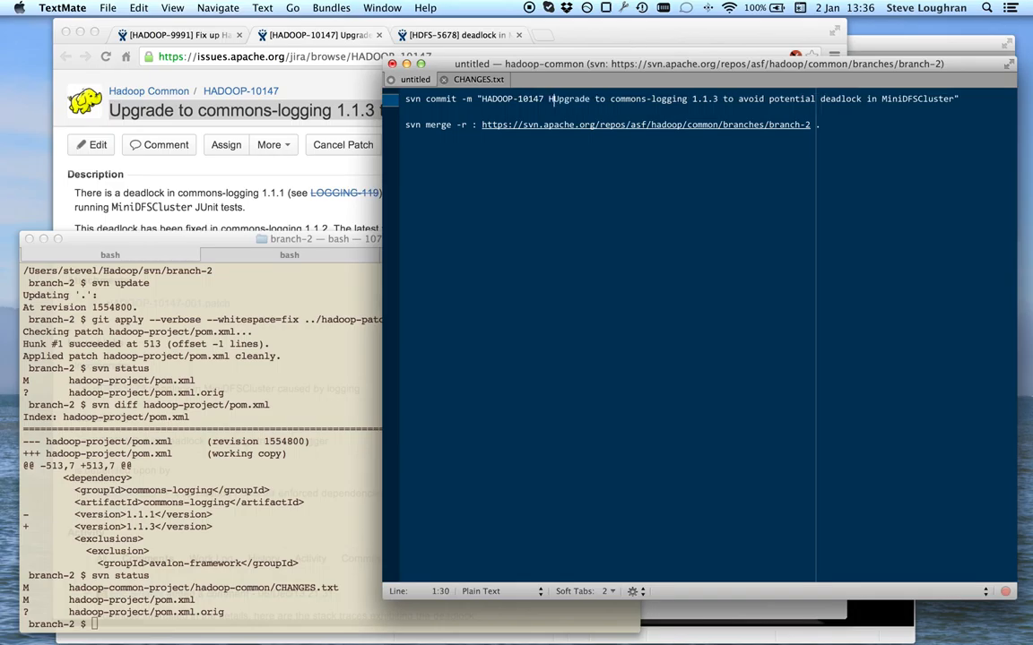
{"action": "type", "text": "DFS-5678"}
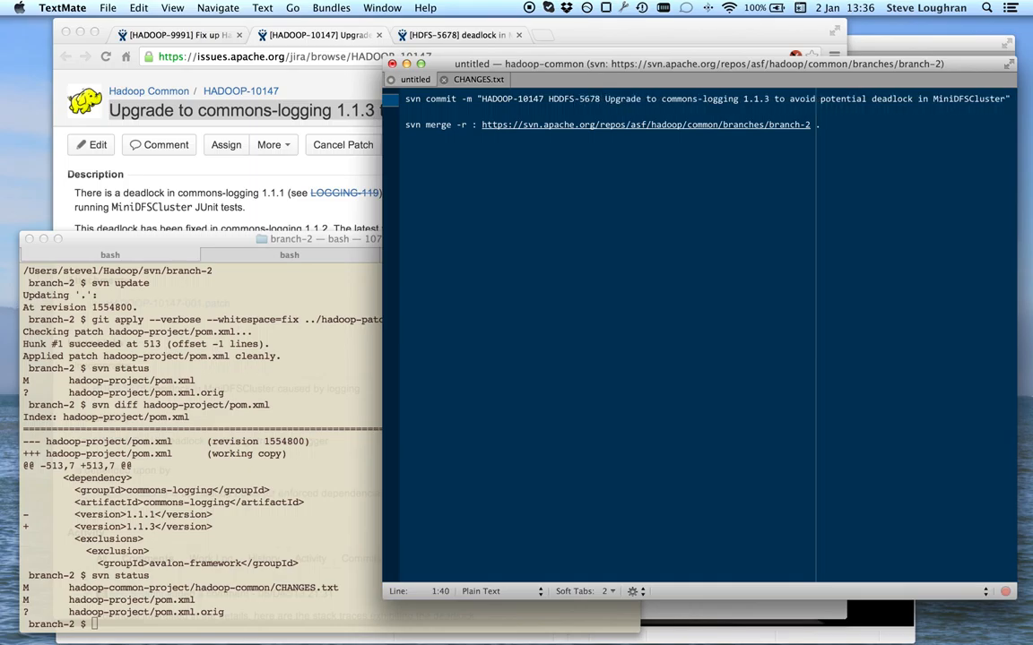
{"action": "left_click", "coordinate": [559, 99]}
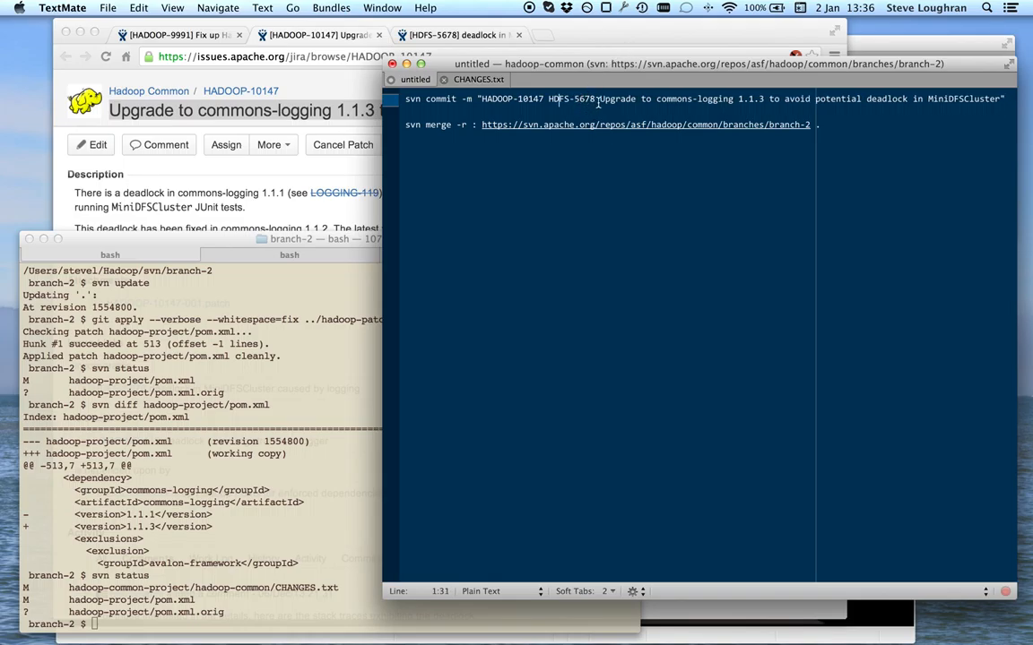
{"action": "double_click", "coordinate": [570, 99]}
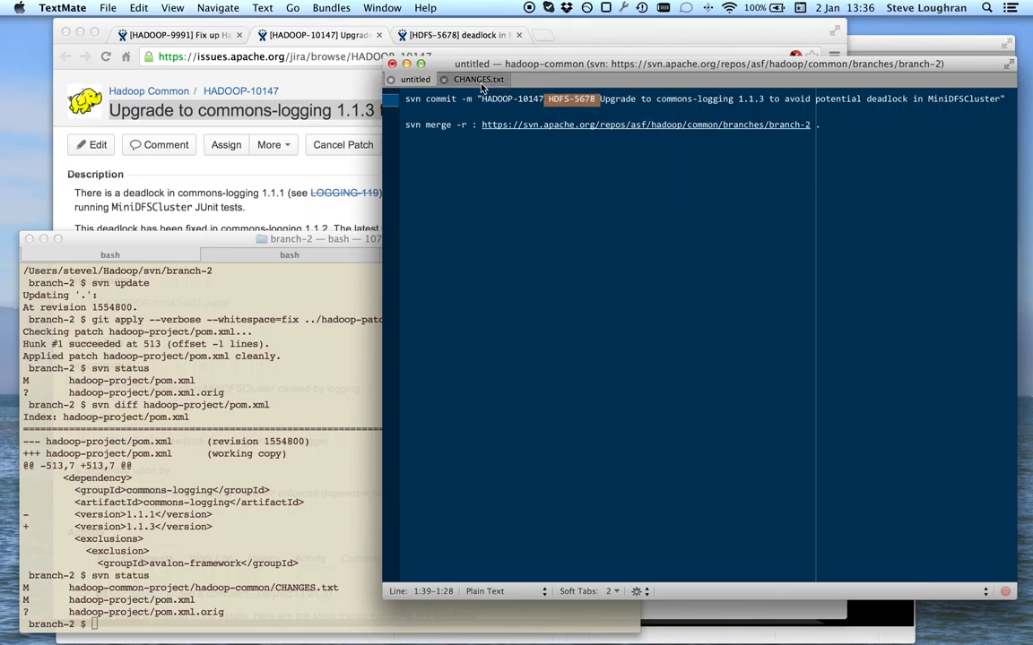
{"action": "left_click", "coordinate": [478, 78]}
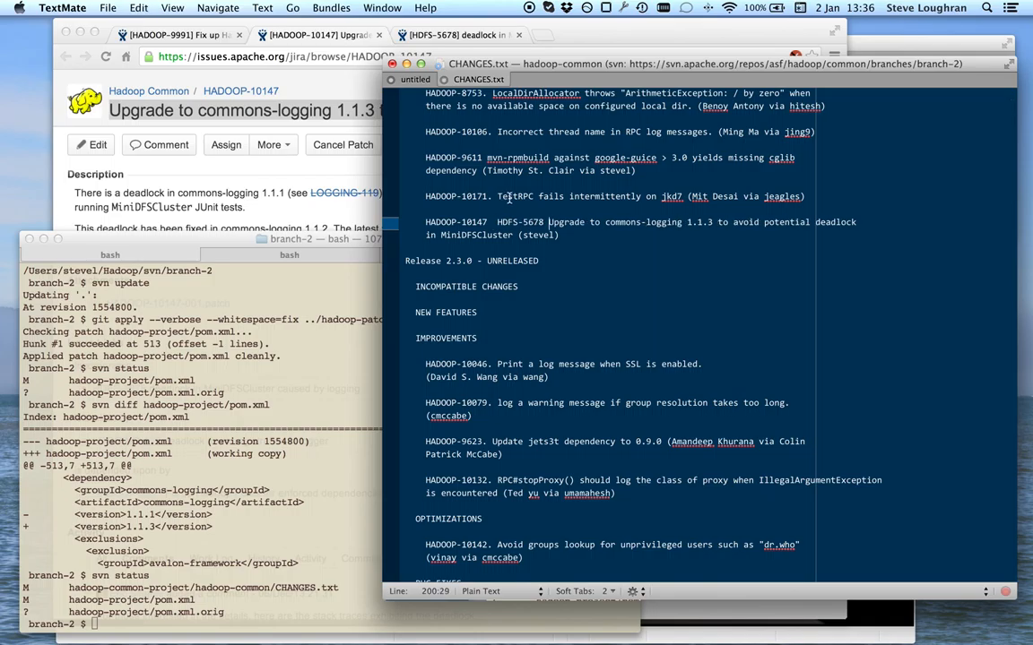
- Rewrap the CHANGES.txt entry before 'deadlock', fix its indentation, and copy the commit command
{"action": "left_click", "coordinate": [816, 222]}
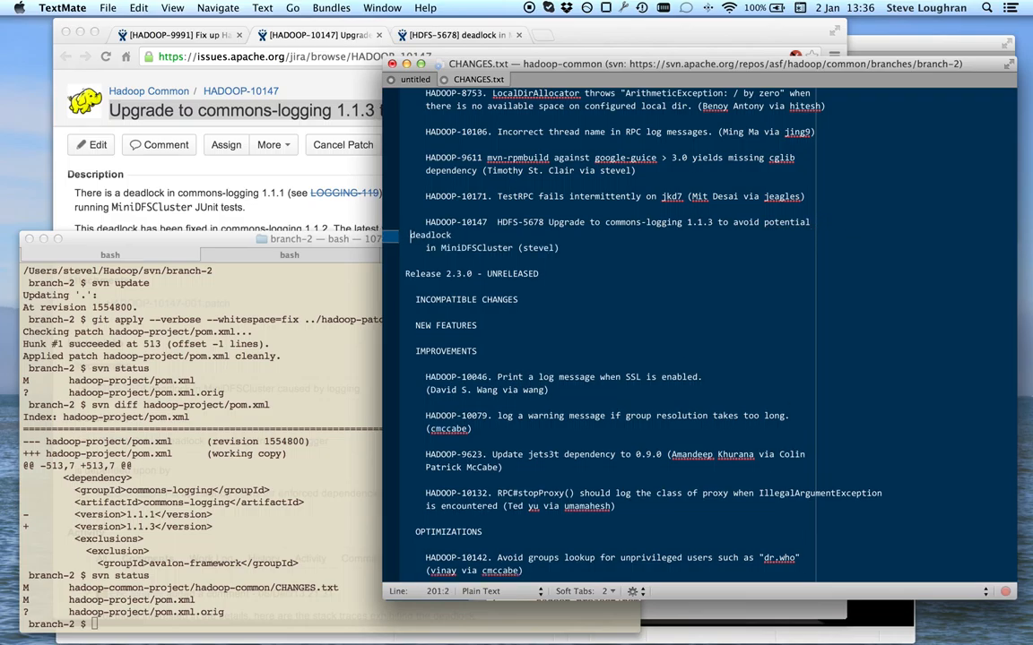
{"action": "left_click", "coordinate": [466, 235]}
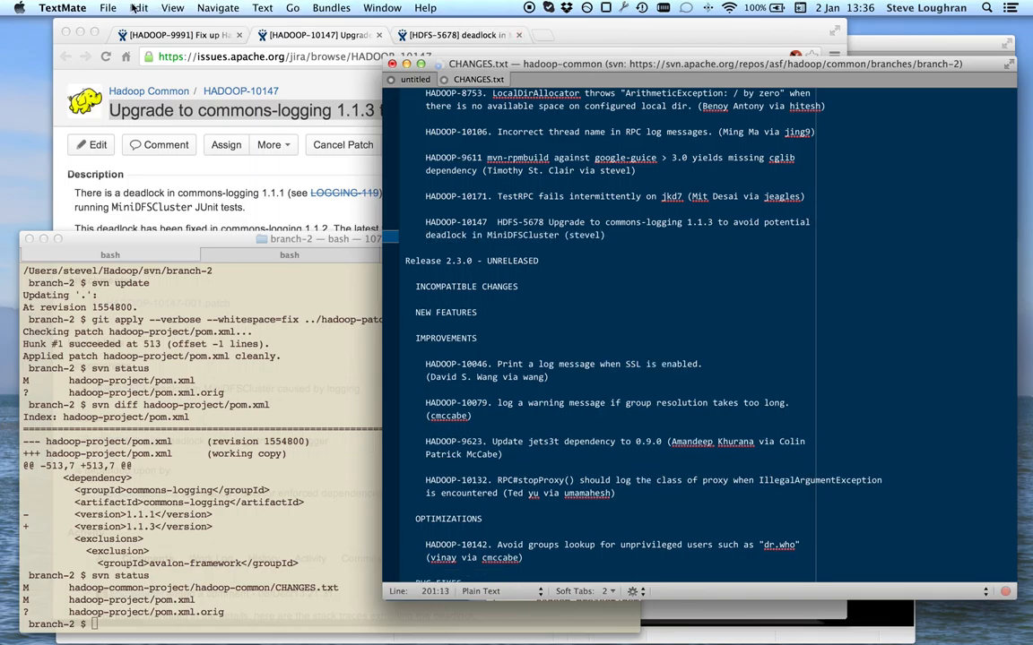
{"action": "left_click", "coordinate": [107, 7]}
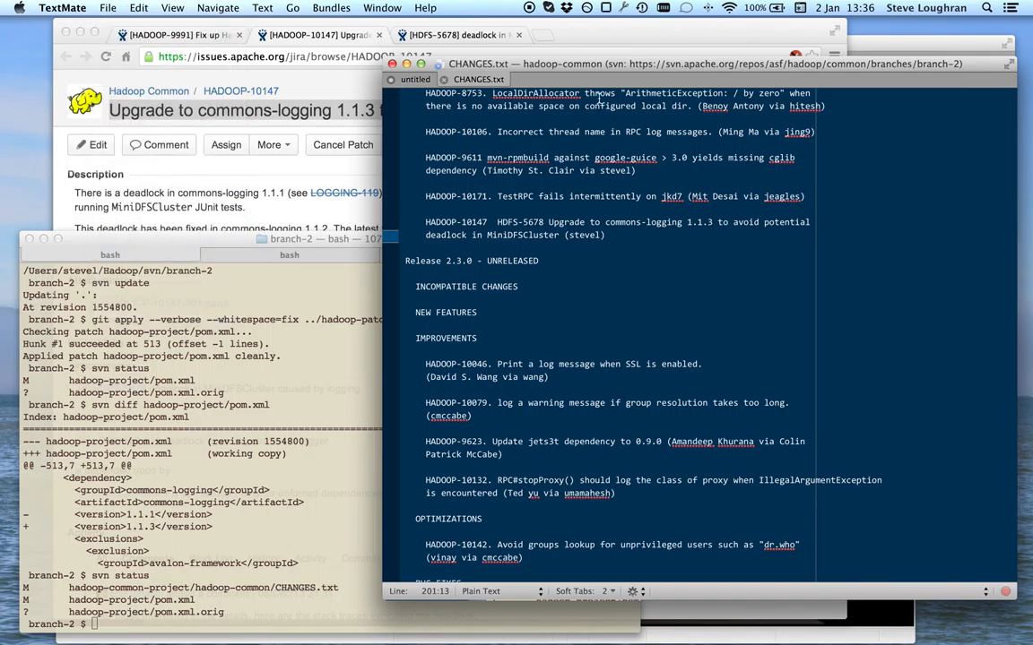
{"action": "left_click", "coordinate": [415, 79]}
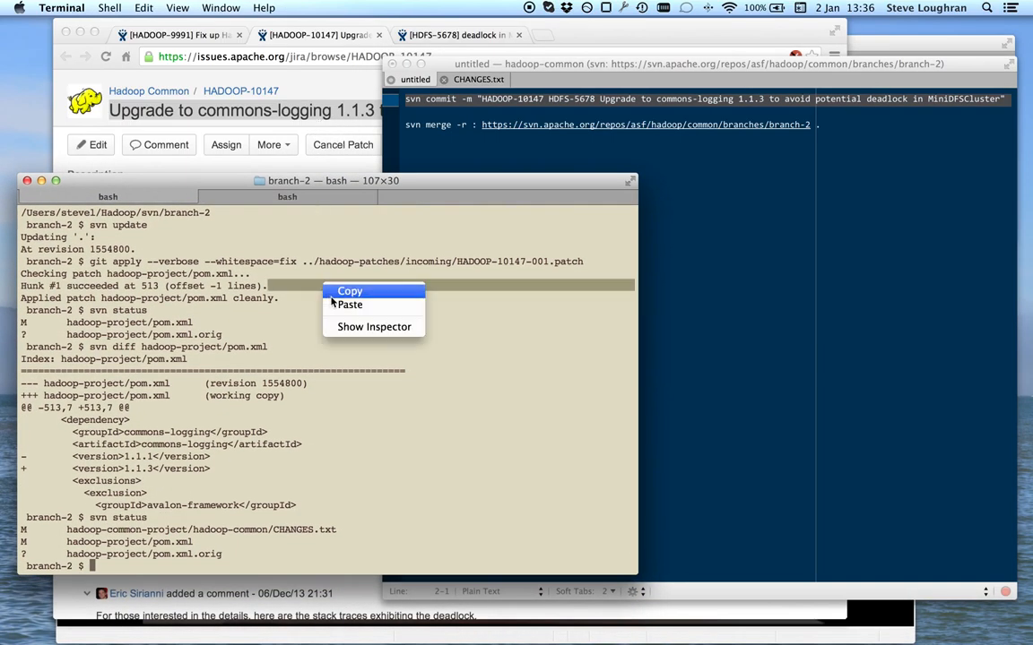
- Paste and run the svn commit in branch-2, producing revision 1554802
{"action": "left_click", "coordinate": [349, 305]}
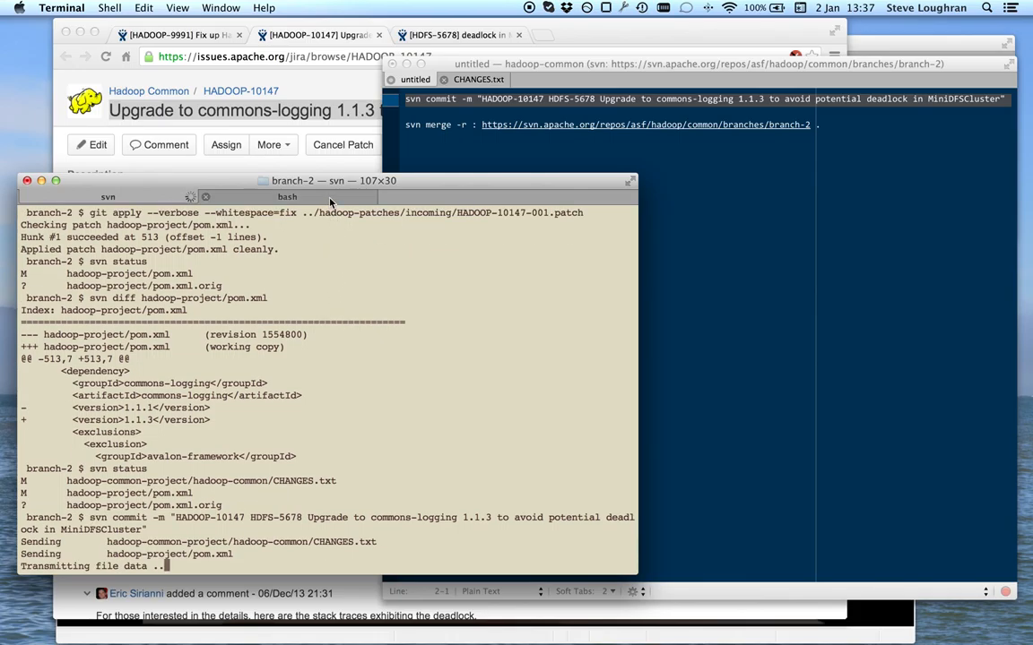
{"action": "left_click", "coordinate": [287, 196]}
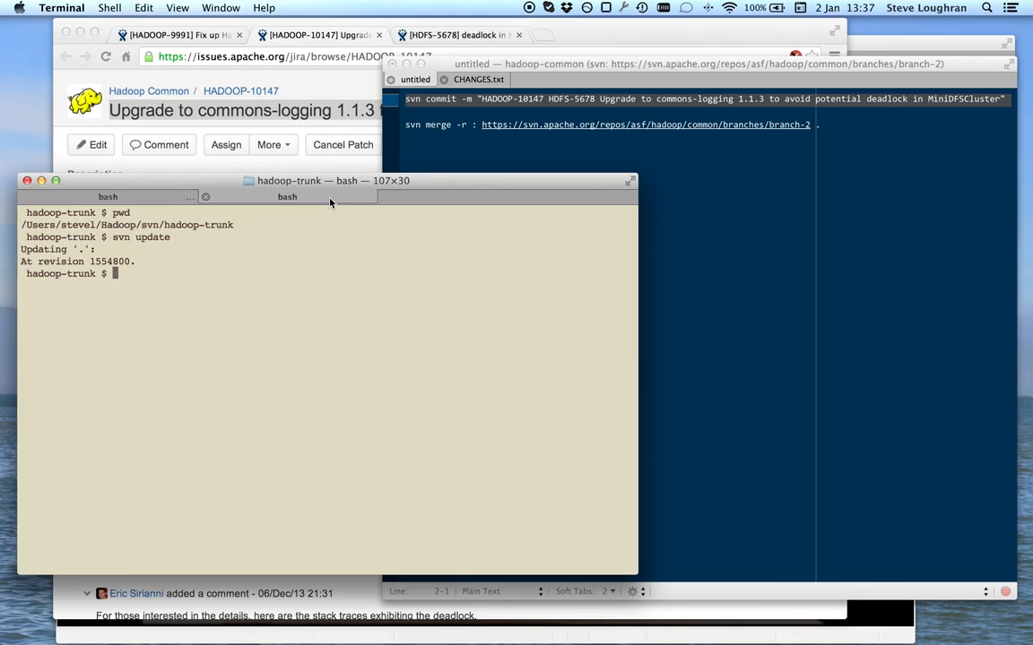
{"action": "key", "text": "Return"}
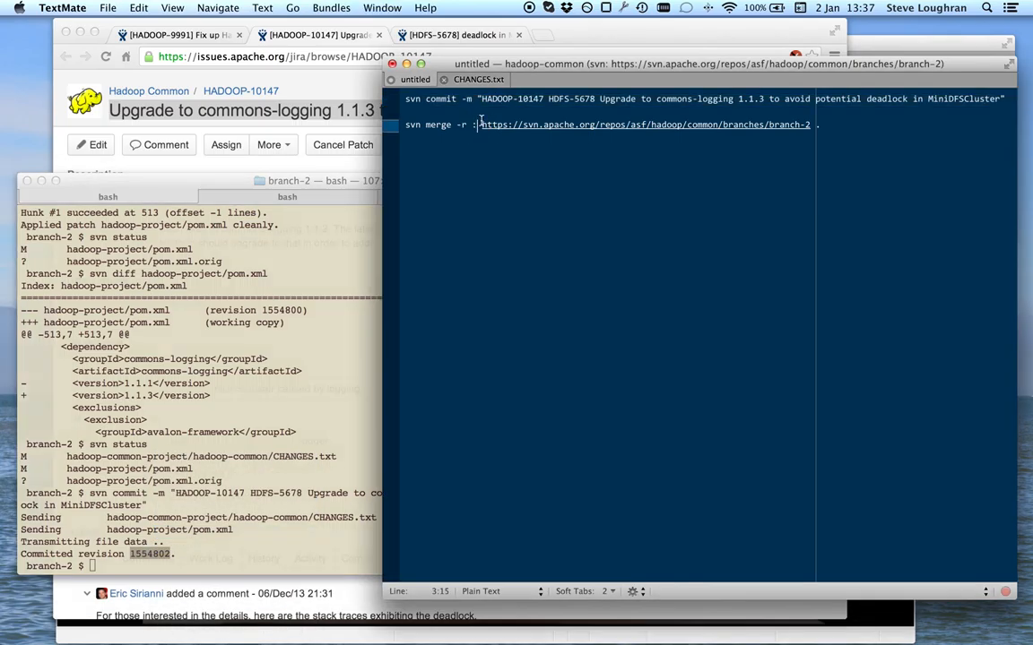
- Enter revision range 1554801:1554802 in the svn merge command and select the line
{"action": "type", "text": "1554802"}
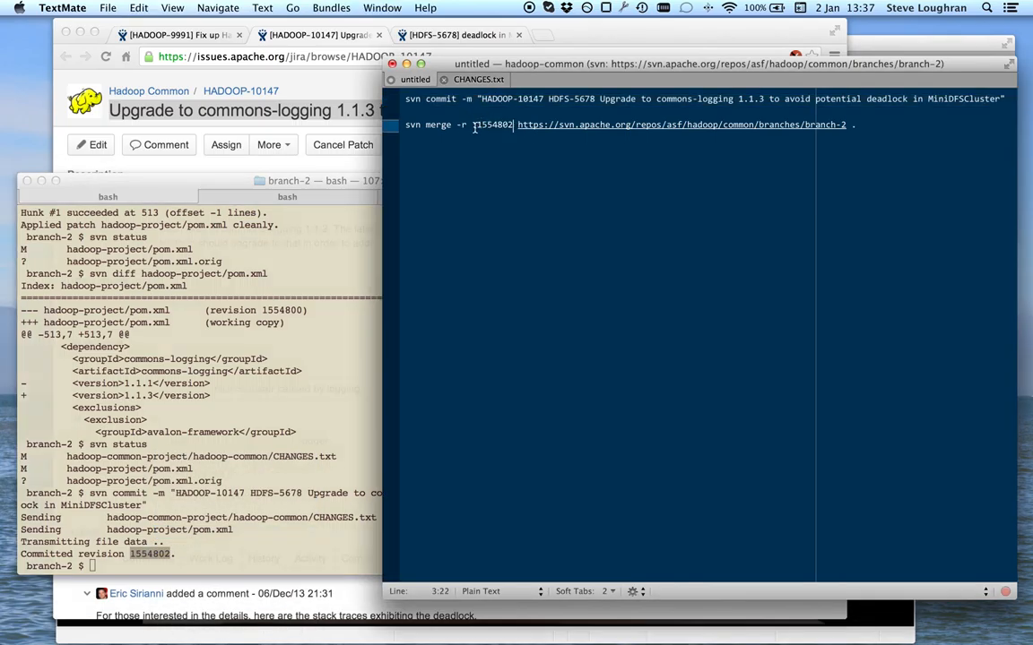
{"action": "type", "text": ":1554802"}
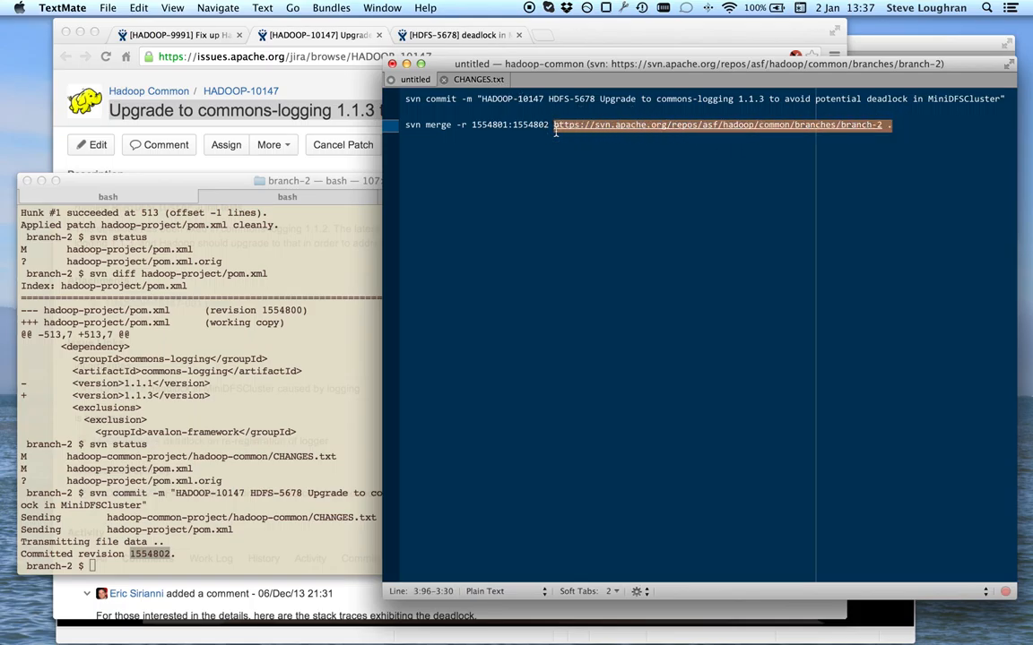
{"action": "left_click", "coordinate": [930, 125]}
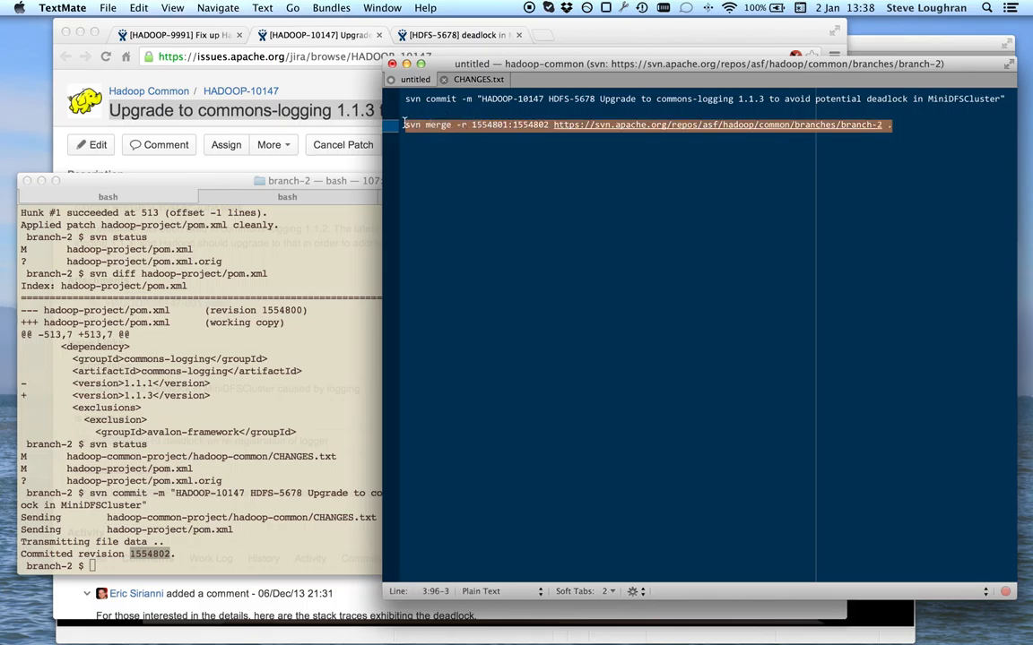
{"action": "mouse_move", "coordinate": [315, 177]}
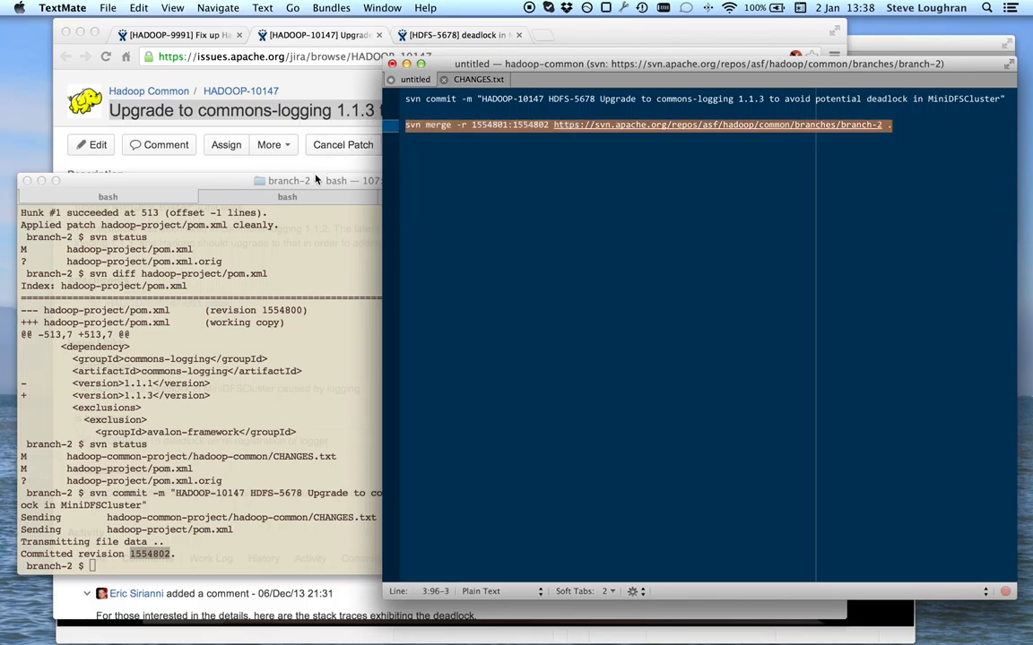
- Merge r1554801:1554802 from branch-2 into trunk, then run svn status to list the modified files
{"action": "left_click", "coordinate": [287, 196]}
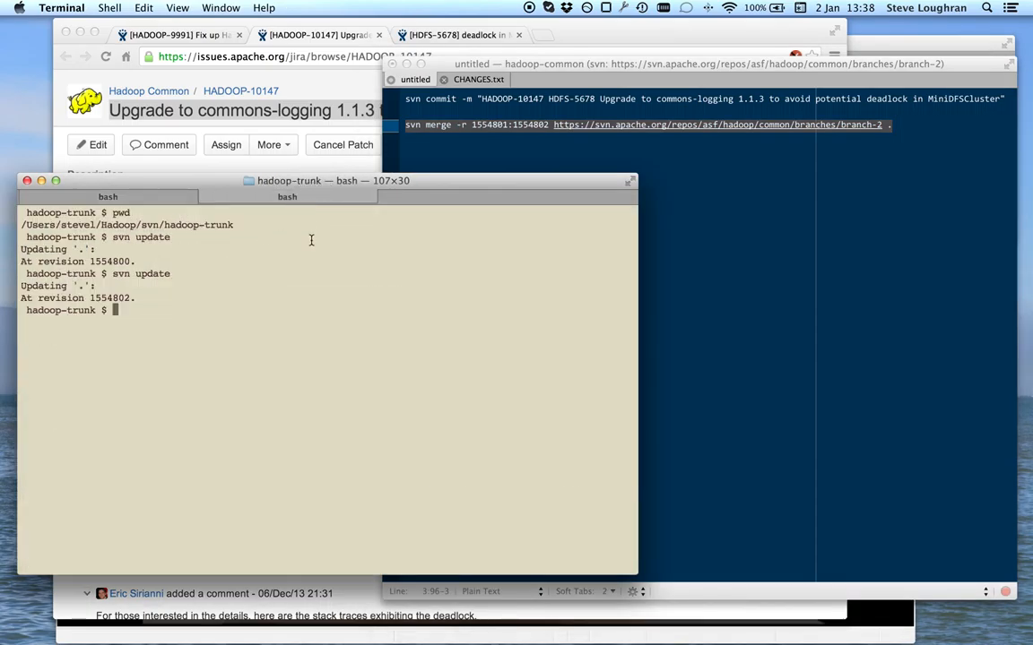
{"action": "type", "text": "svn merge -r 1554801:1554802 https://svn.apache.org/repos/asf/hadoop/common/branches/branch-2 ."}
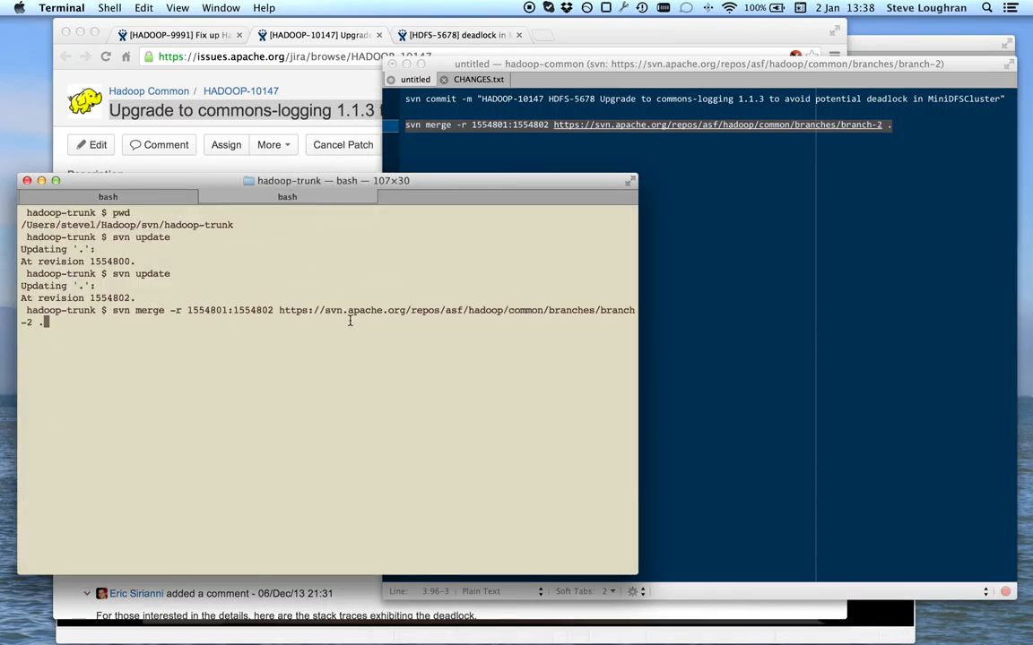
{"action": "key", "text": "Return"}
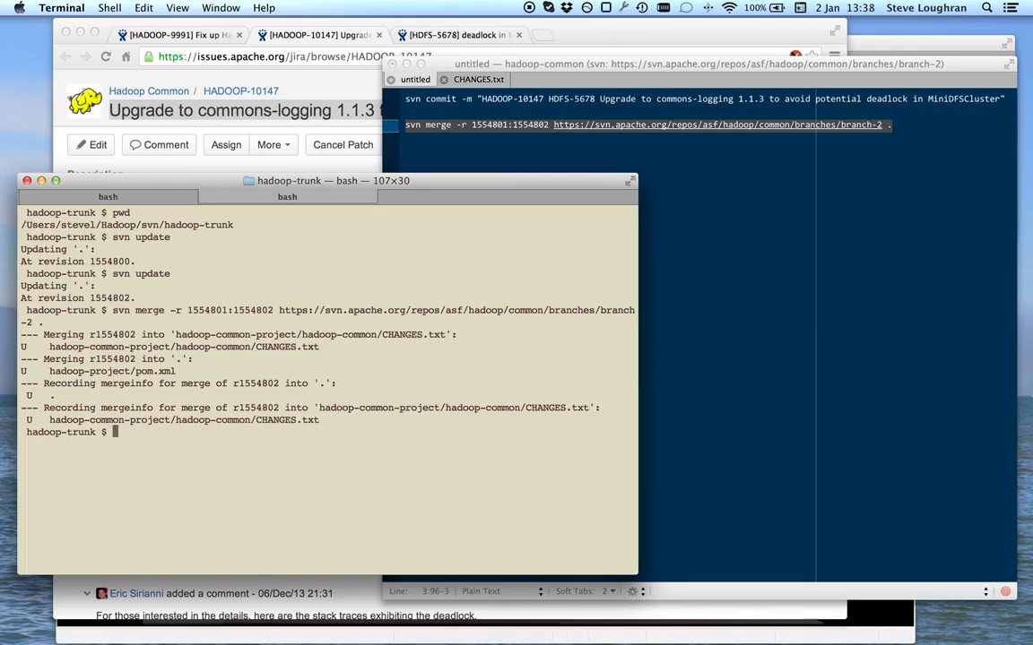
{"action": "type", "text": "svn status"}
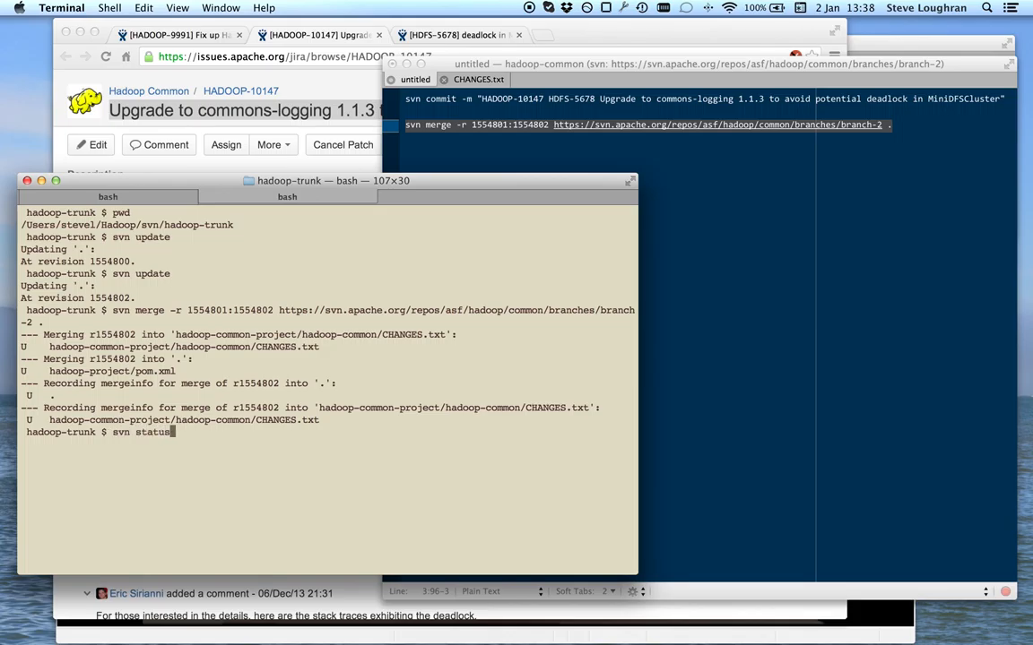
{"action": "key", "text": "Return"}
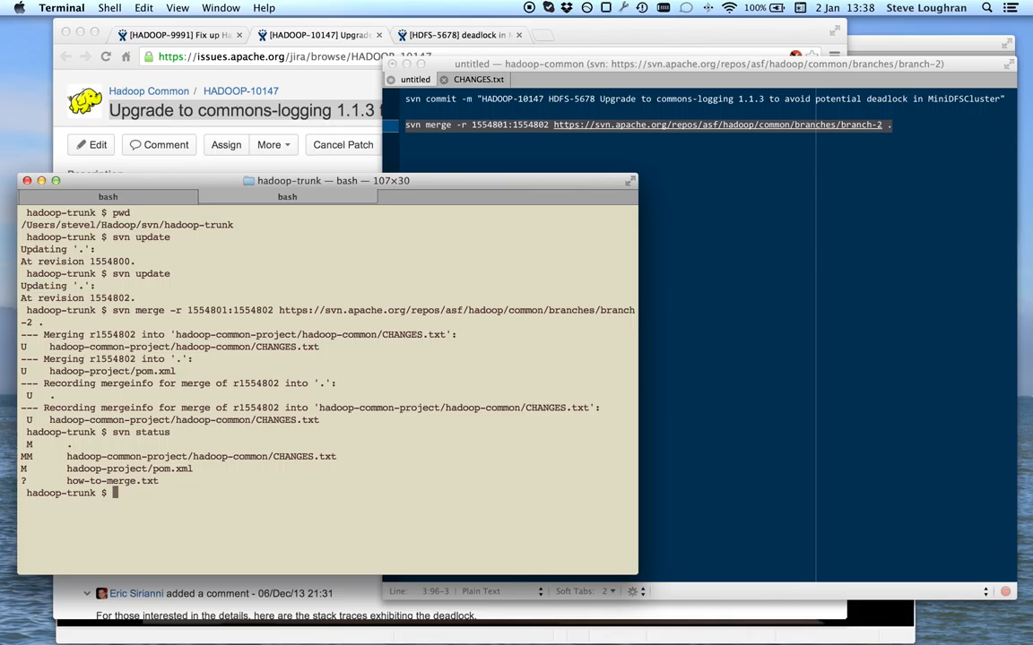
{"action": "mouse_move", "coordinate": [131, 529]}
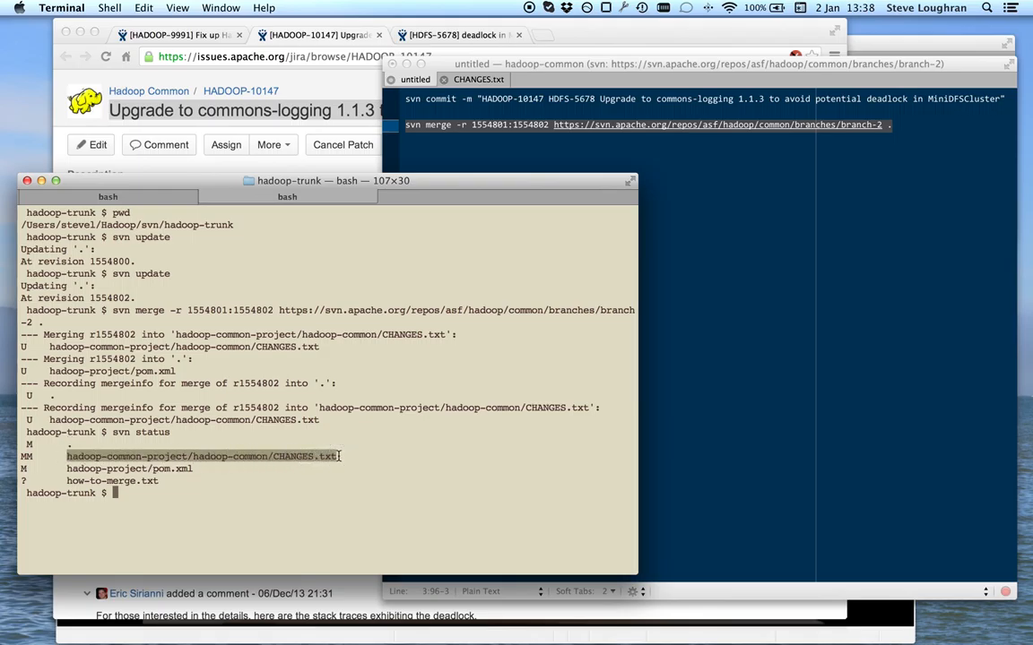
- Run svn diff on trunk's CHANGES.txt to review the HADOOP-10147 HDFS-5678 entry
{"action": "type", "text": "sv"}
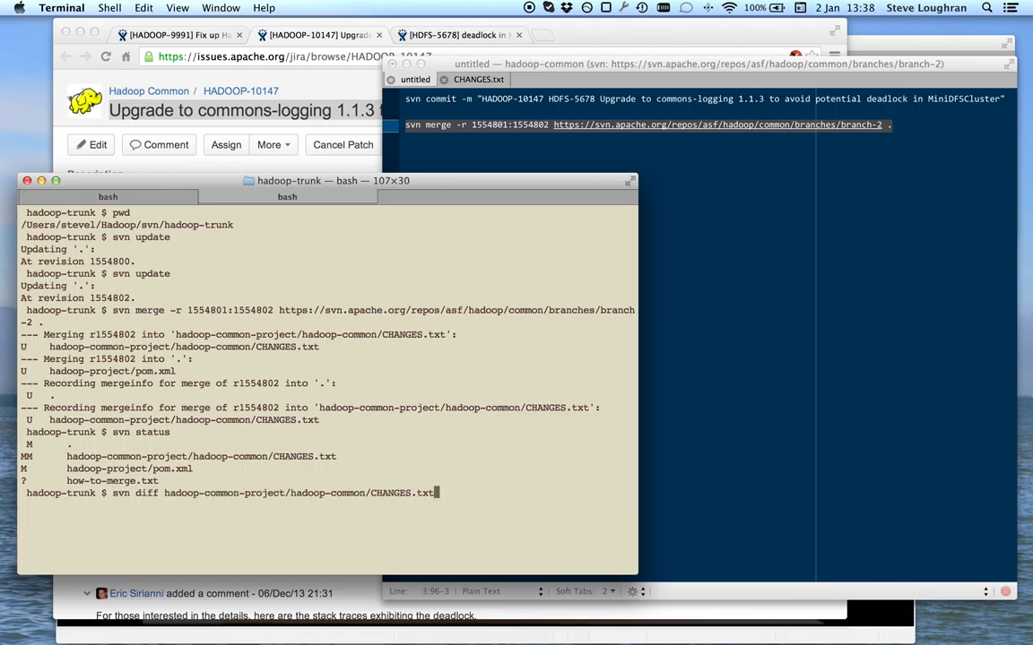
{"action": "key", "text": "Return"}
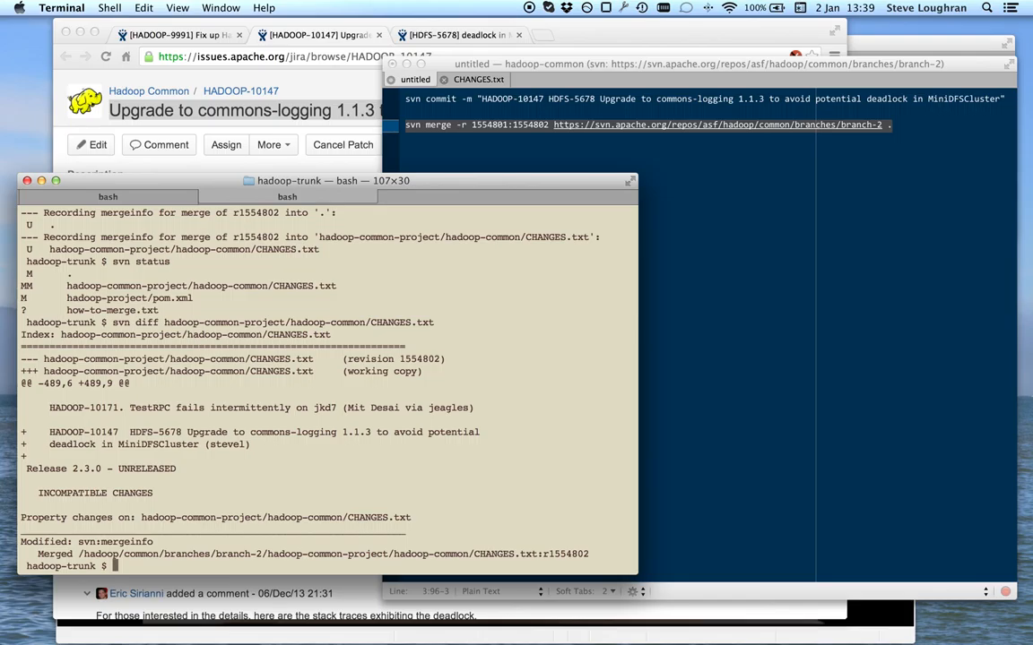
{"action": "mouse_move", "coordinate": [365, 469]}
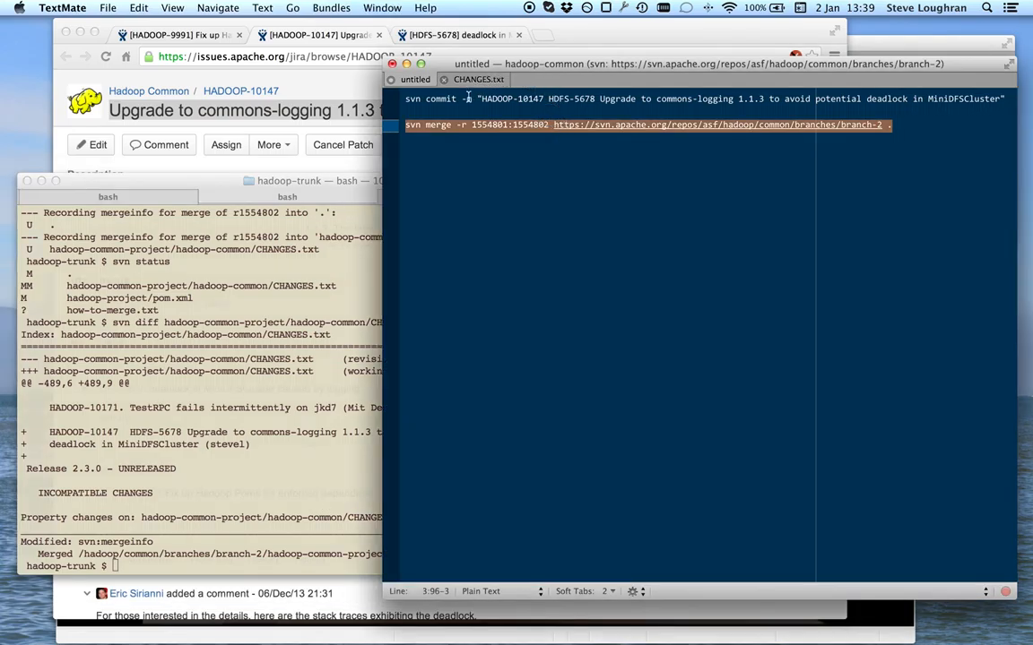
- Copy the HADOOP-10147 HDFS-5678 svn commit line from TextMate and paste it into Terminal
{"action": "left_click", "coordinate": [738, 99]}
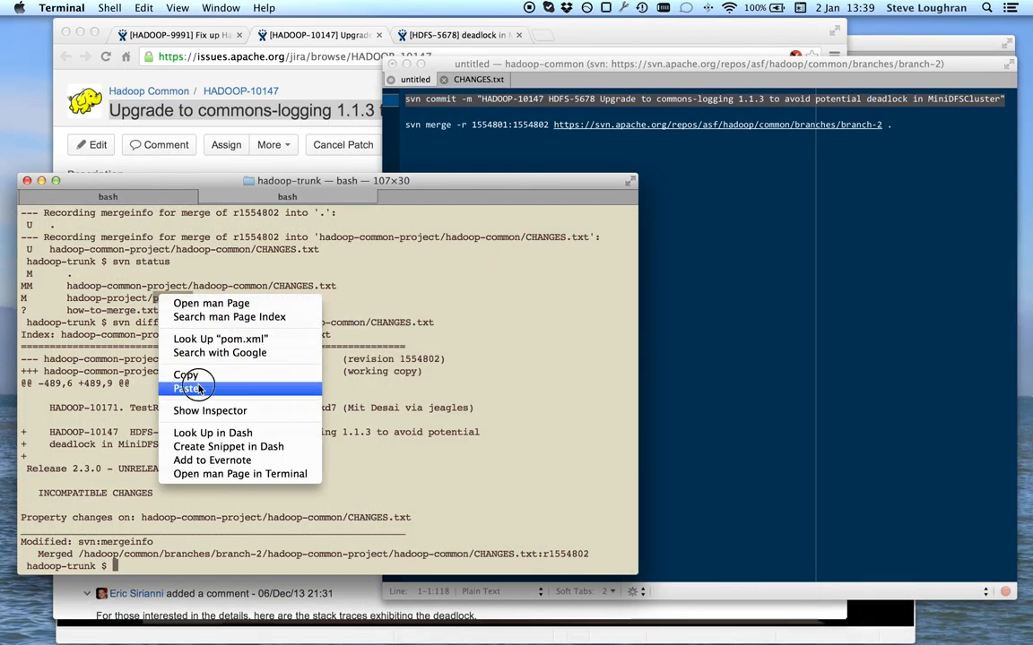
{"action": "left_click", "coordinate": [189, 388]}
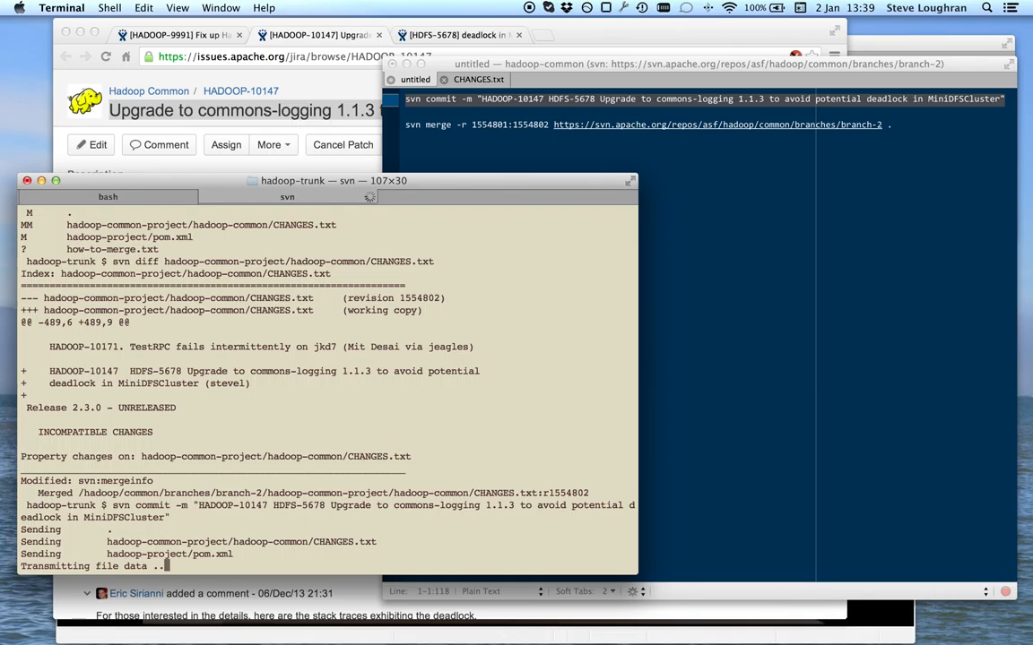
{"action": "mouse_move", "coordinate": [255, 51]}
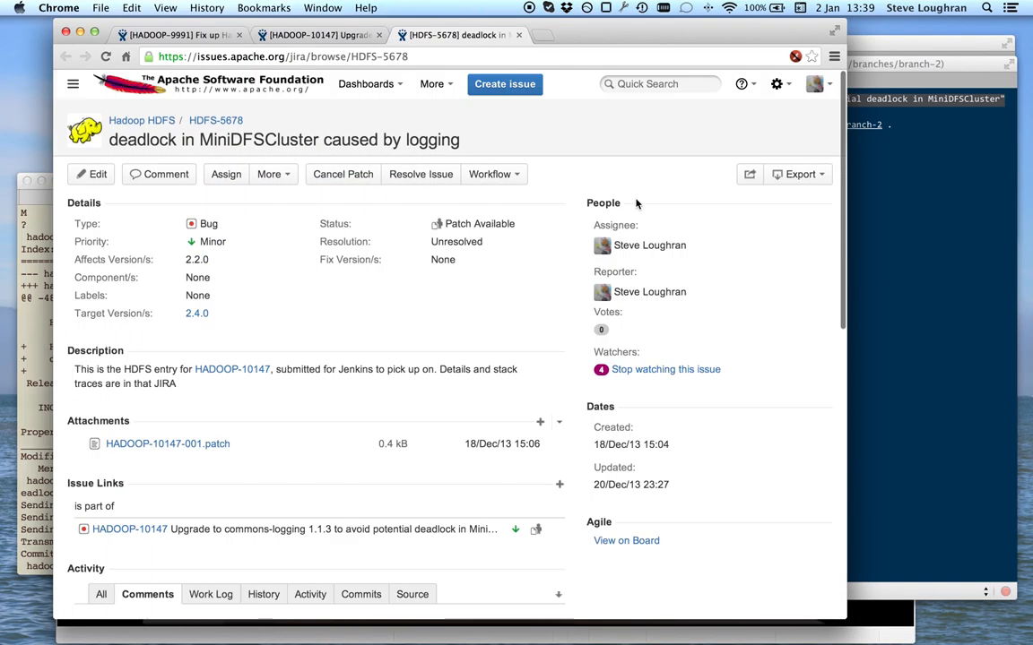
{"action": "mouse_move", "coordinate": [421, 174]}
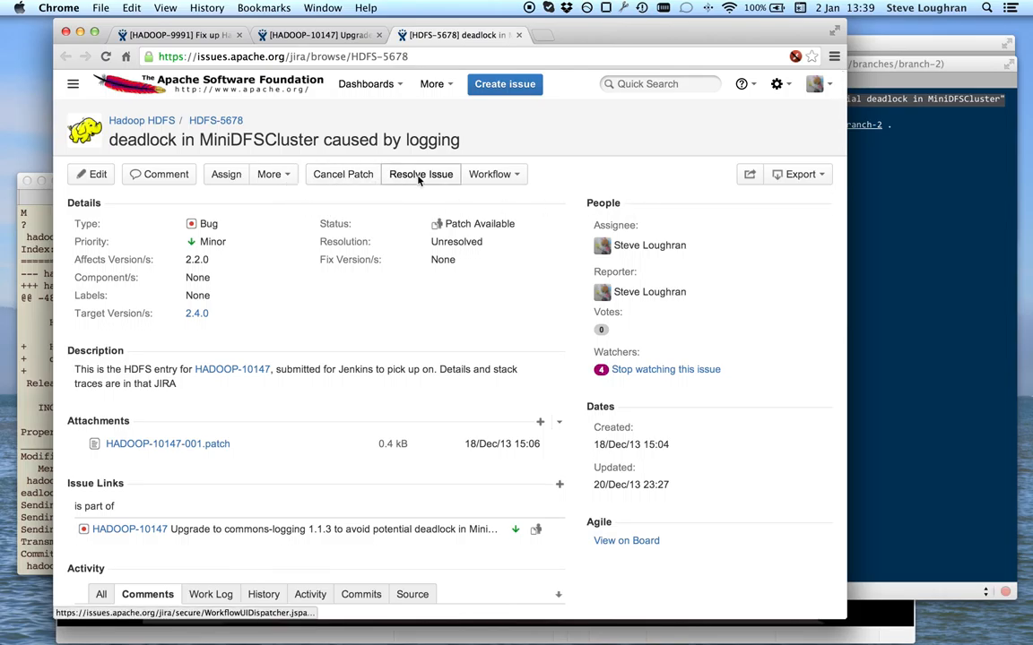
- Start resolving HDFS-5678 with resolution Duplicate, linked as duplicating HADOOP-10147
{"action": "left_click", "coordinate": [421, 174]}
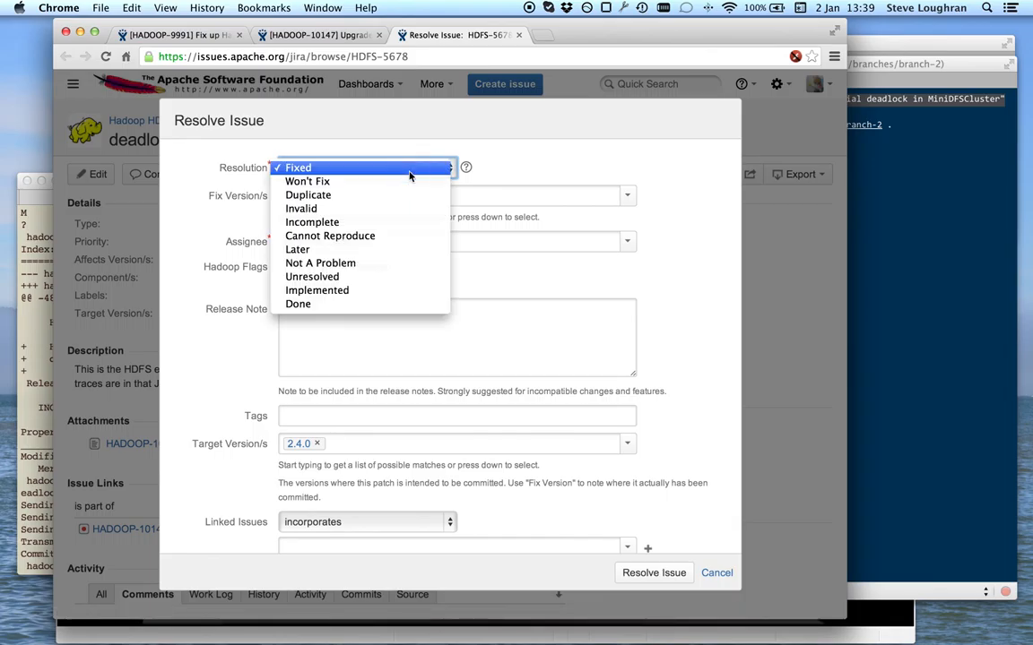
{"action": "left_click", "coordinate": [308, 195]}
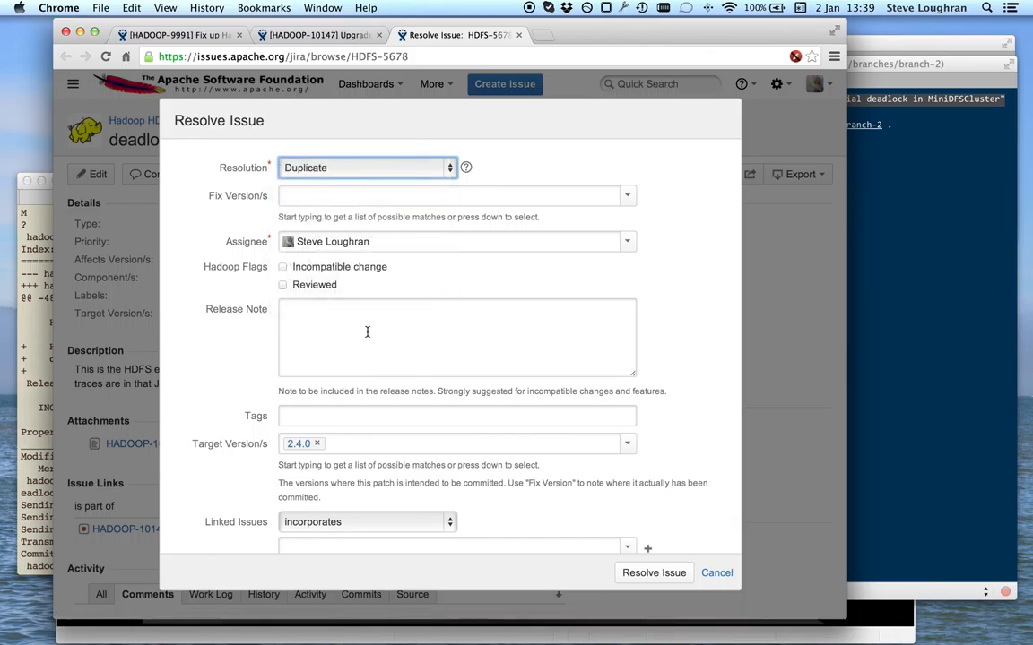
{"action": "left_click", "coordinate": [368, 522]}
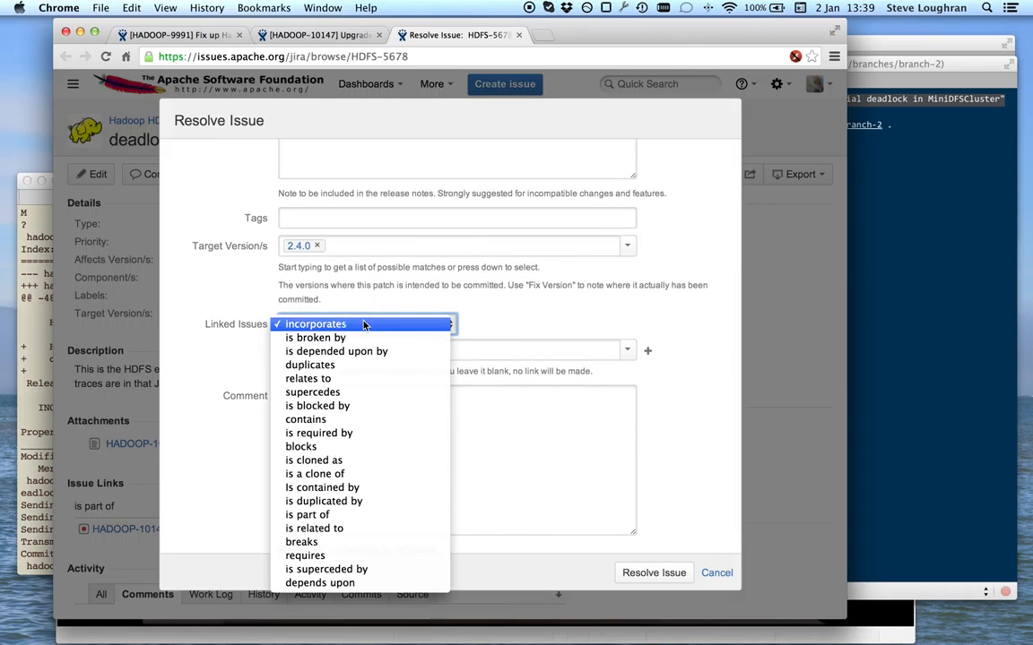
{"action": "left_click", "coordinate": [309, 364]}
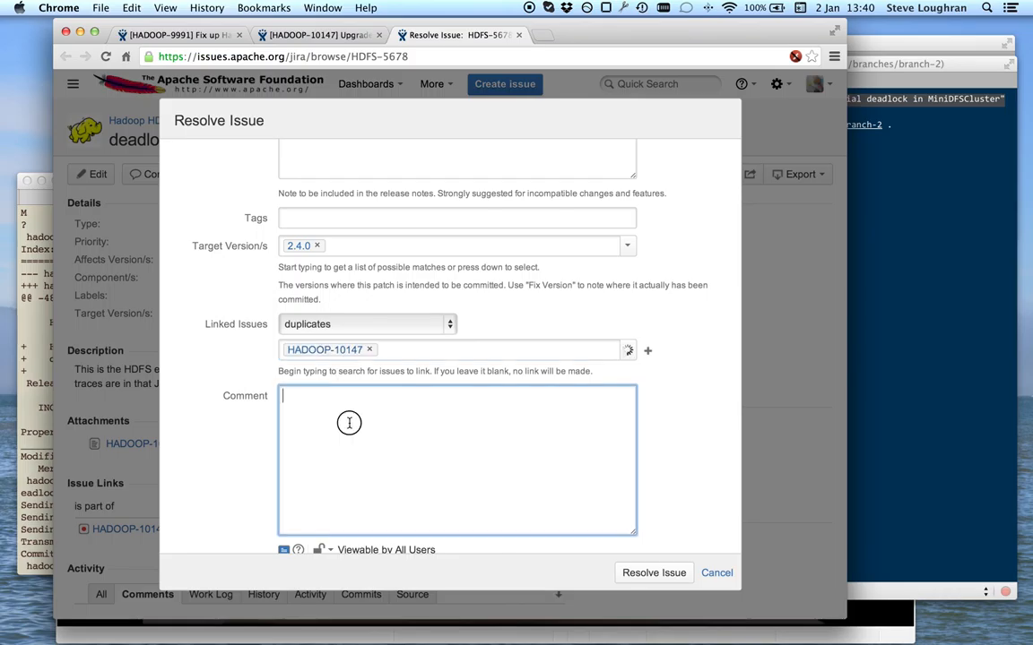
- Type a comment closing it as duplicate of the now committed HADOOP-10147 patch
{"action": "type", "text": "c"}
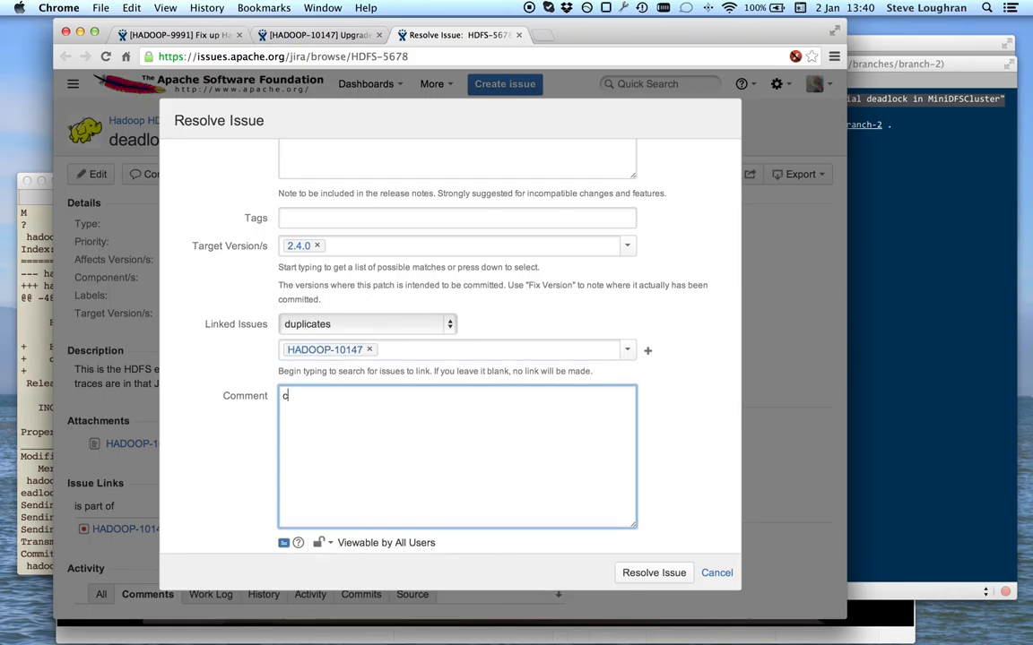
{"action": "type", "text": "losing as s"}
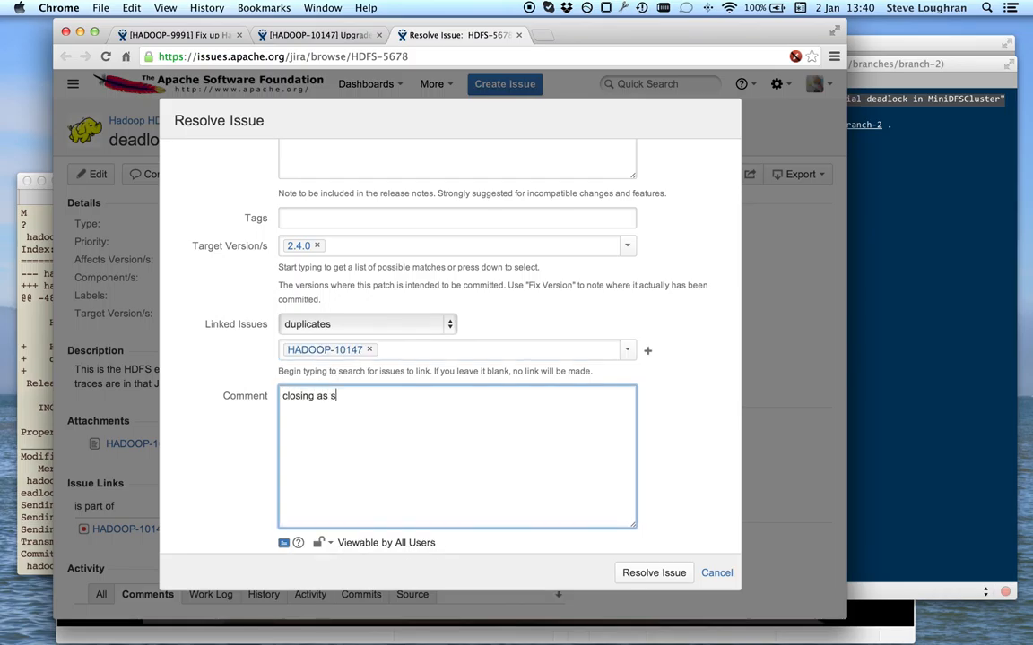
{"action": "type", "text": "dup"}
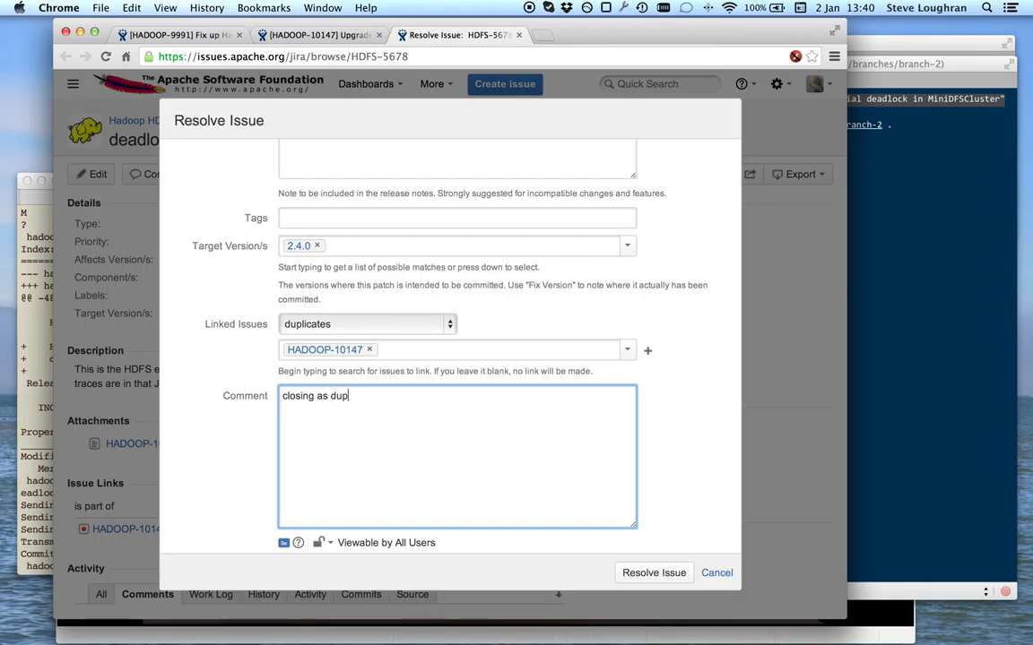
{"action": "type", "text": "licate of the now"}
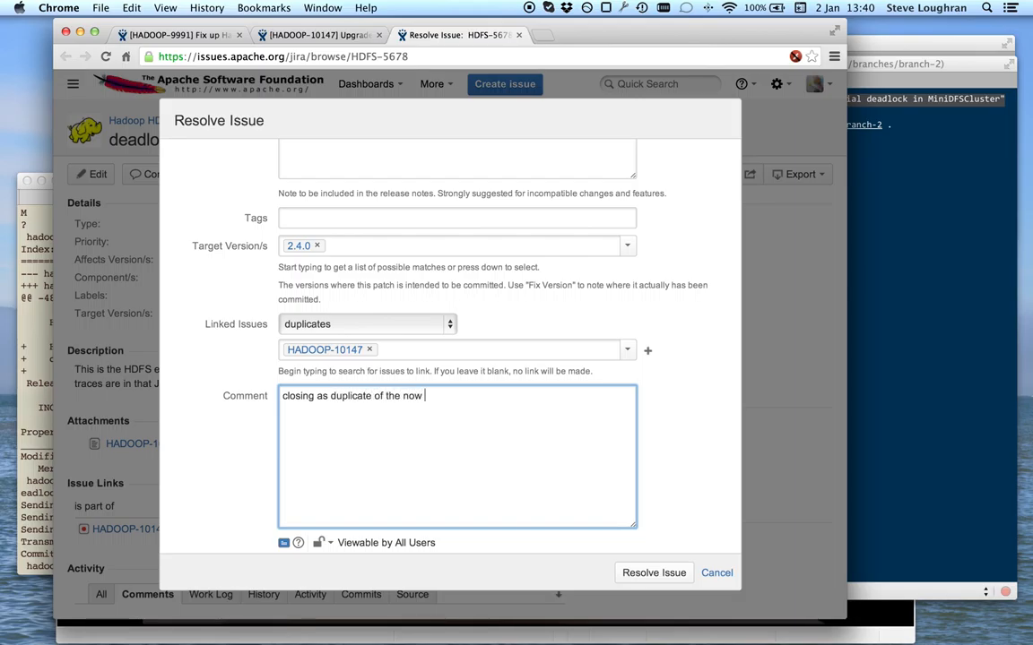
{"action": "type", "text": "commit"}
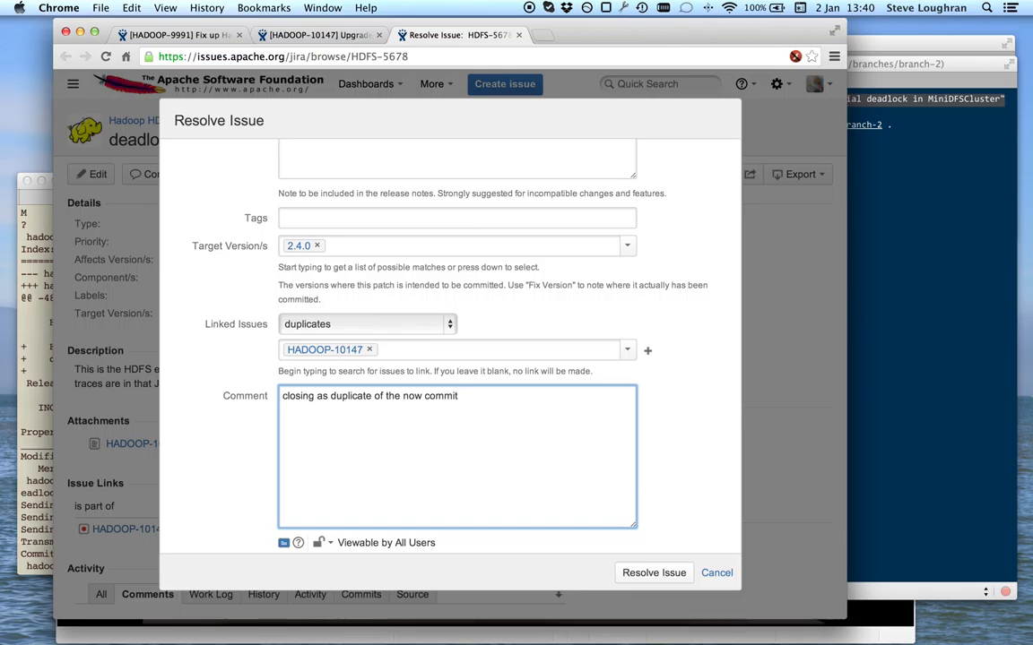
{"action": "type", "text": "ted"}
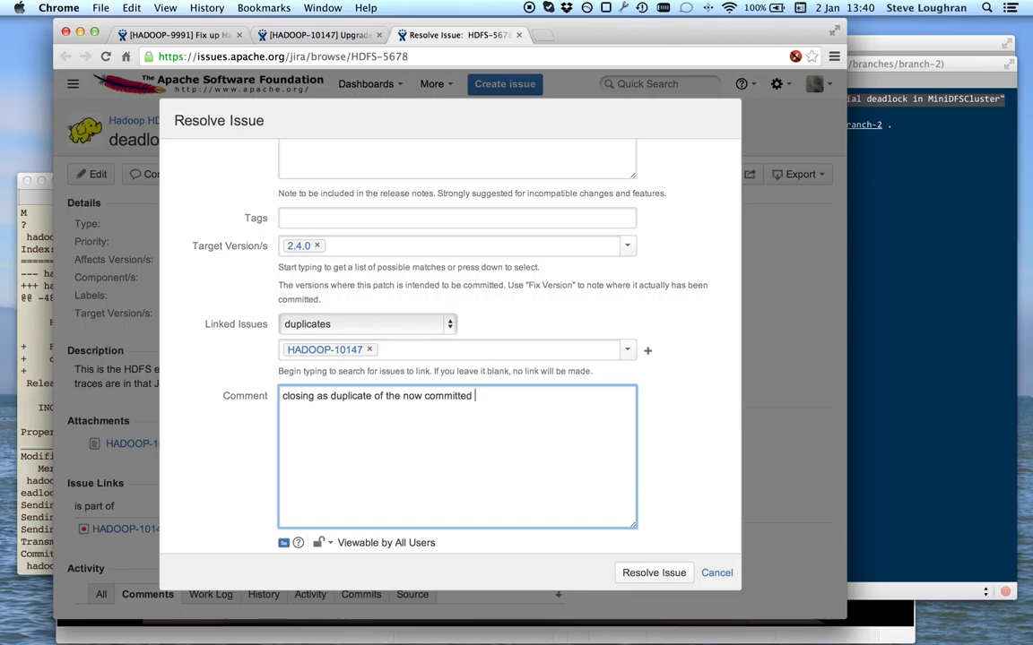
{"action": "type", "text": "HADOOP-1"}
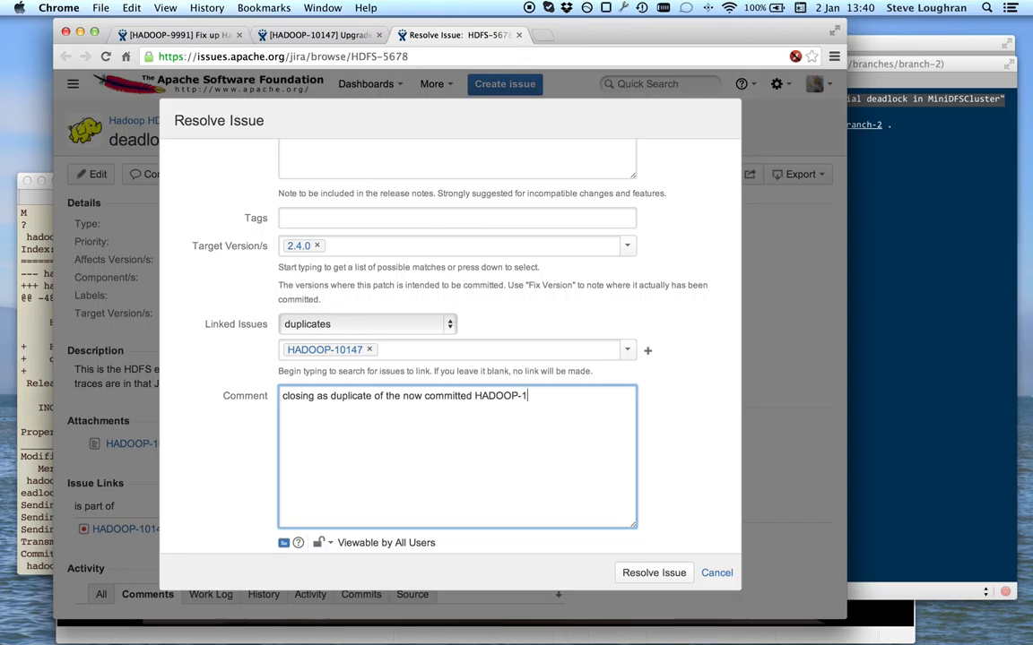
{"action": "type", "text": "0147"}
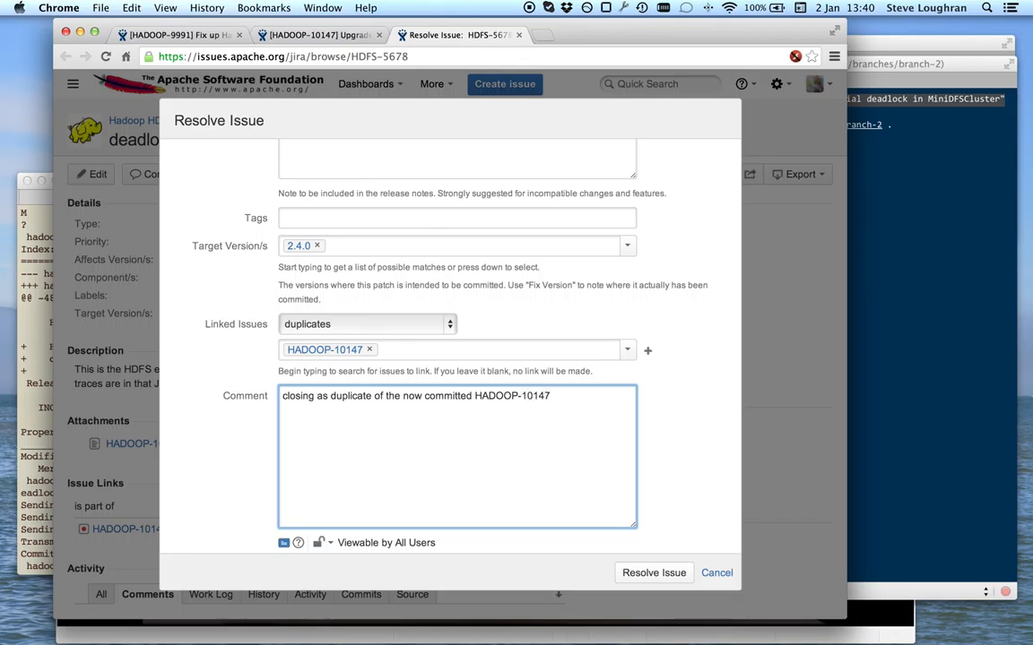
{"action": "type", "text": "patch"}
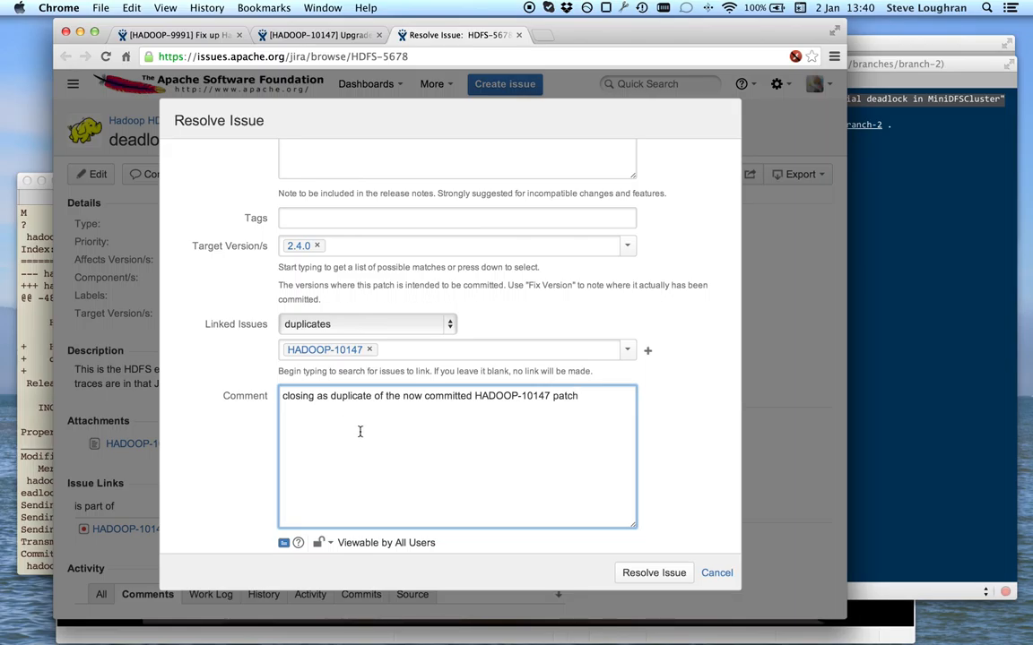
{"action": "mouse_move", "coordinate": [450, 410]}
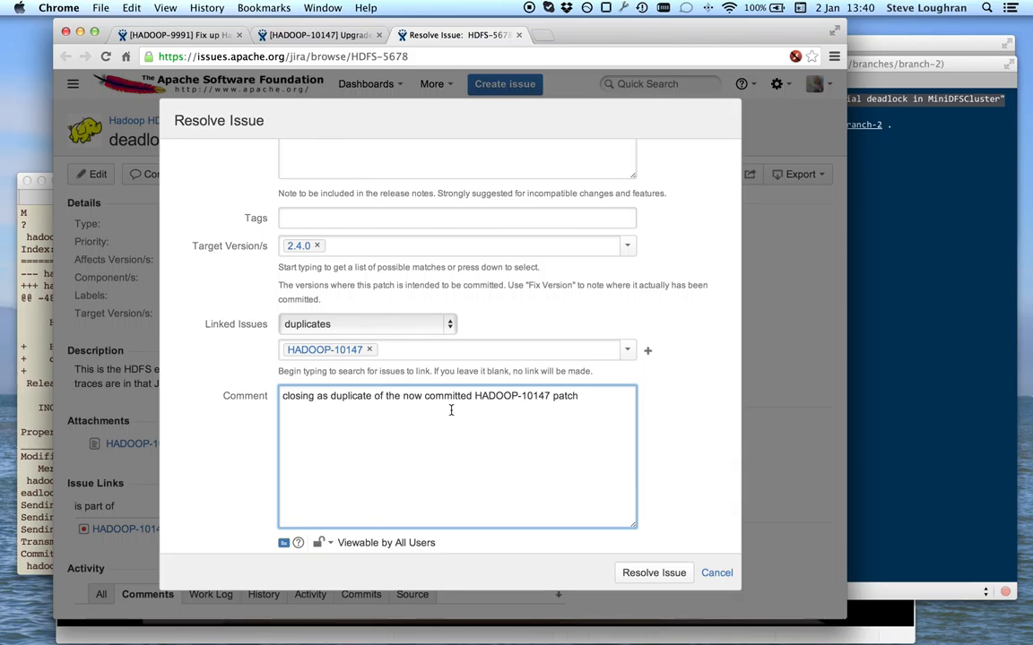
{"action": "mouse_move", "coordinate": [477, 396]}
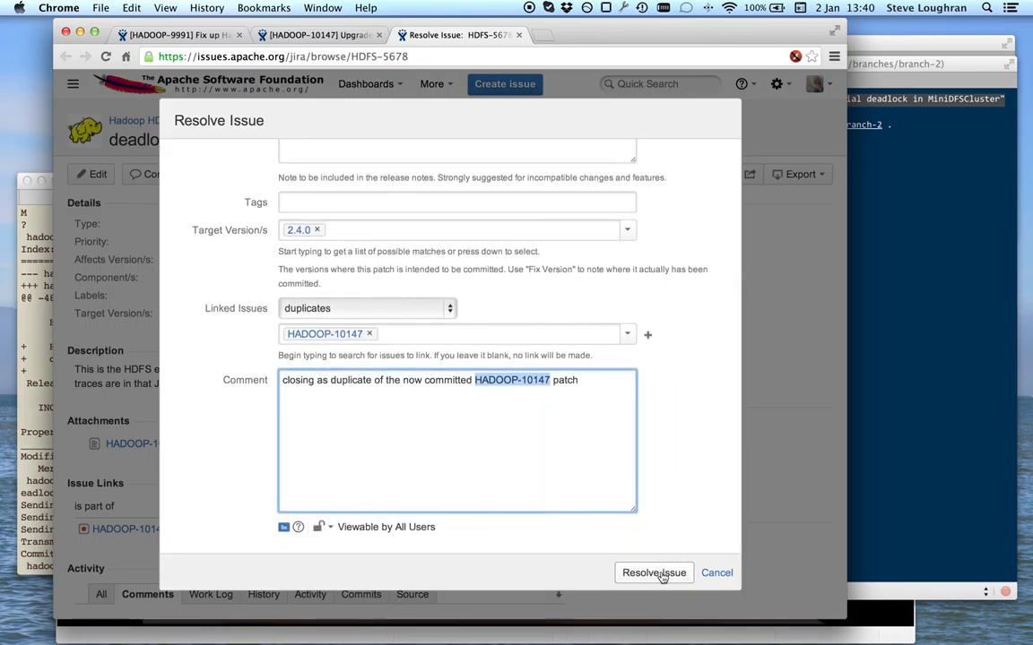
{"action": "mouse_move", "coordinate": [653, 572]}
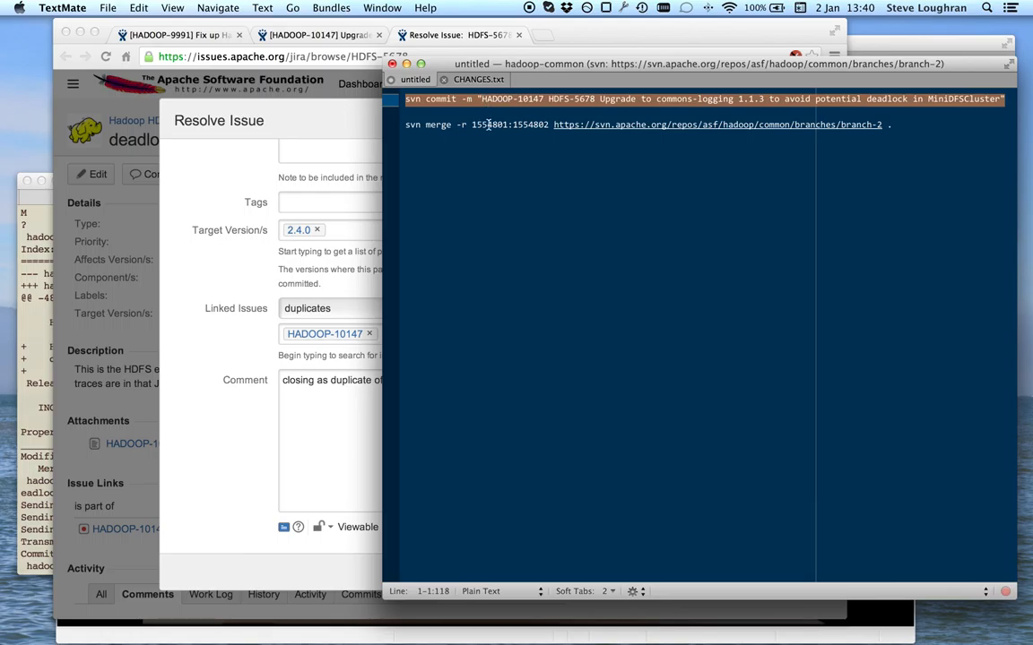
- Double-click the commit text in TextMate before returning to the shell showing revision 1554803
{"action": "double_click", "coordinate": [509, 99]}
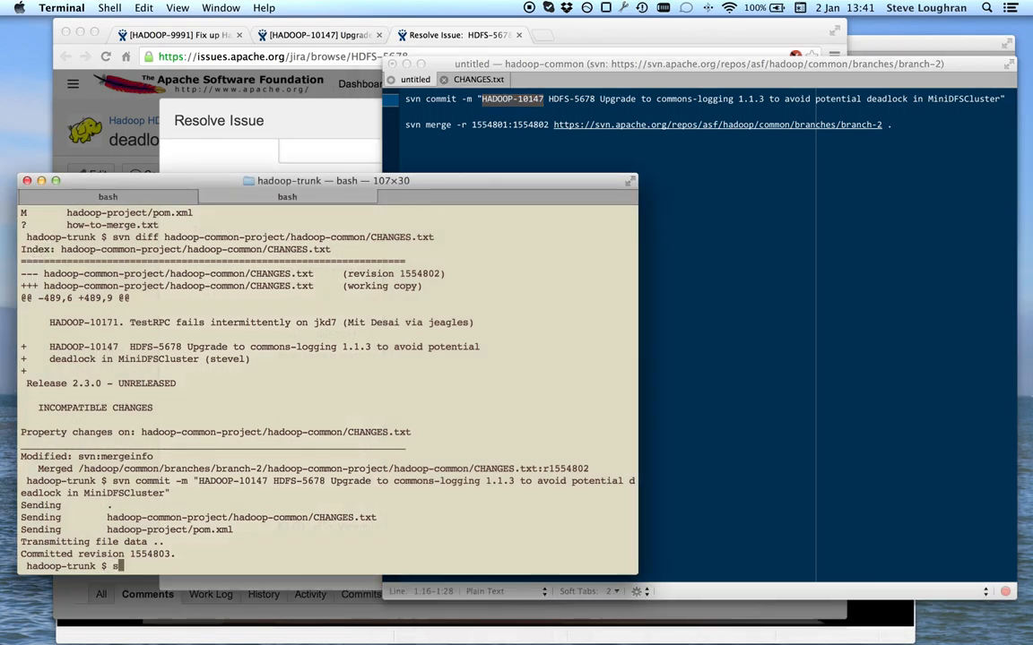
- Run svn log on trunk, scroll through the history, then interrupt it with Ctrl+C
{"action": "type", "text": "svn log"}
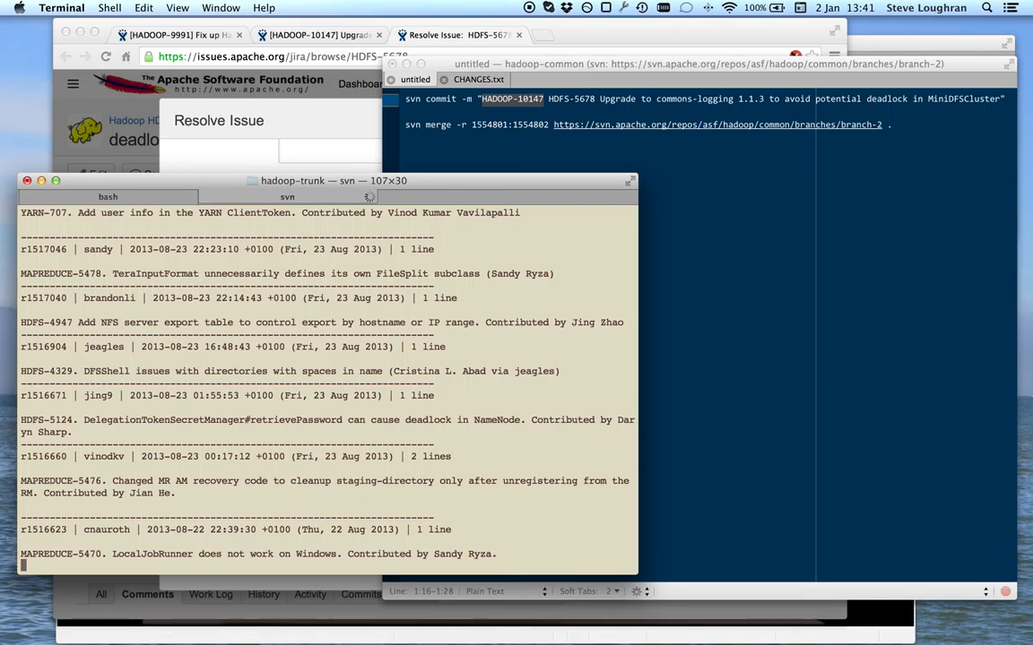
{"action": "mouse_move", "coordinate": [140, 205]}
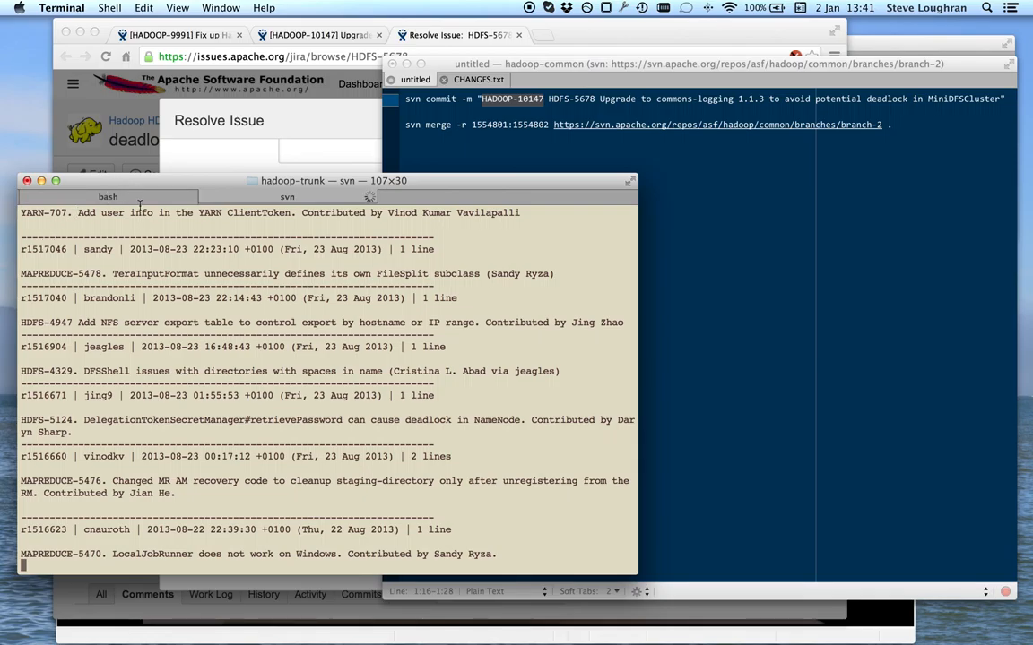
{"action": "scroll", "scroll_direction": "down", "scroll_amount": 3}
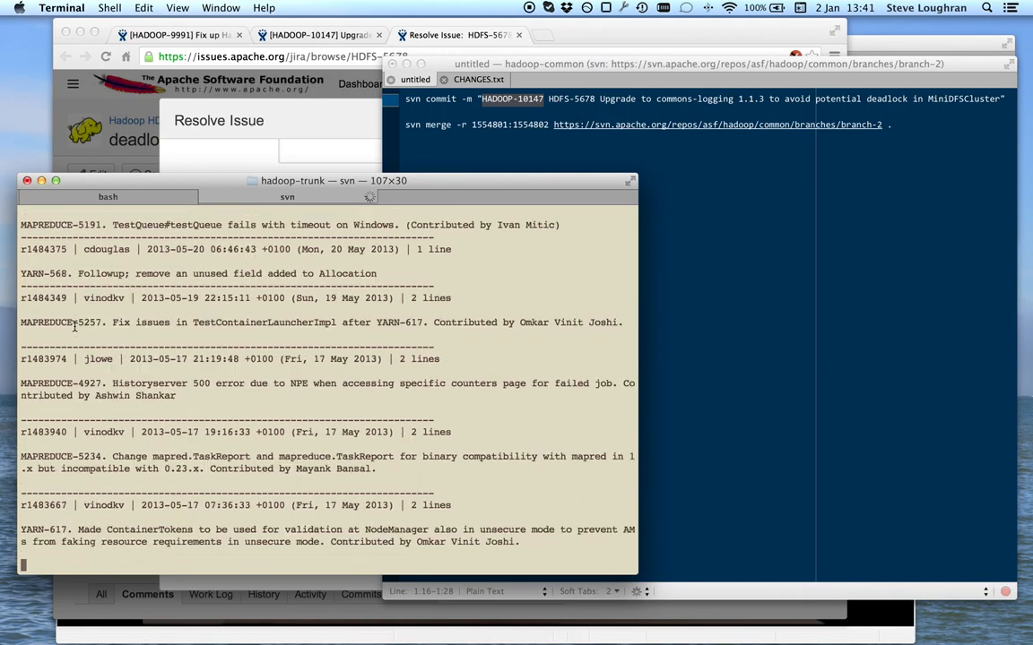
{"action": "scroll", "scroll_direction": "down", "scroll_amount": 3}
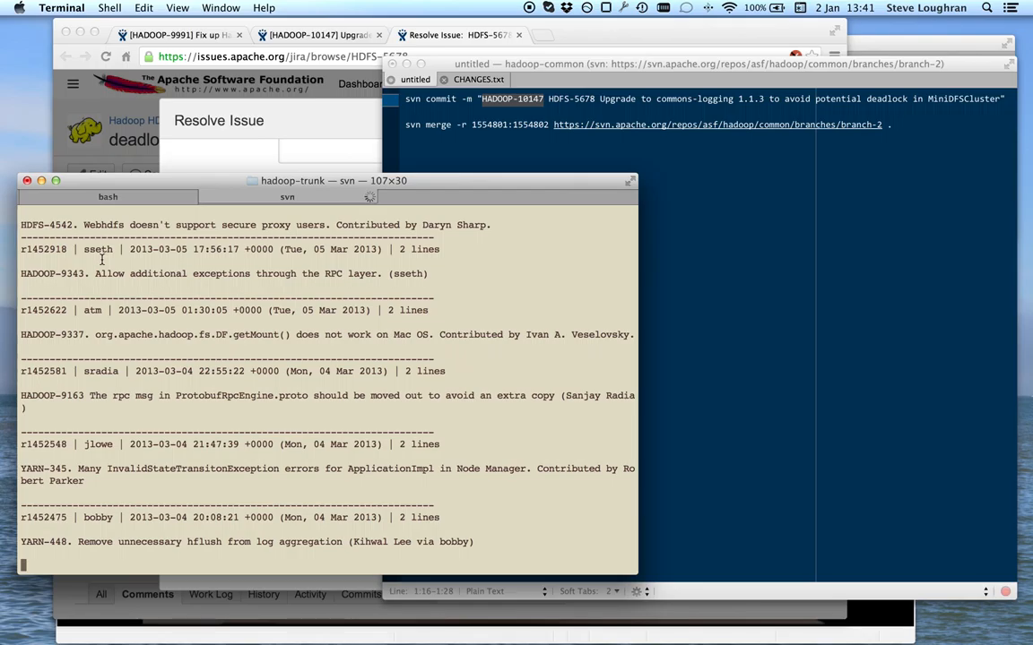
{"action": "key", "text": "ctrl+c"}
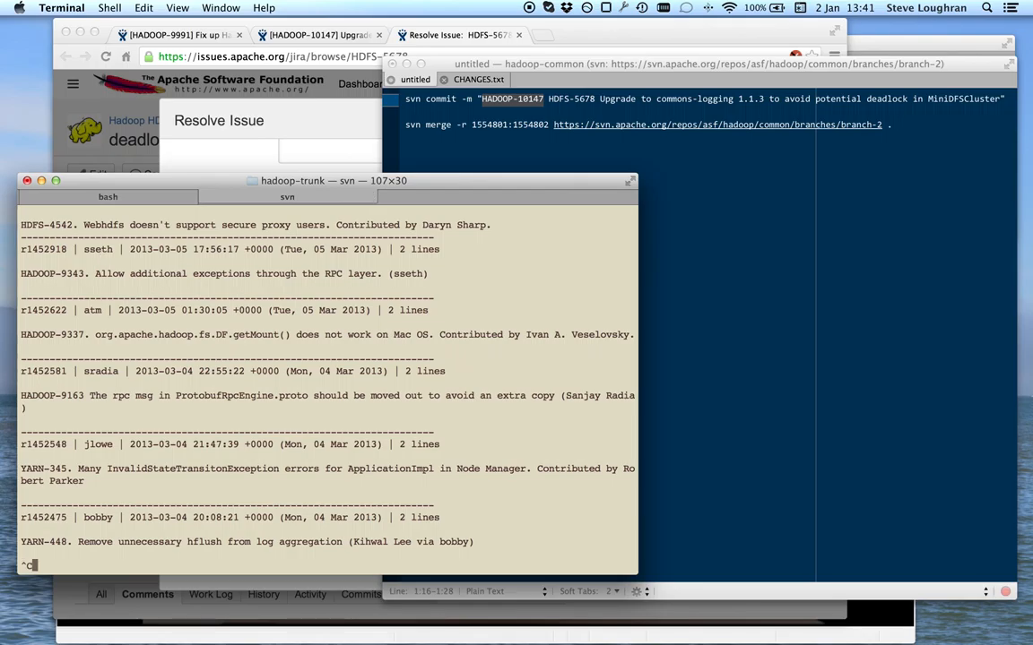
{"action": "key", "text": "ctrl+c"}
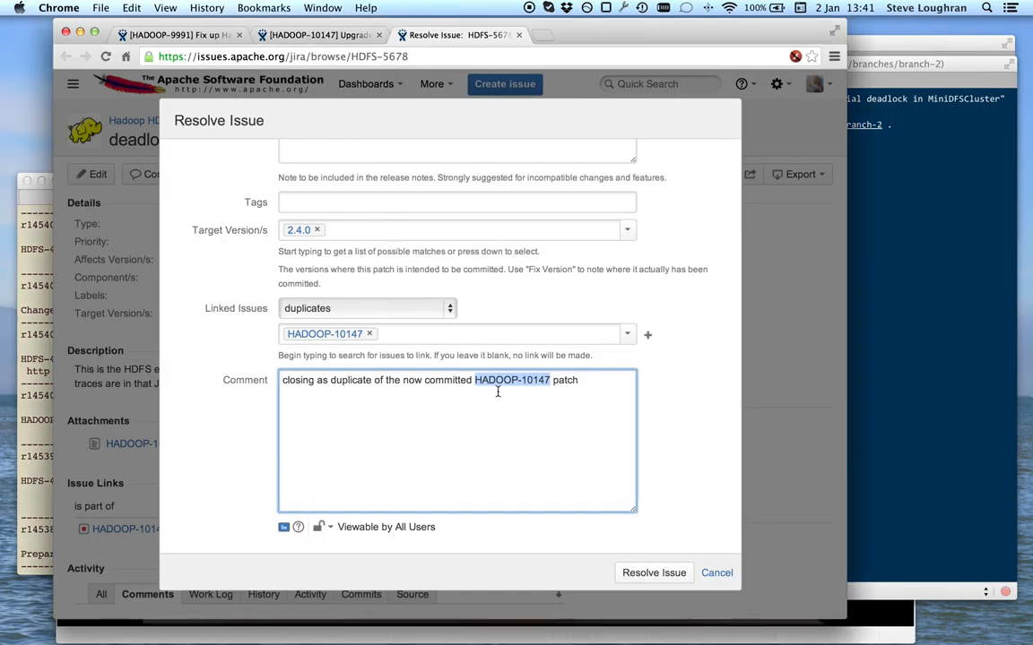
{"action": "mouse_move", "coordinate": [654, 573]}
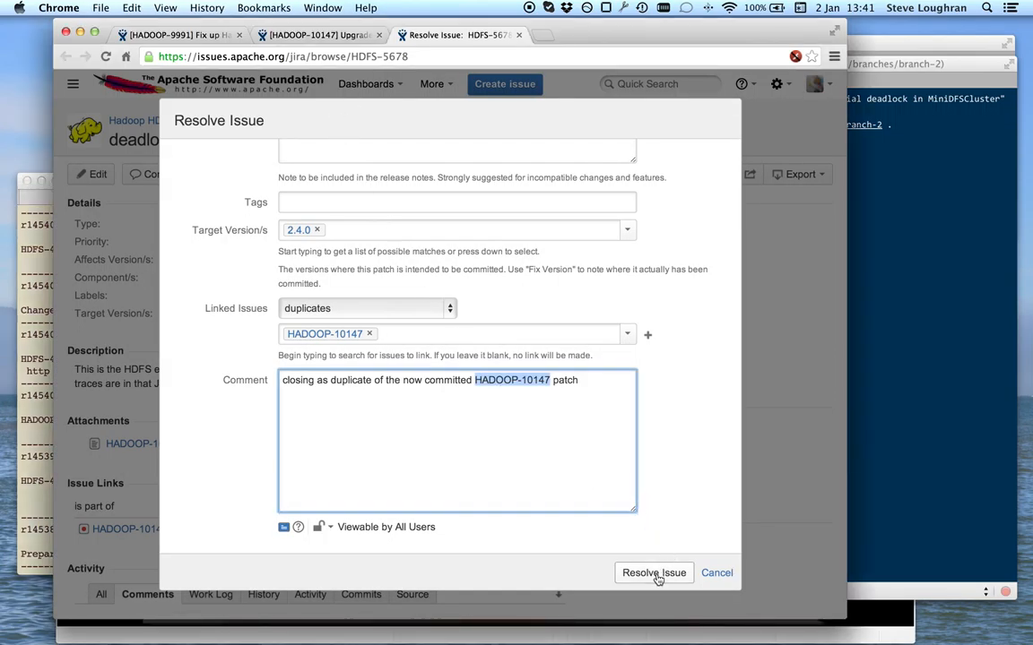
- Submit the HDFS-5678 resolution as a duplicate of HADOOP-10147
{"action": "left_click", "coordinate": [654, 573]}
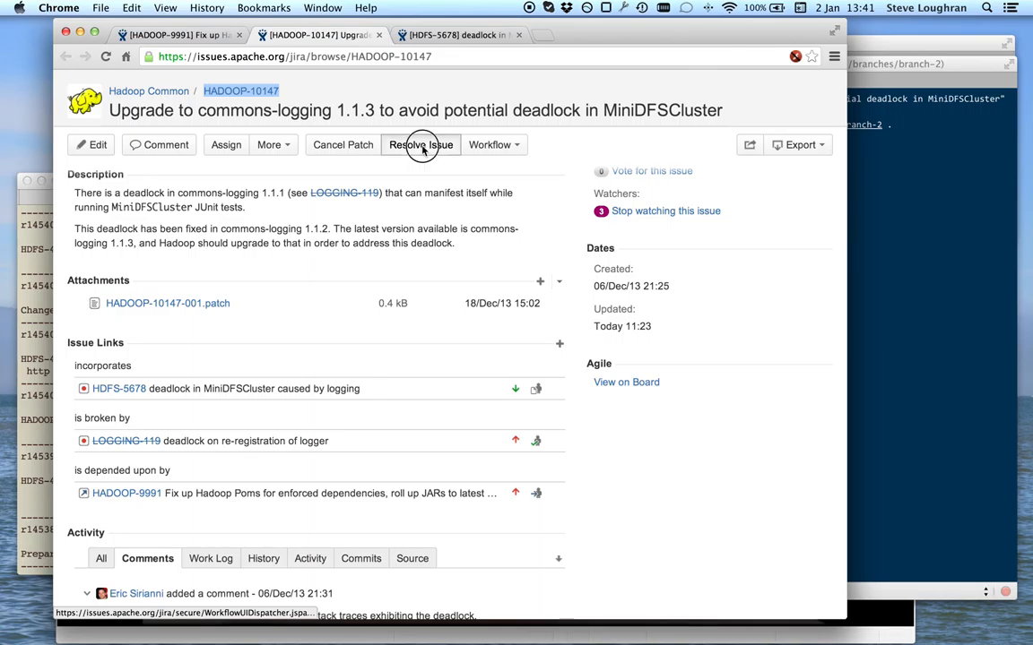
- Resolve HADOOP-10147 as Fixed, entering 2.4 to pick fix version 2.4.0
{"action": "left_click", "coordinate": [420, 145]}
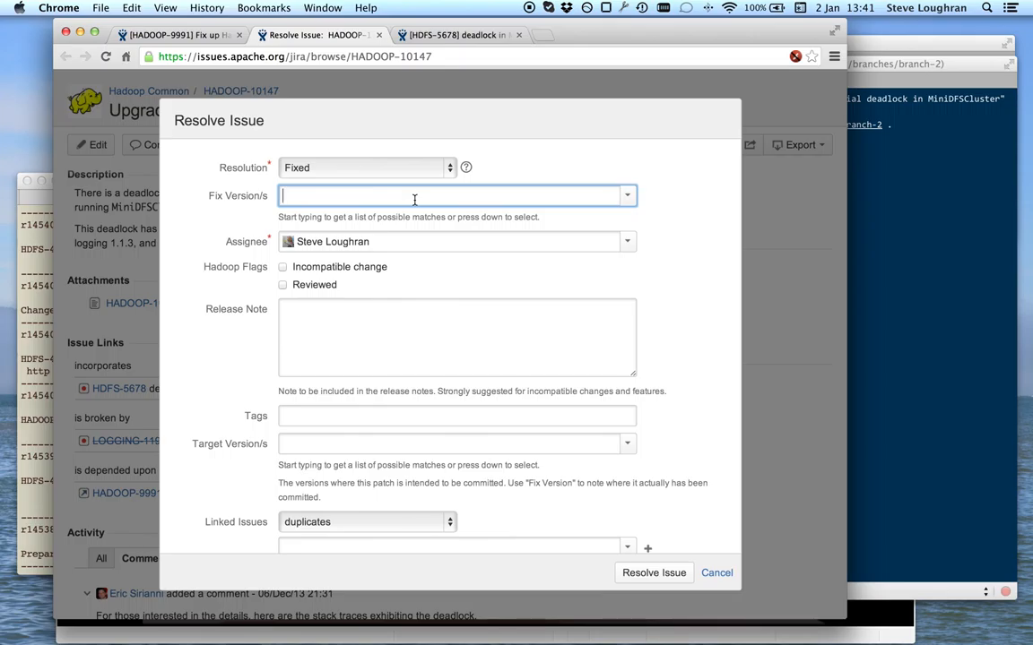
{"action": "type", "text": "2.4"}
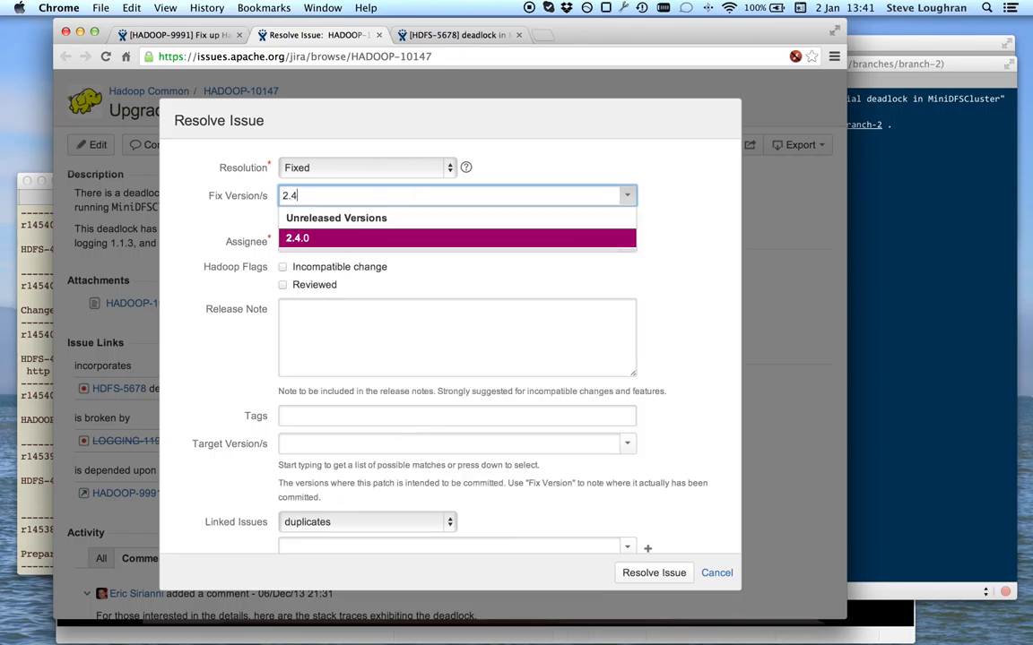
{"action": "mouse_move", "coordinate": [360, 238]}
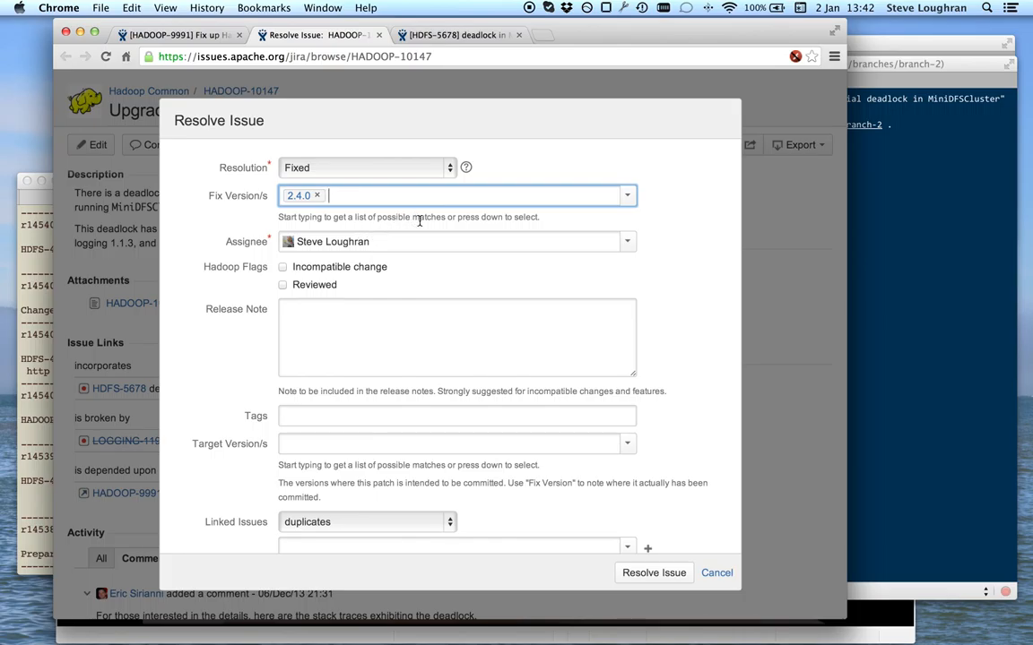
{"action": "scroll", "scroll_direction": "down", "scroll_amount": 3}
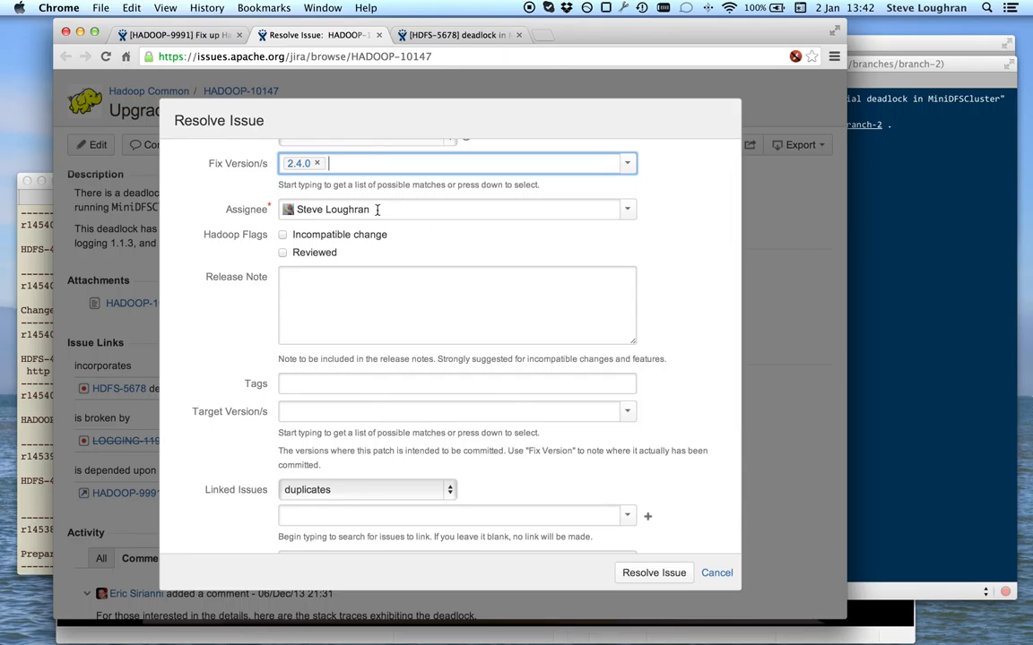
{"action": "mouse_move", "coordinate": [407, 215]}
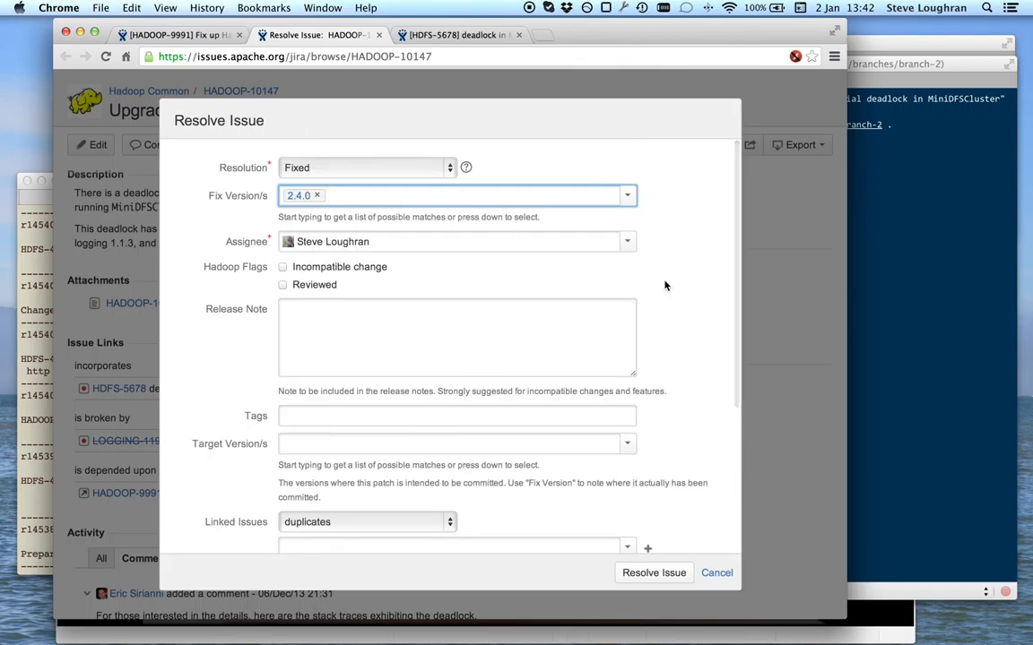
{"action": "scroll", "scroll_direction": "down", "scroll_amount": 3}
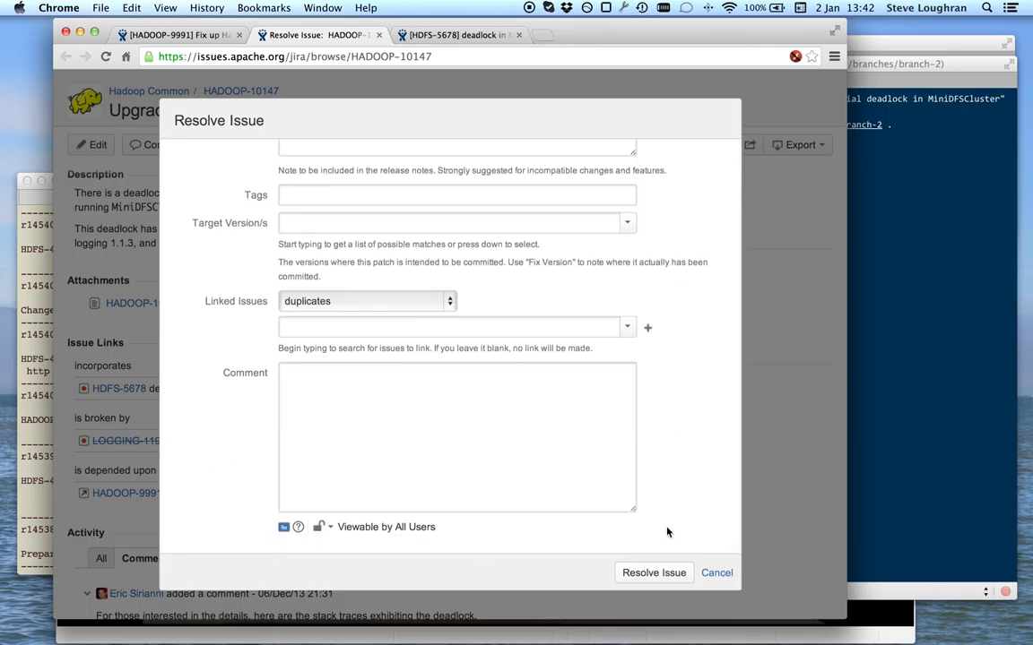
{"action": "left_click", "coordinate": [653, 573]}
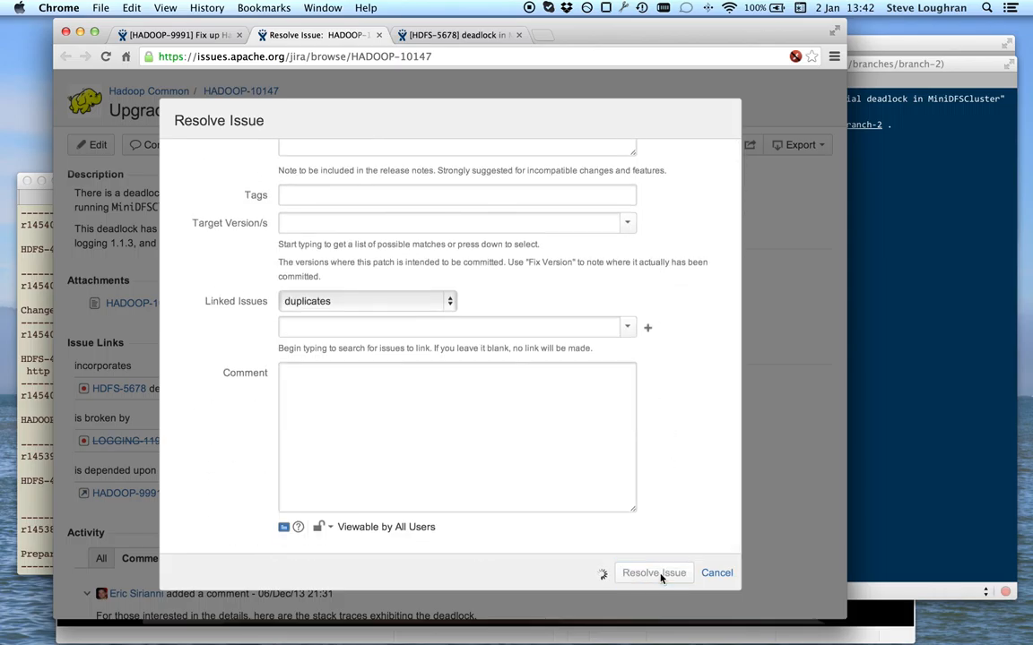
{"action": "left_click", "coordinate": [654, 573]}
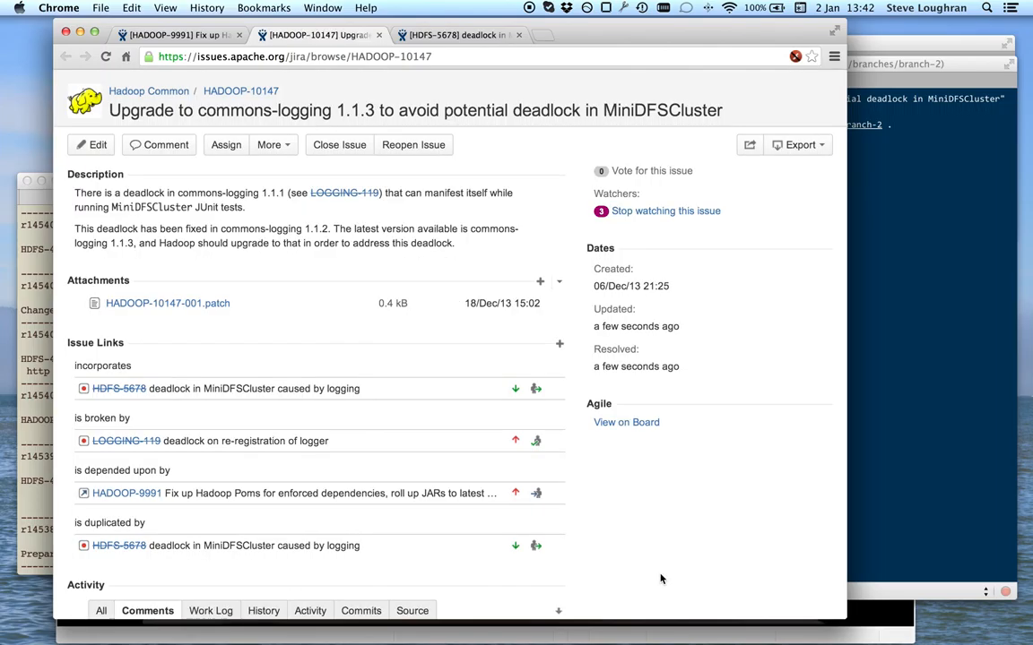
{"action": "mouse_move", "coordinate": [413, 303]}
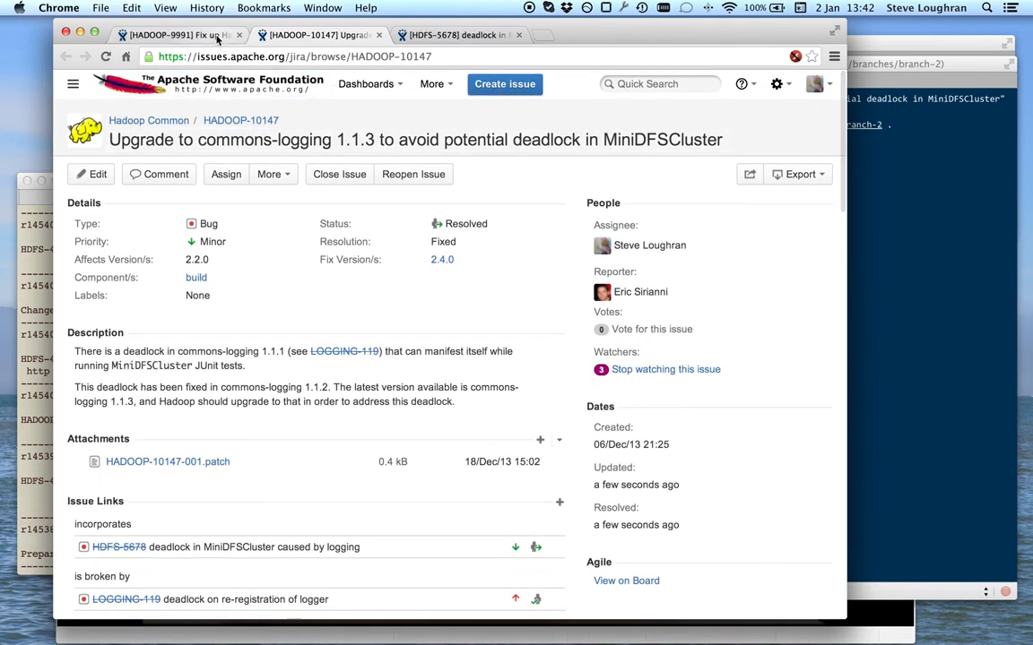
- Switch to the HADOOP-9991 tab and confirm HADOOP-10147 is struck through as resolved
{"action": "left_click", "coordinate": [170, 35]}
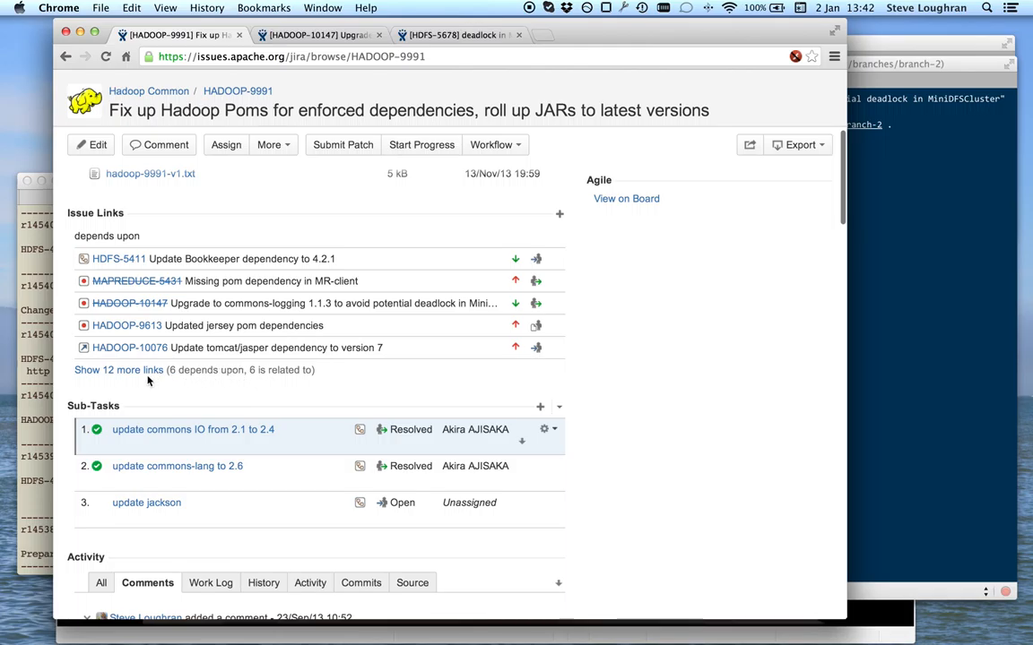
{"action": "mouse_move", "coordinate": [131, 348]}
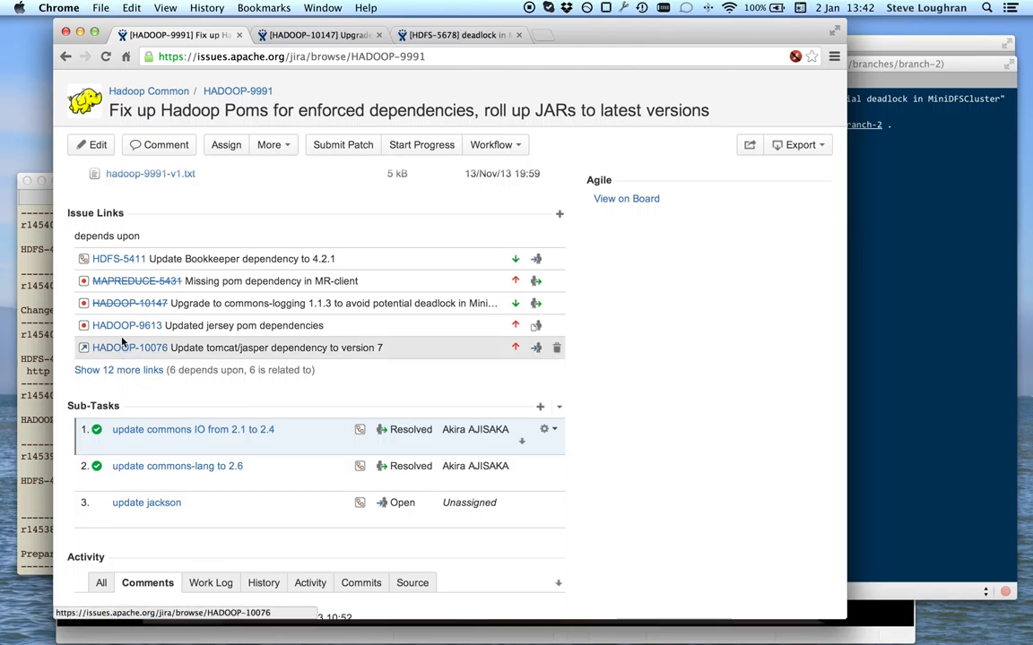
{"action": "mouse_move", "coordinate": [130, 303]}
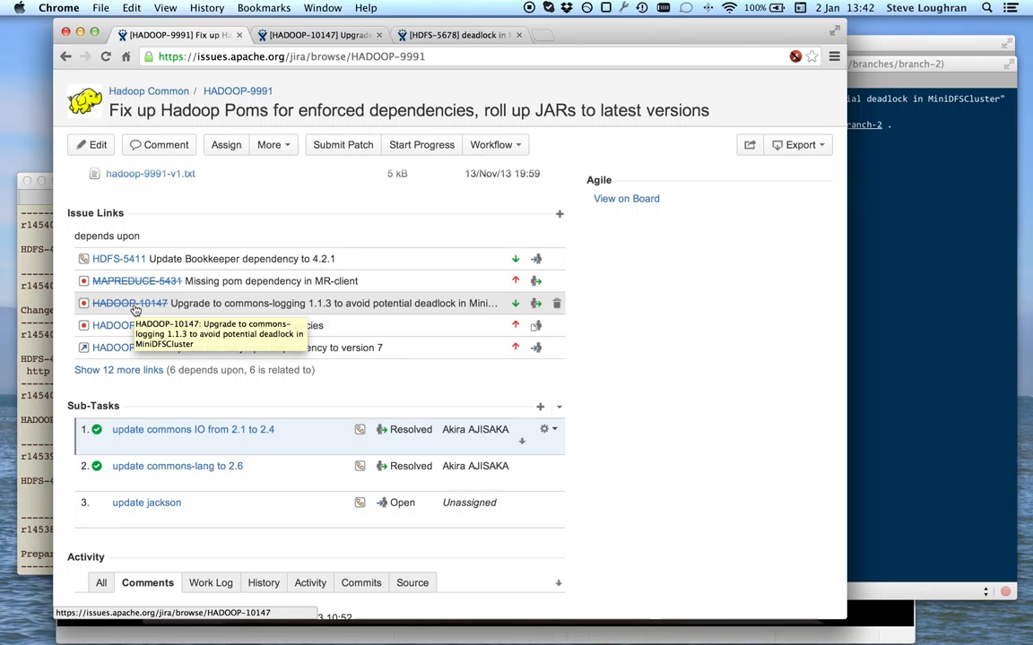
{"action": "mouse_move", "coordinate": [843, 547]}
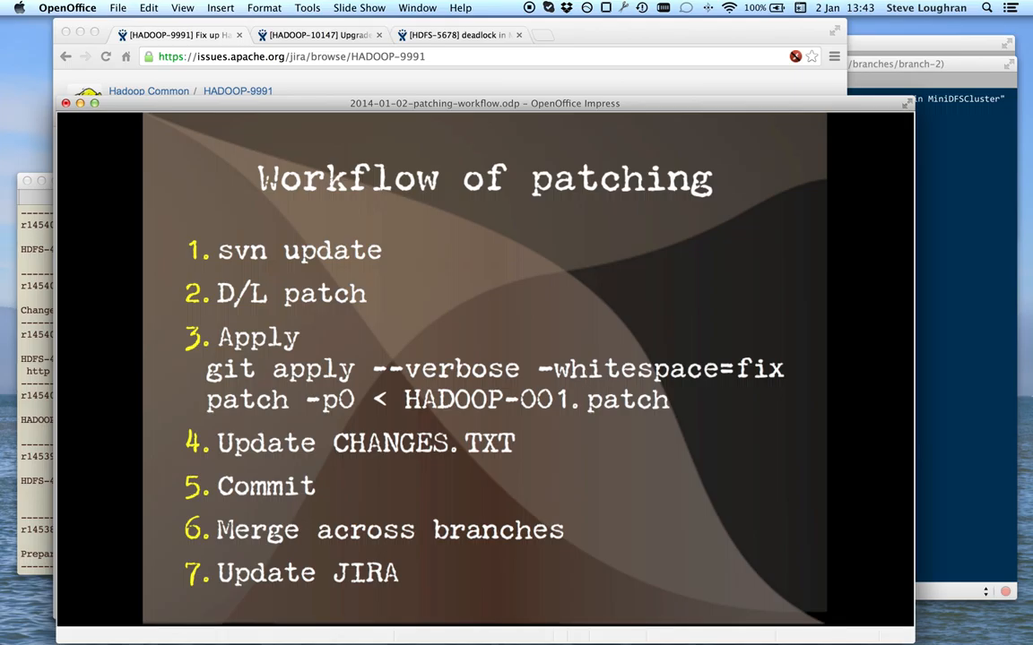
{"action": "mouse_move", "coordinate": [607, 420]}
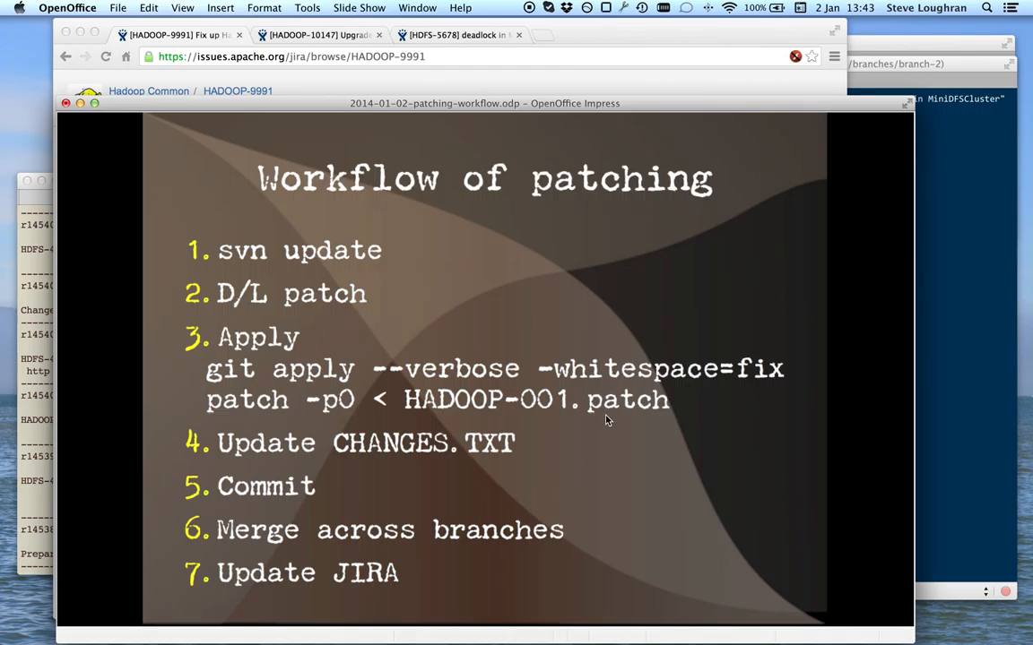
{"action": "mouse_move", "coordinate": [602, 269]}
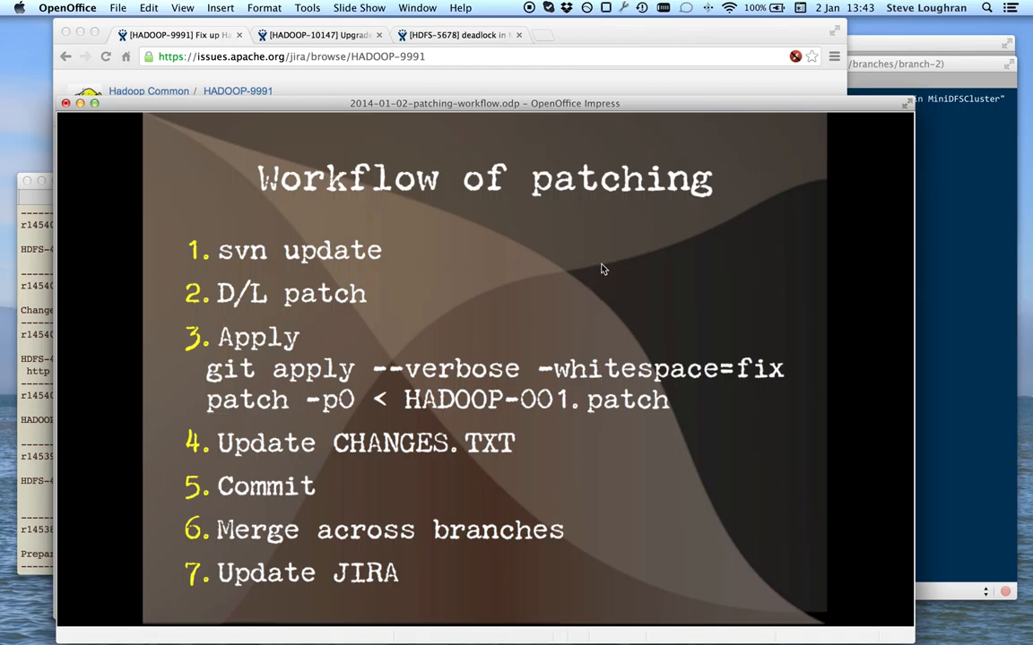